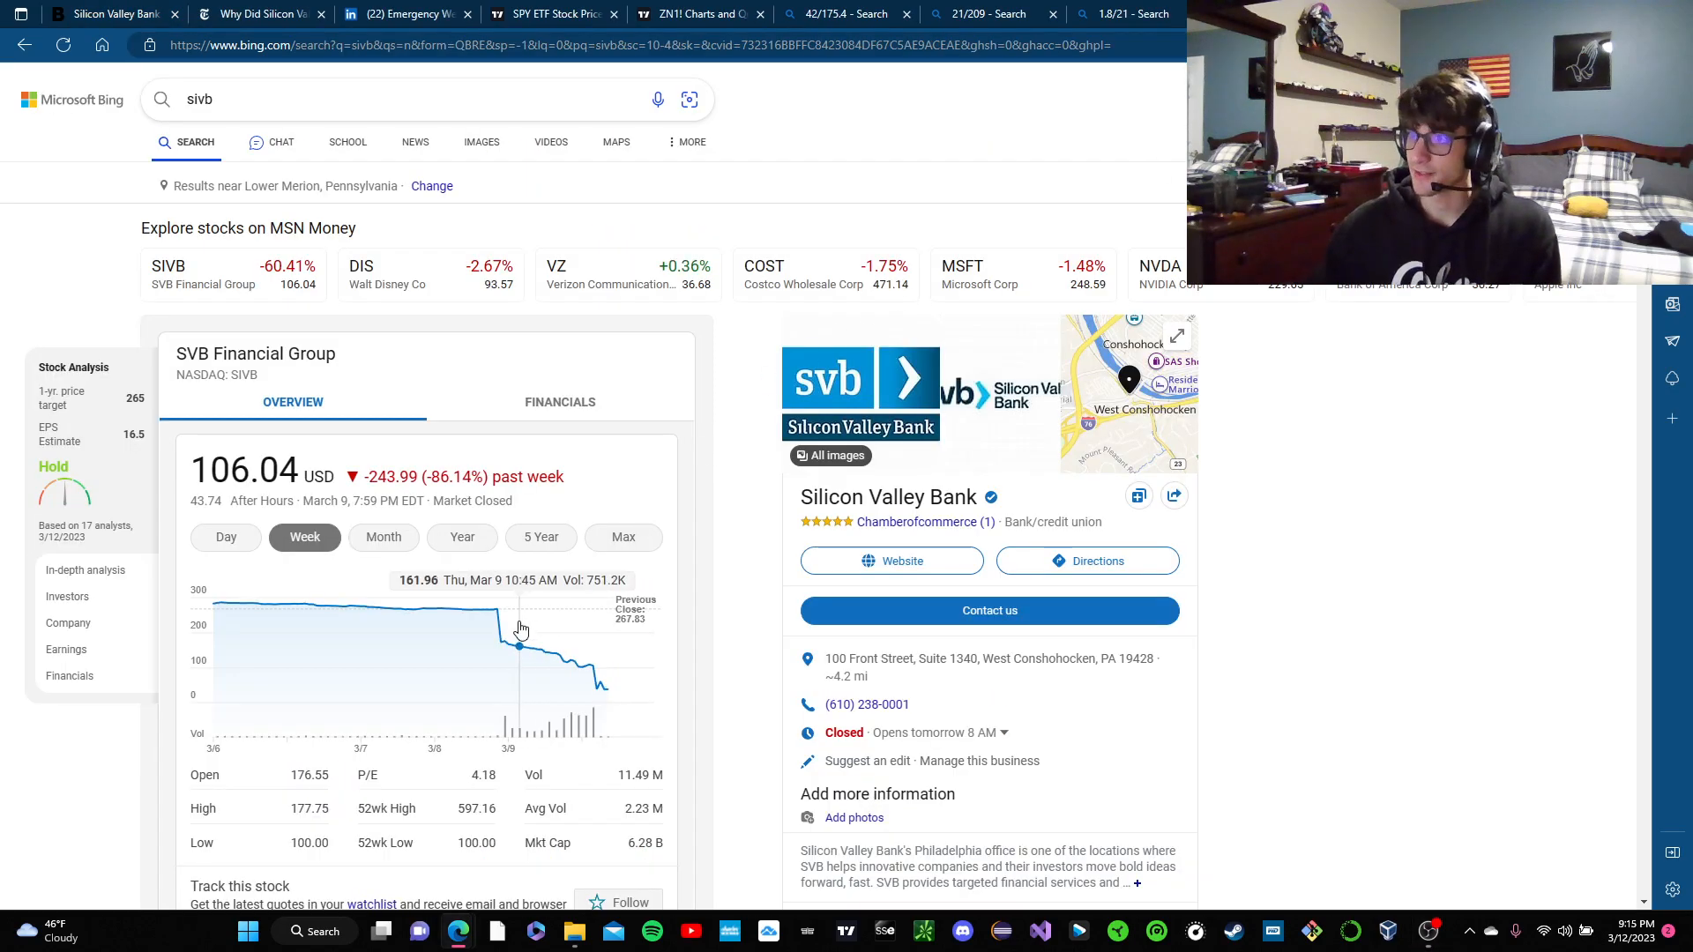
- Scroll through Bloomberg's 'Silicon Valley Bank Collapses, FDIC Takes Over' article, reviewing its key passages
scroll("down", 3)
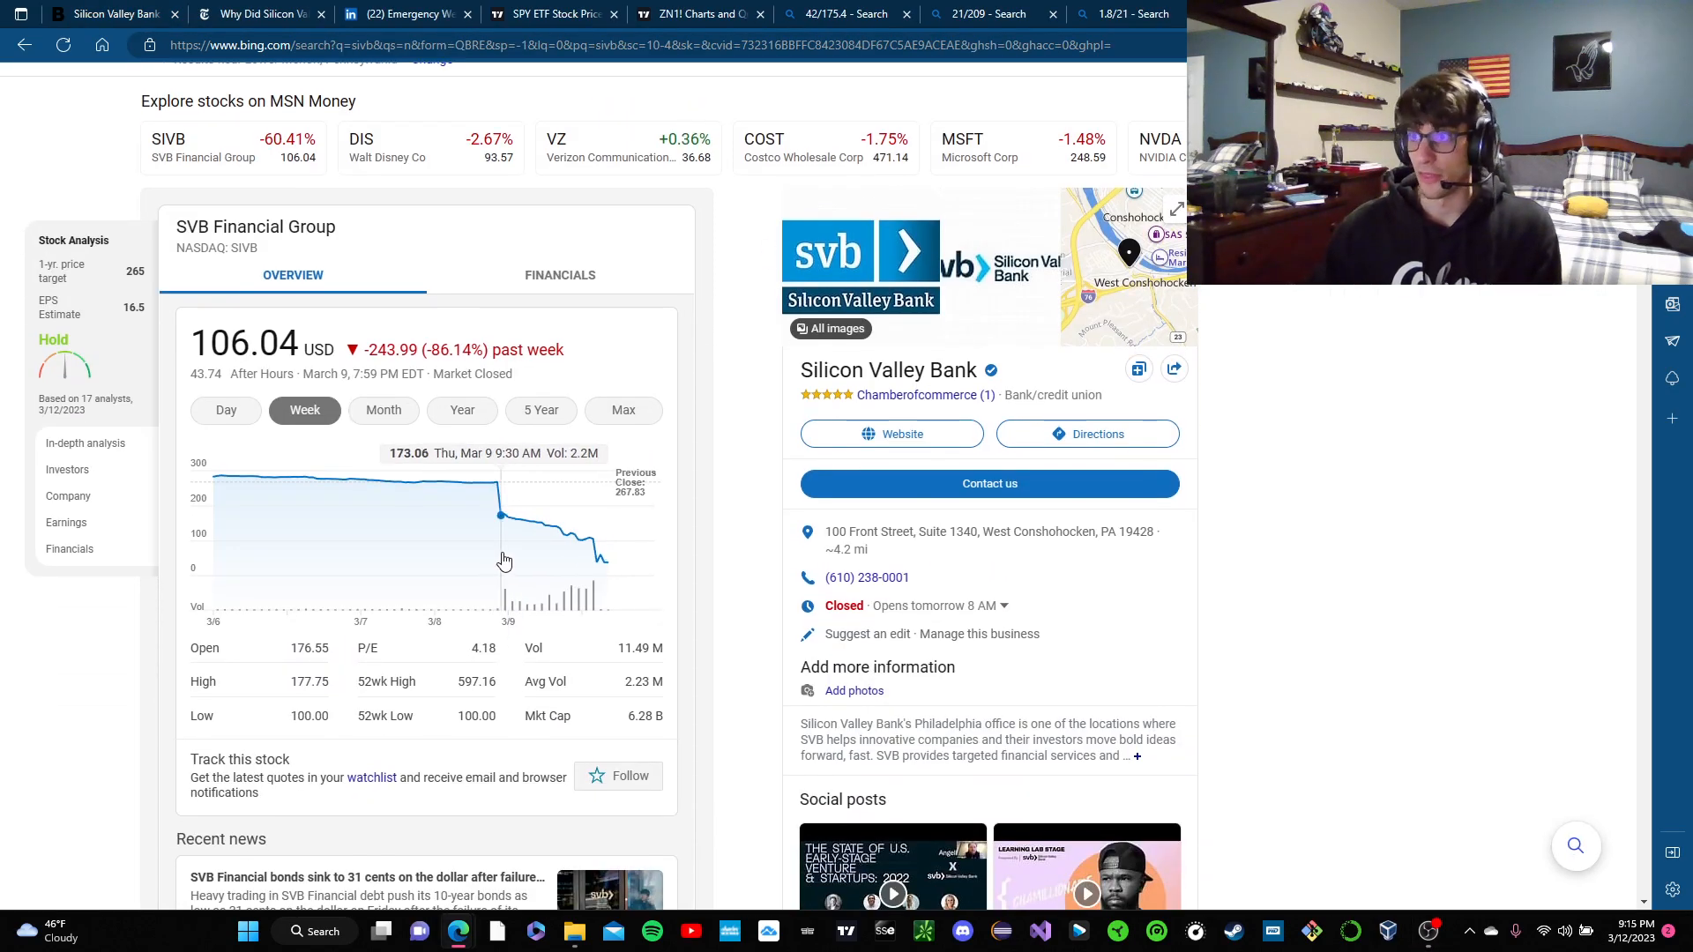
mouse_move(601, 569)
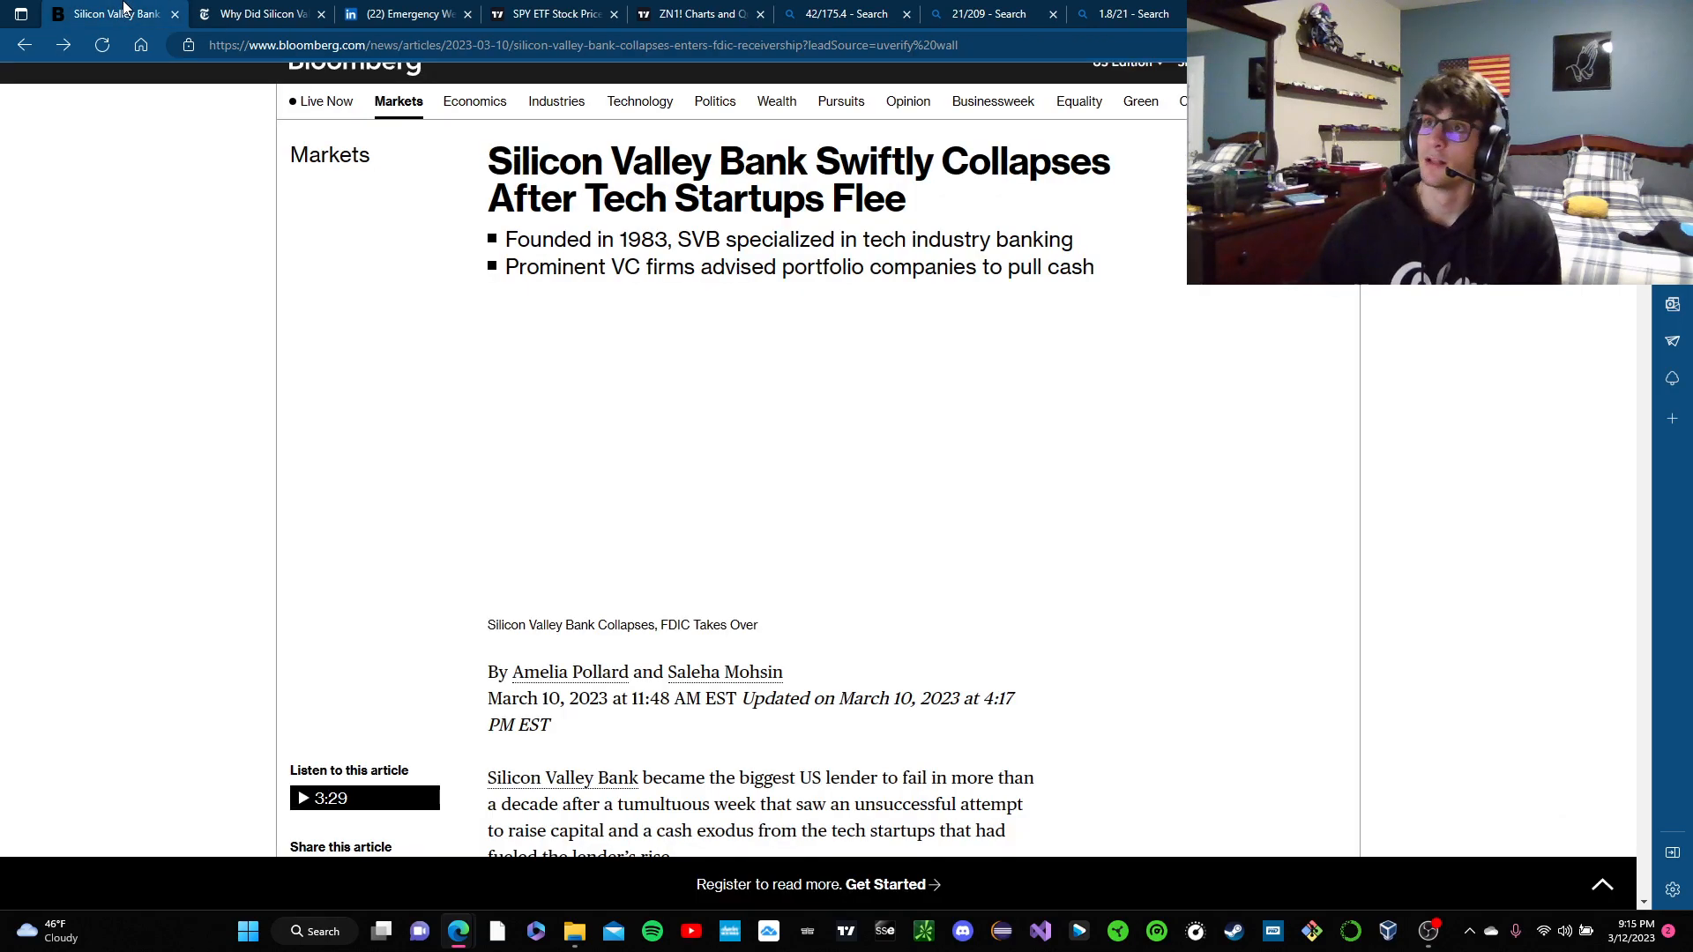
scroll("down", 3)
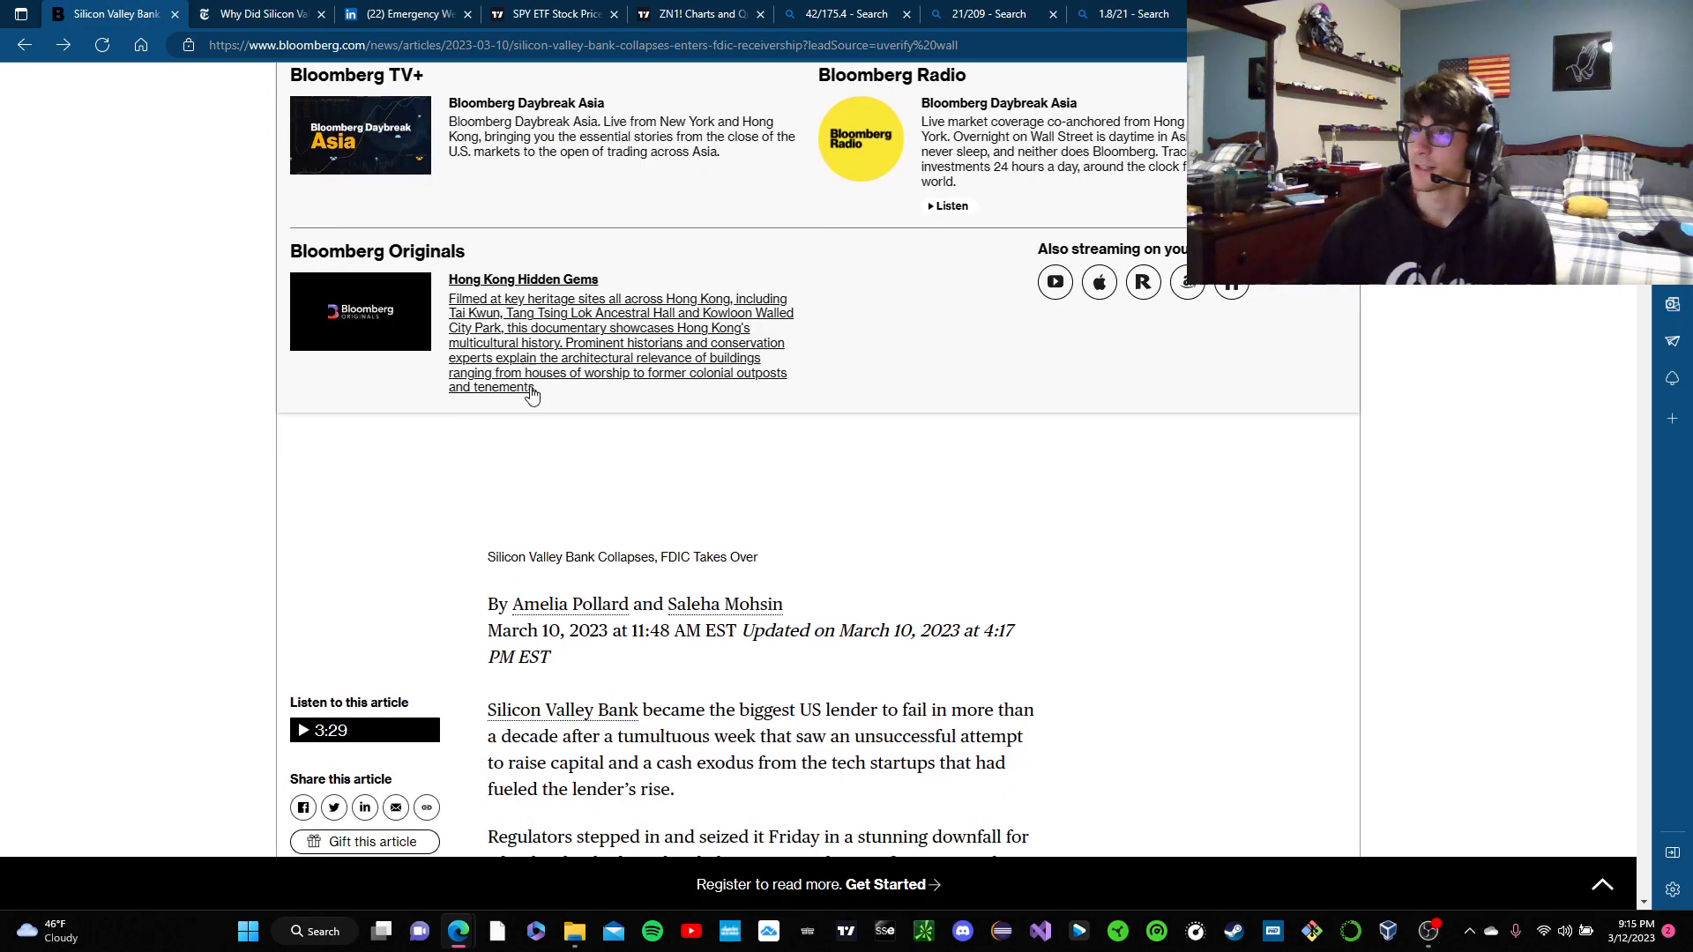
scroll("up", 3)
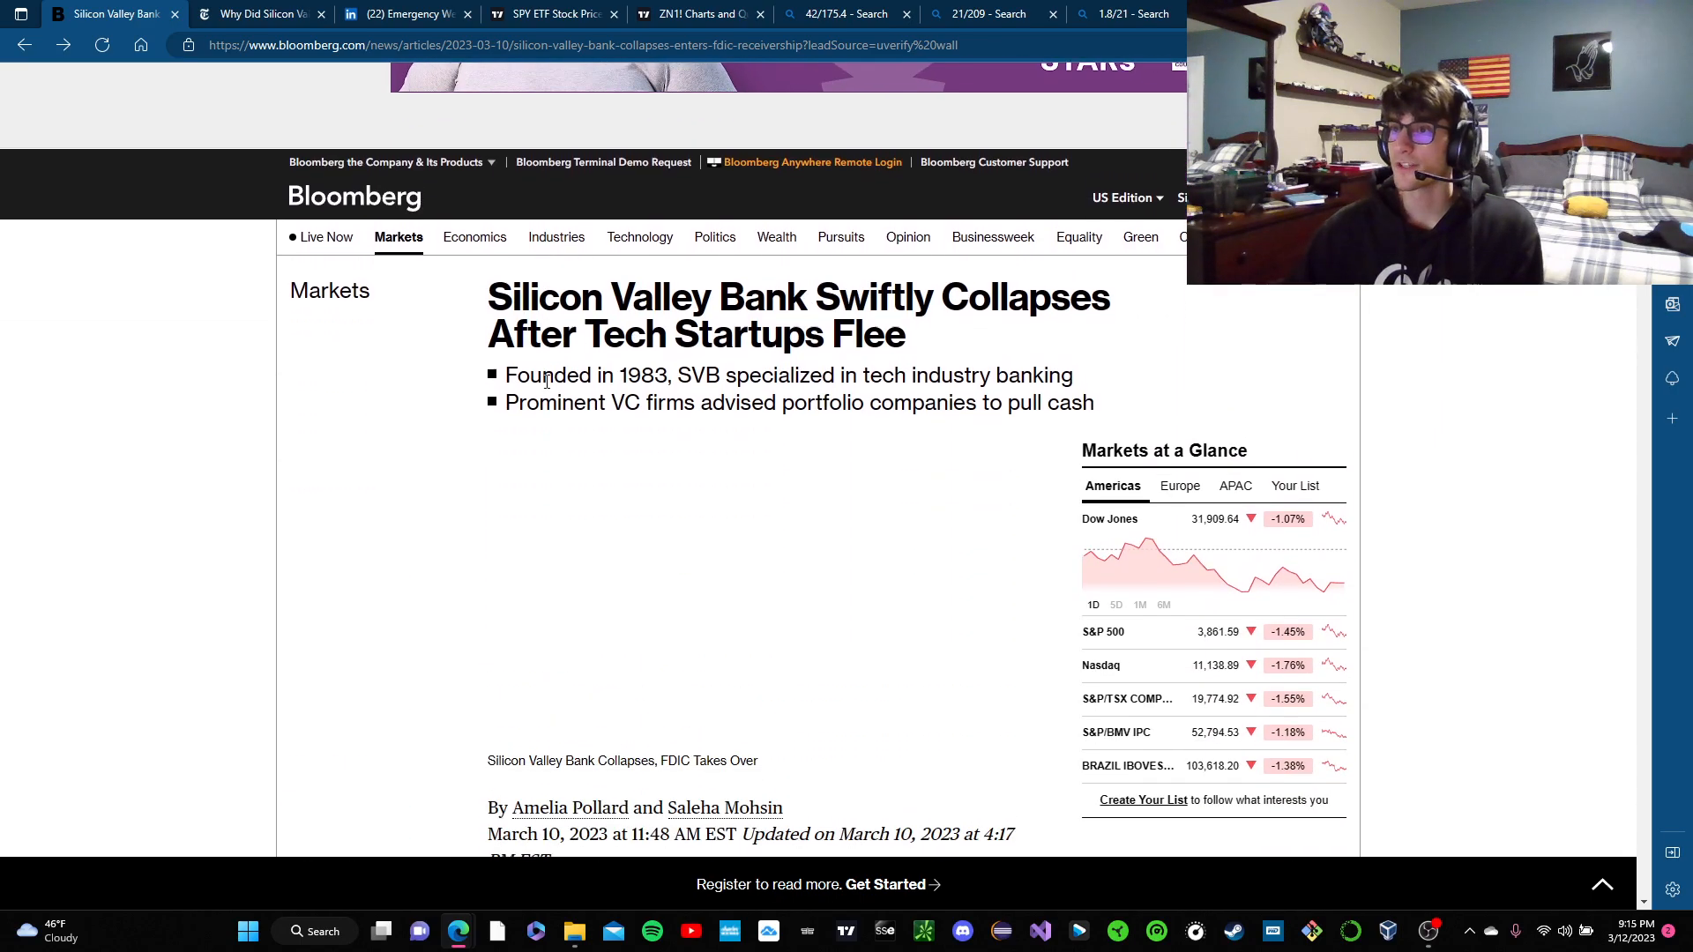
mouse_move(556, 237)
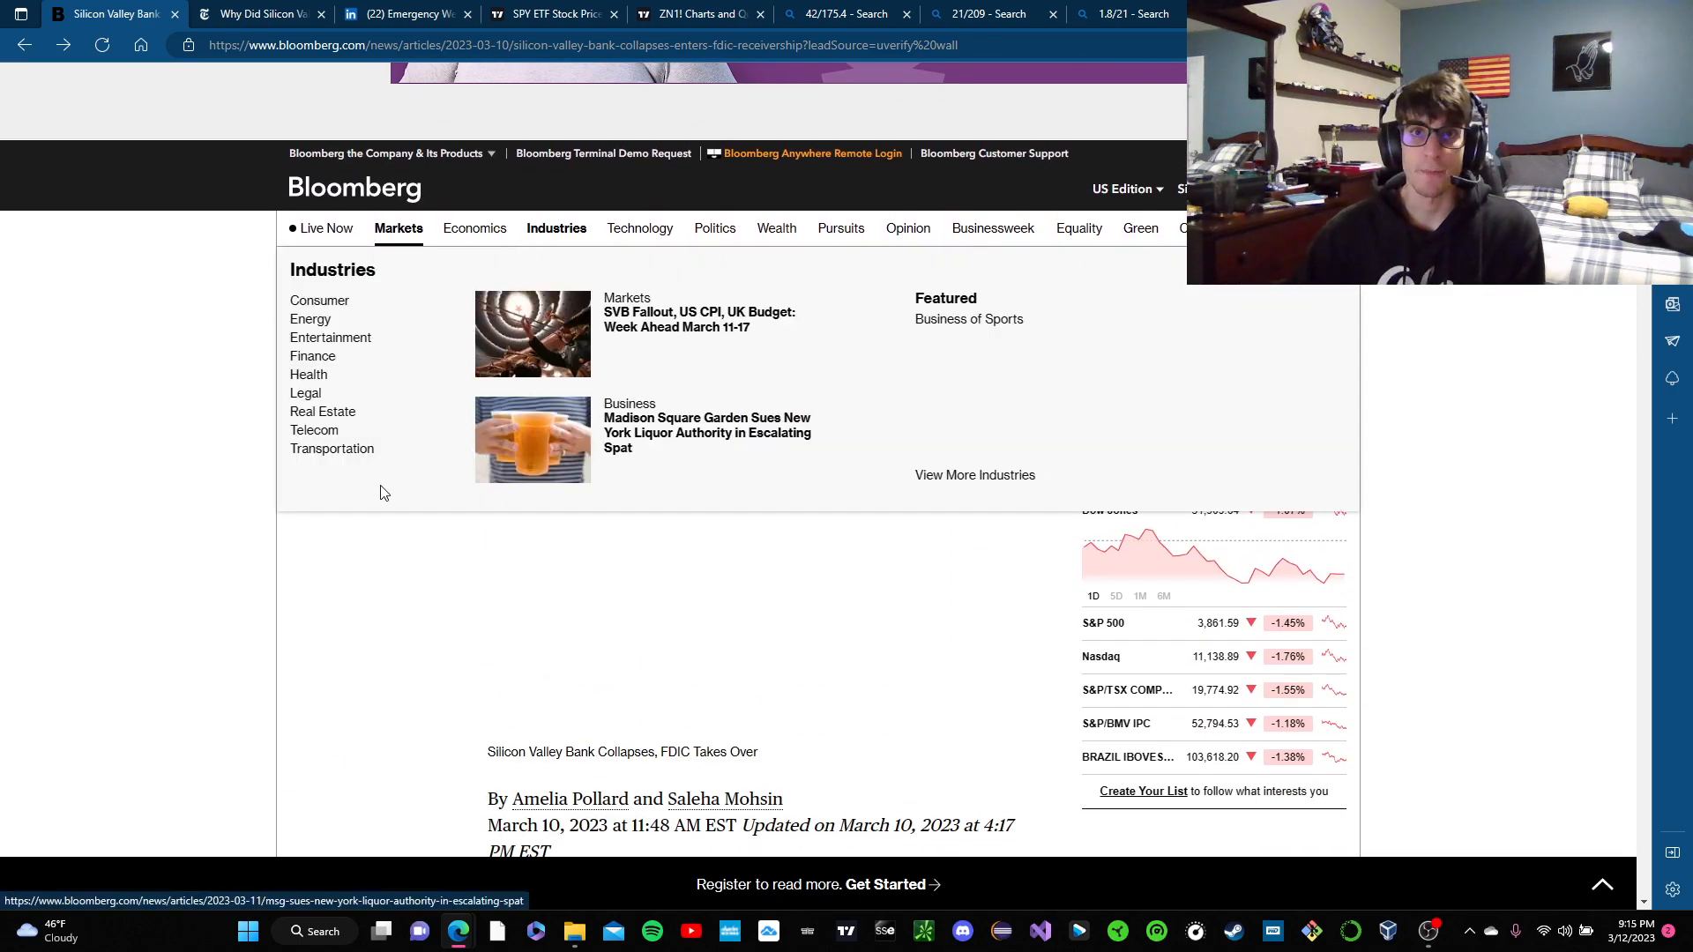
scroll("down", 3)
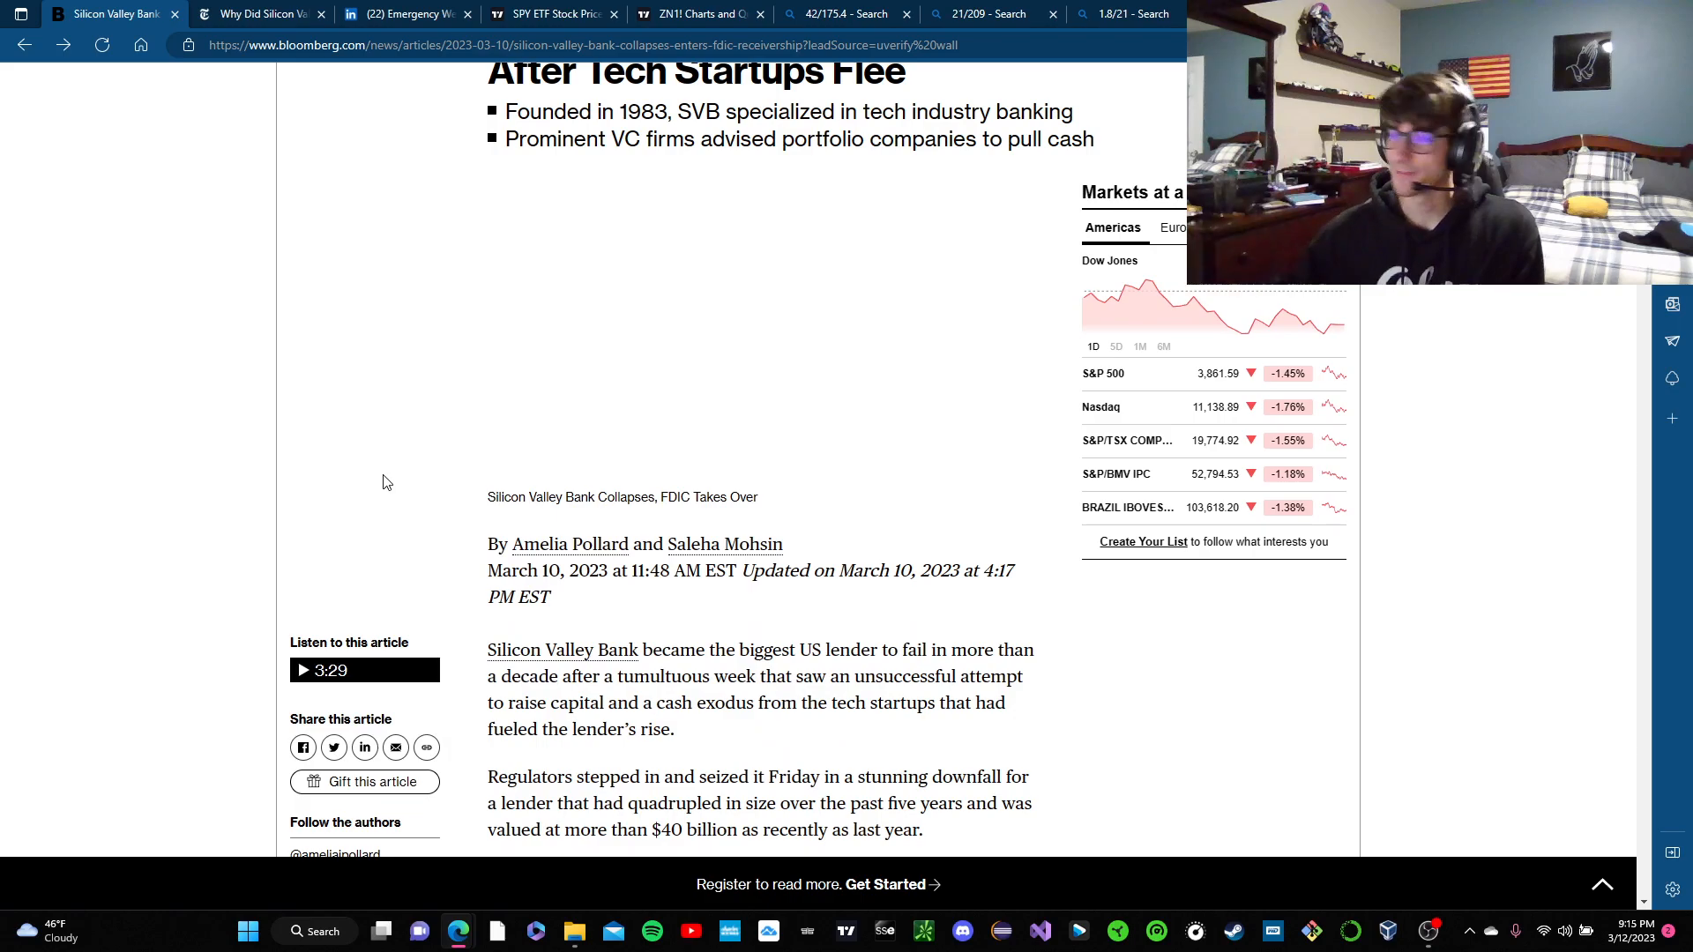
scroll("down", 3)
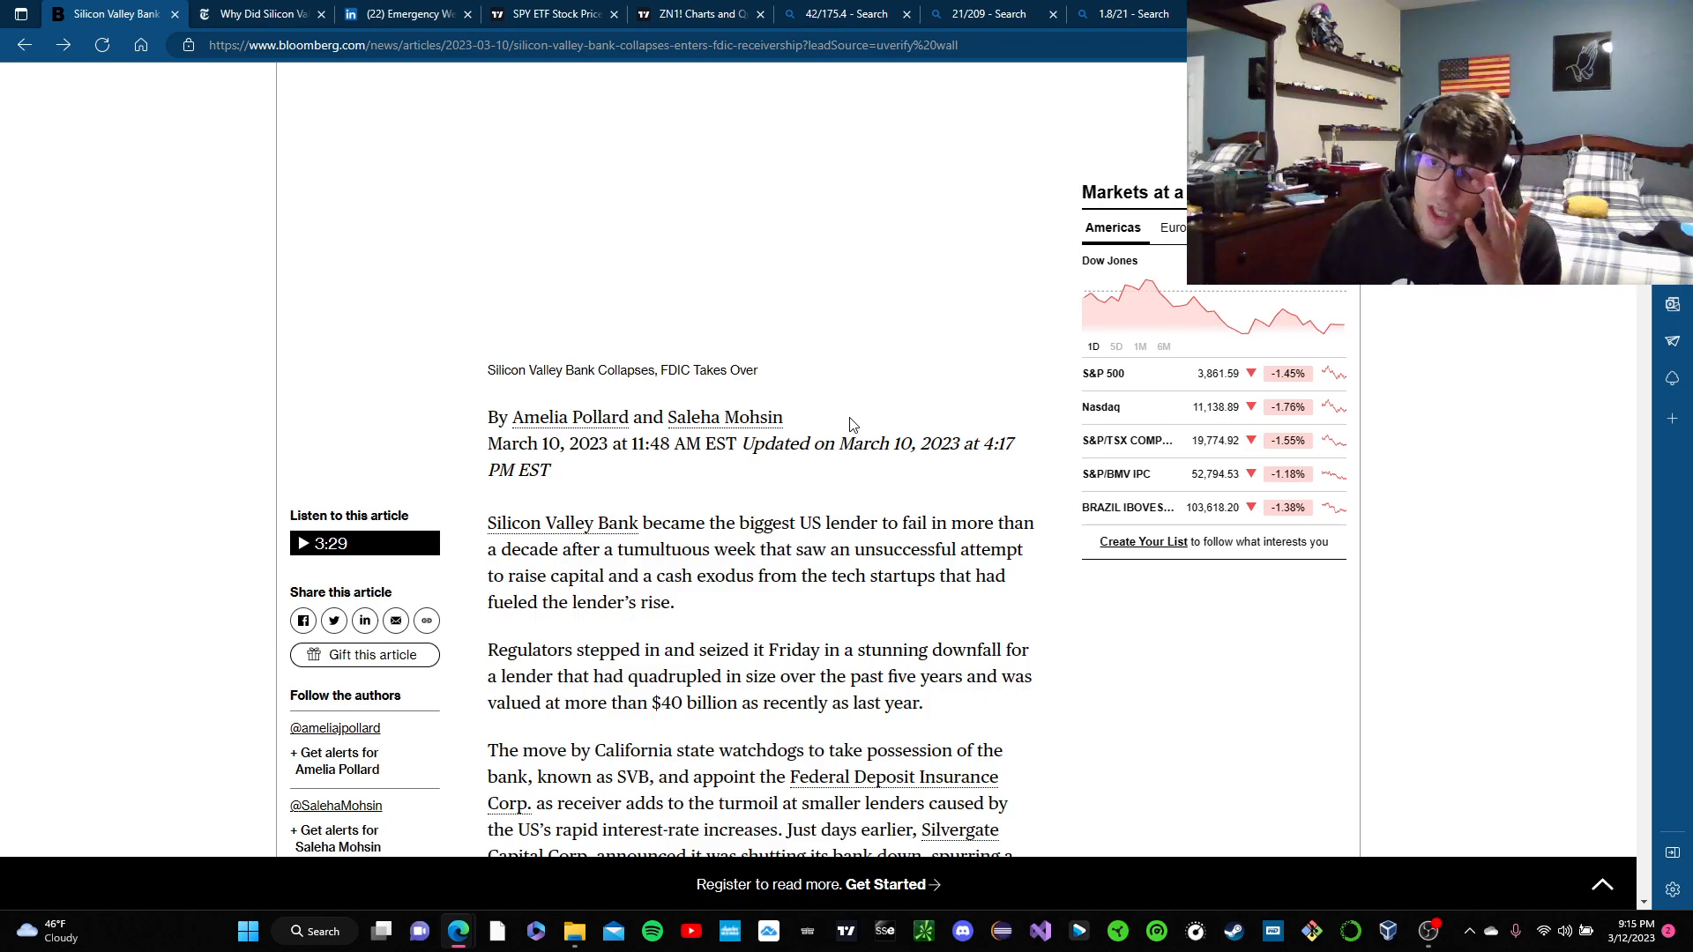
mouse_move(830, 580)
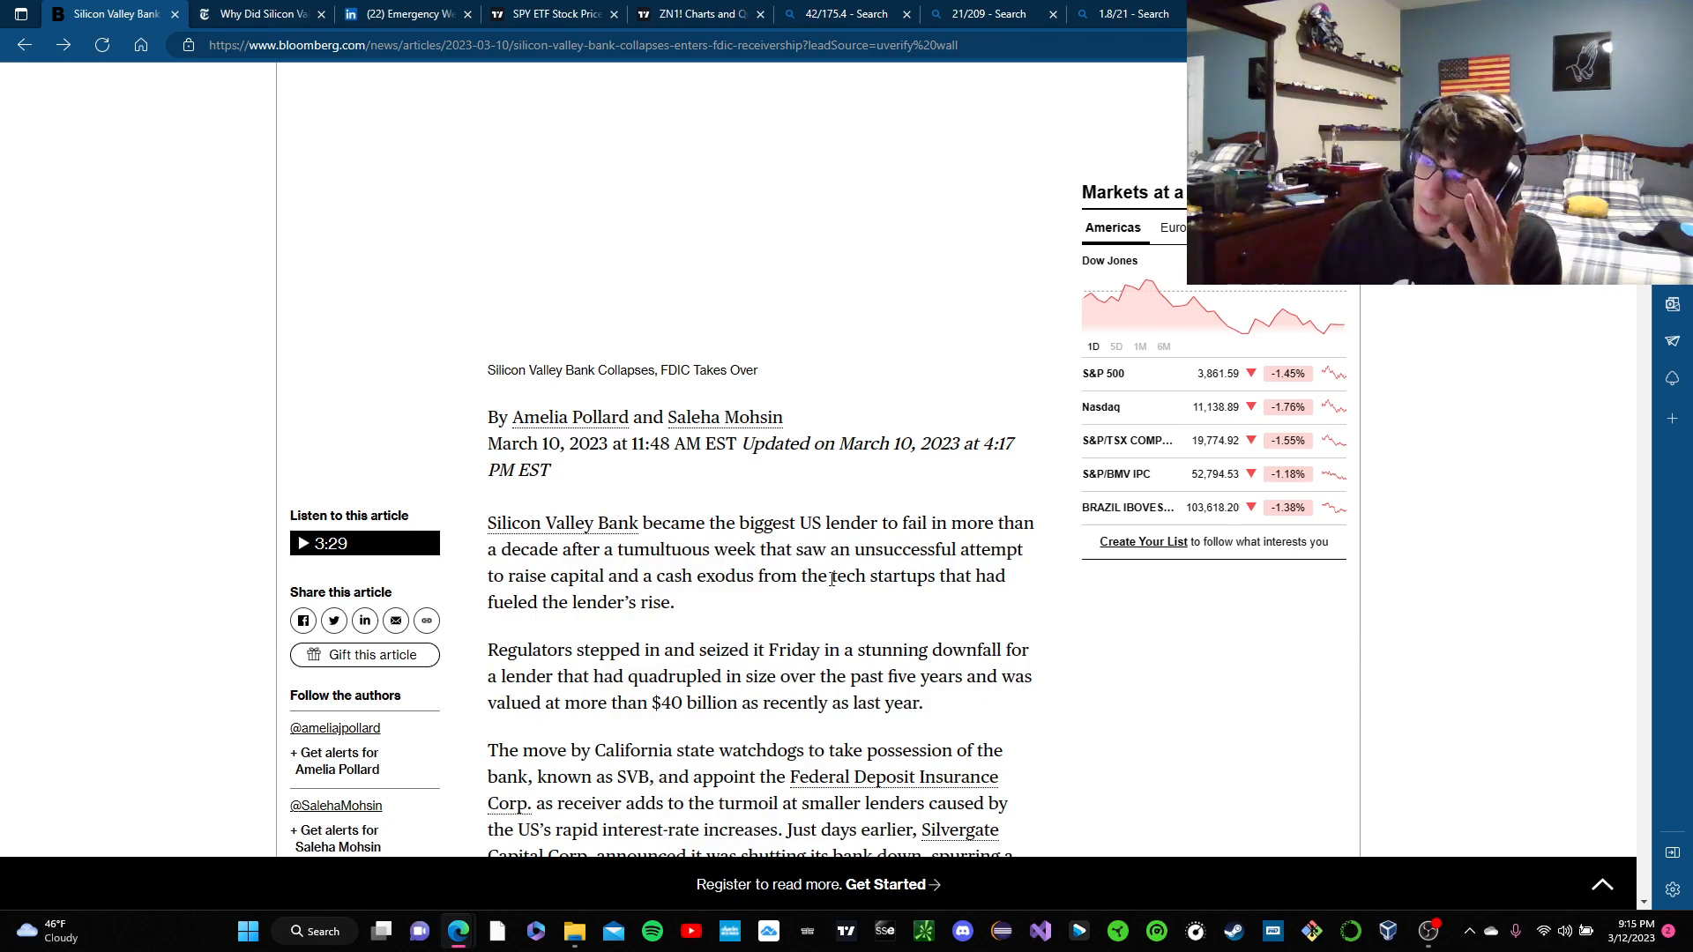
scroll("down", 3)
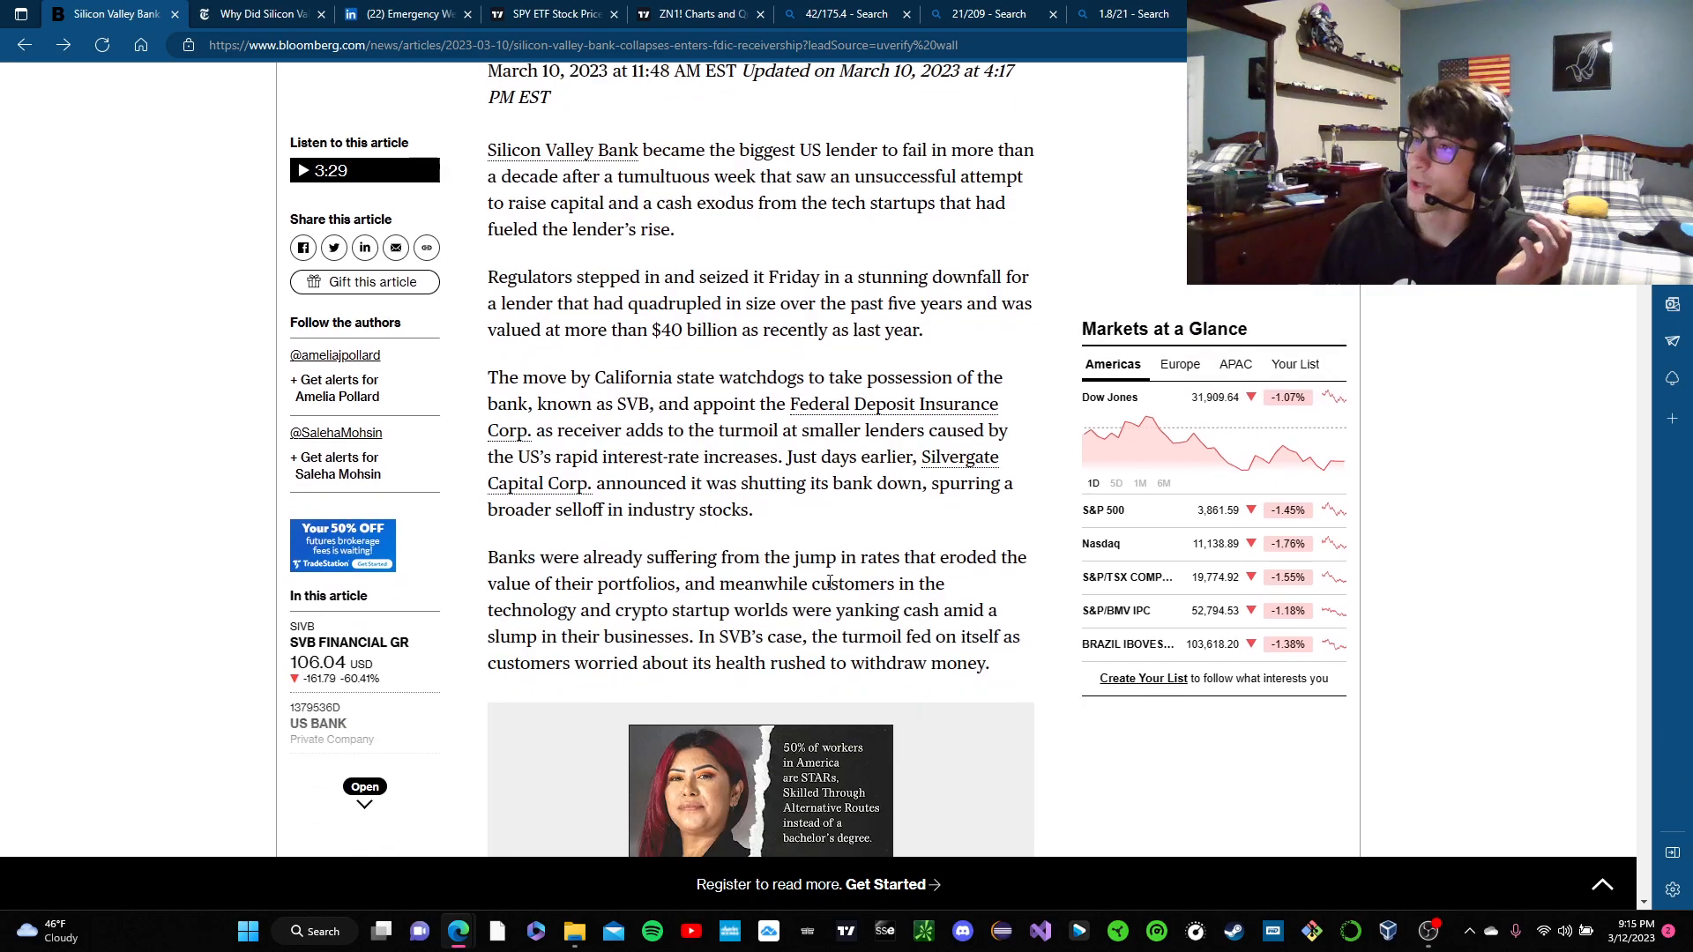
scroll("up", 3)
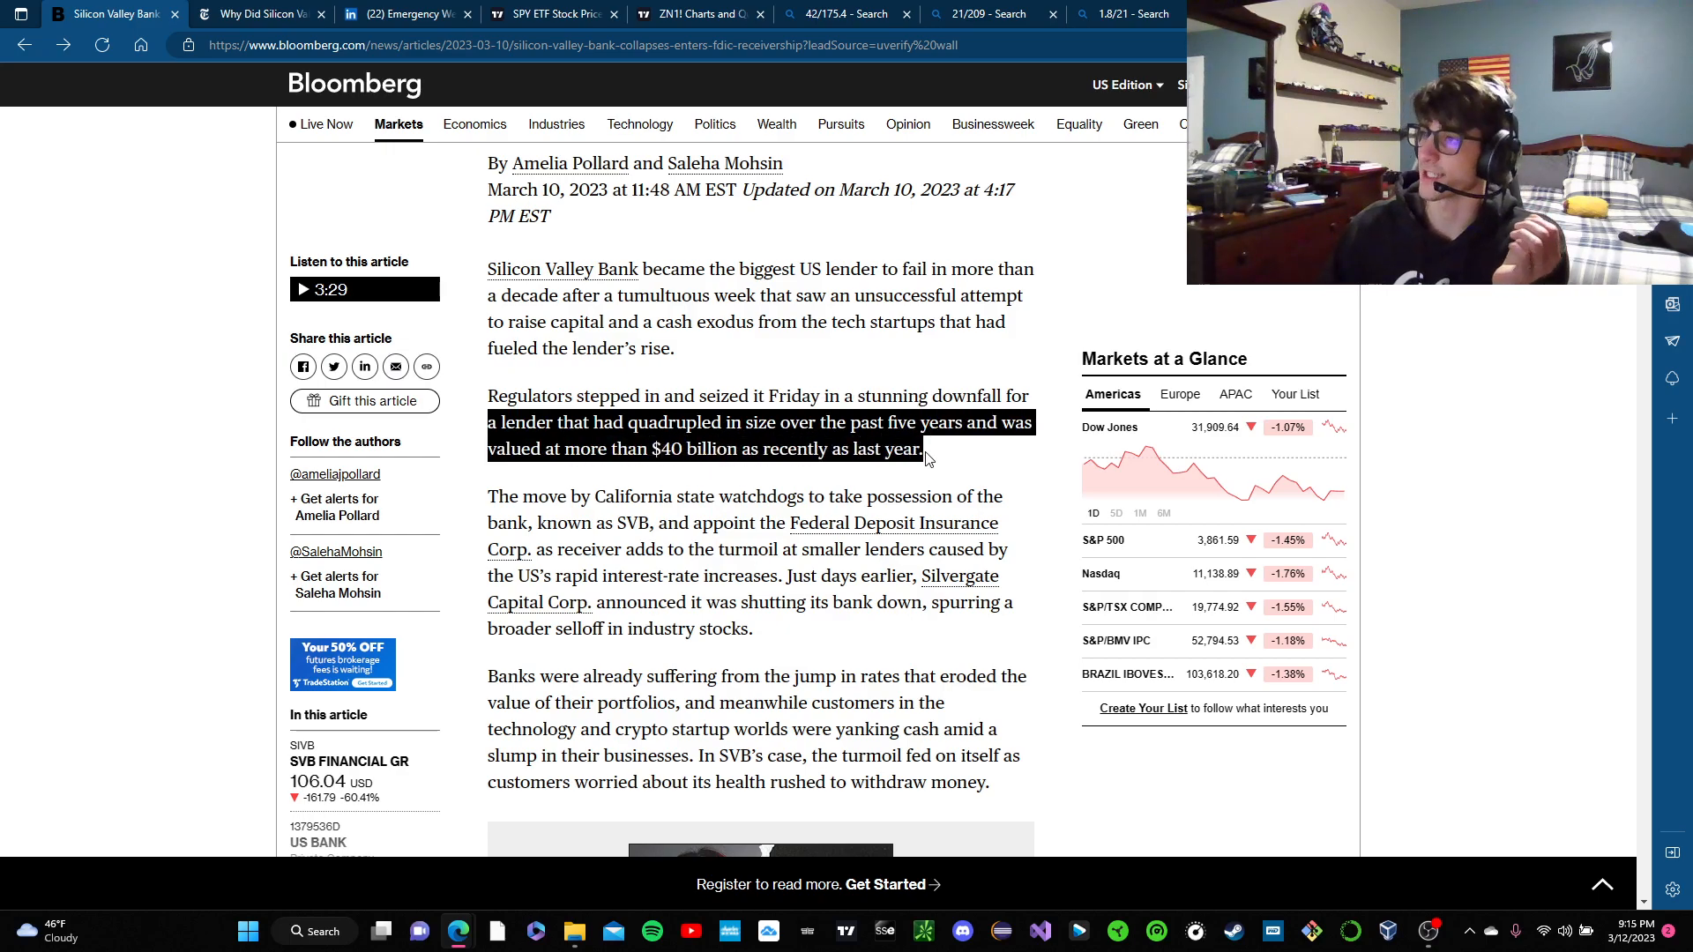
scroll("down", 3)
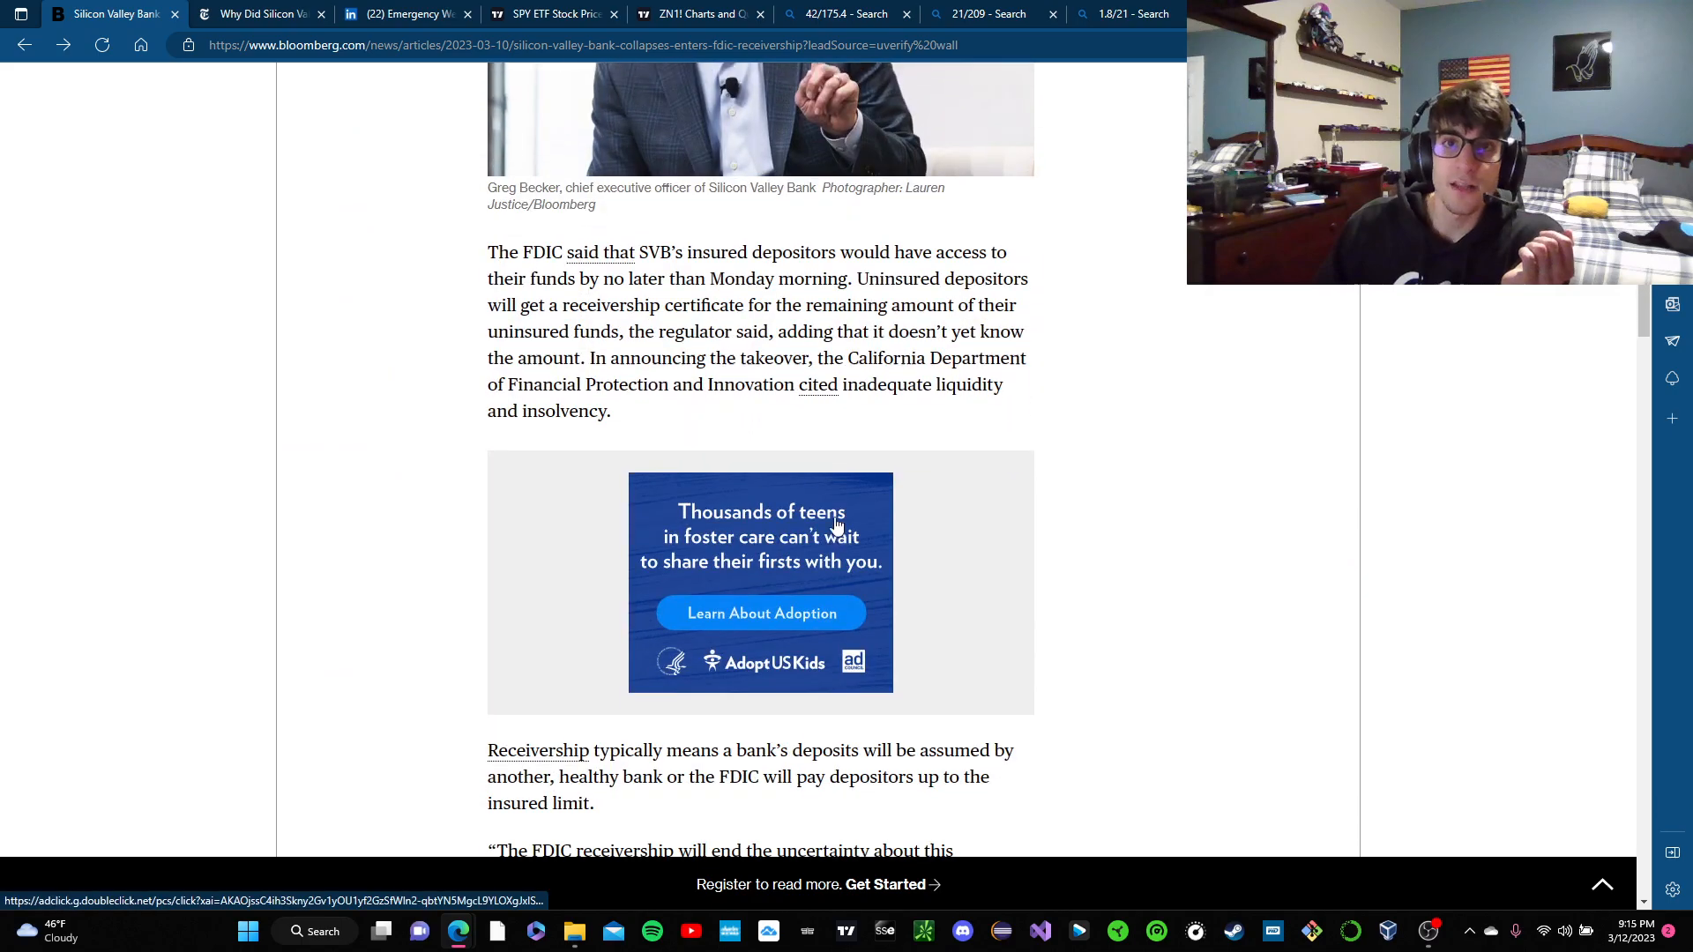
scroll("down", 3)
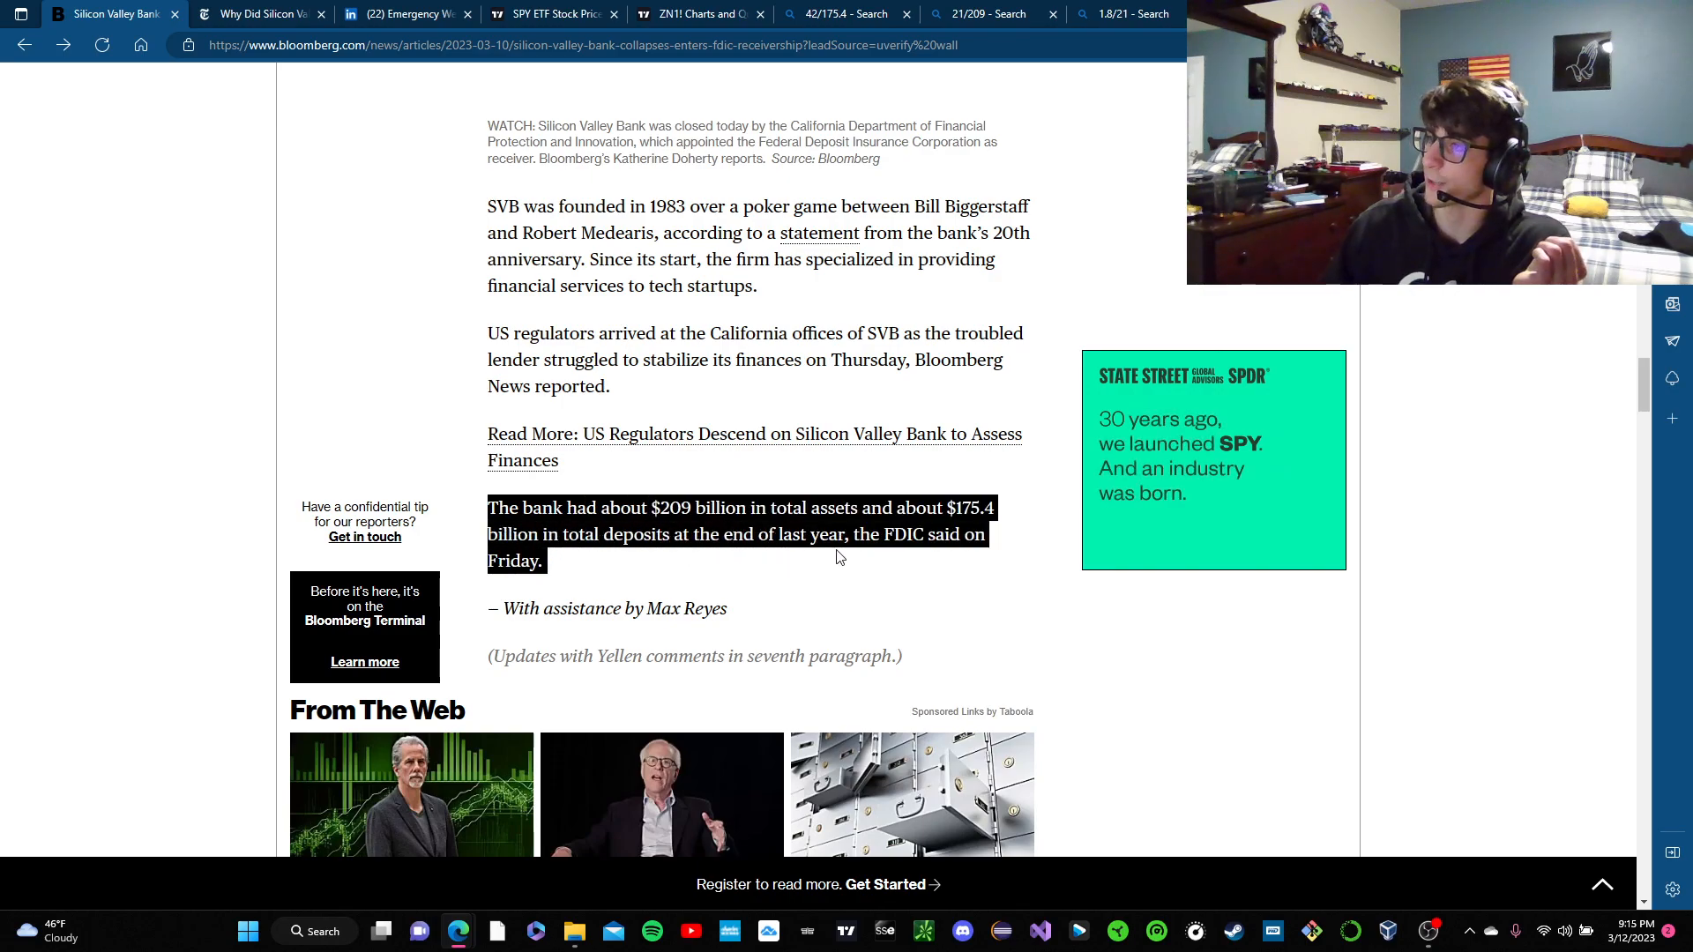
scroll("up", 3)
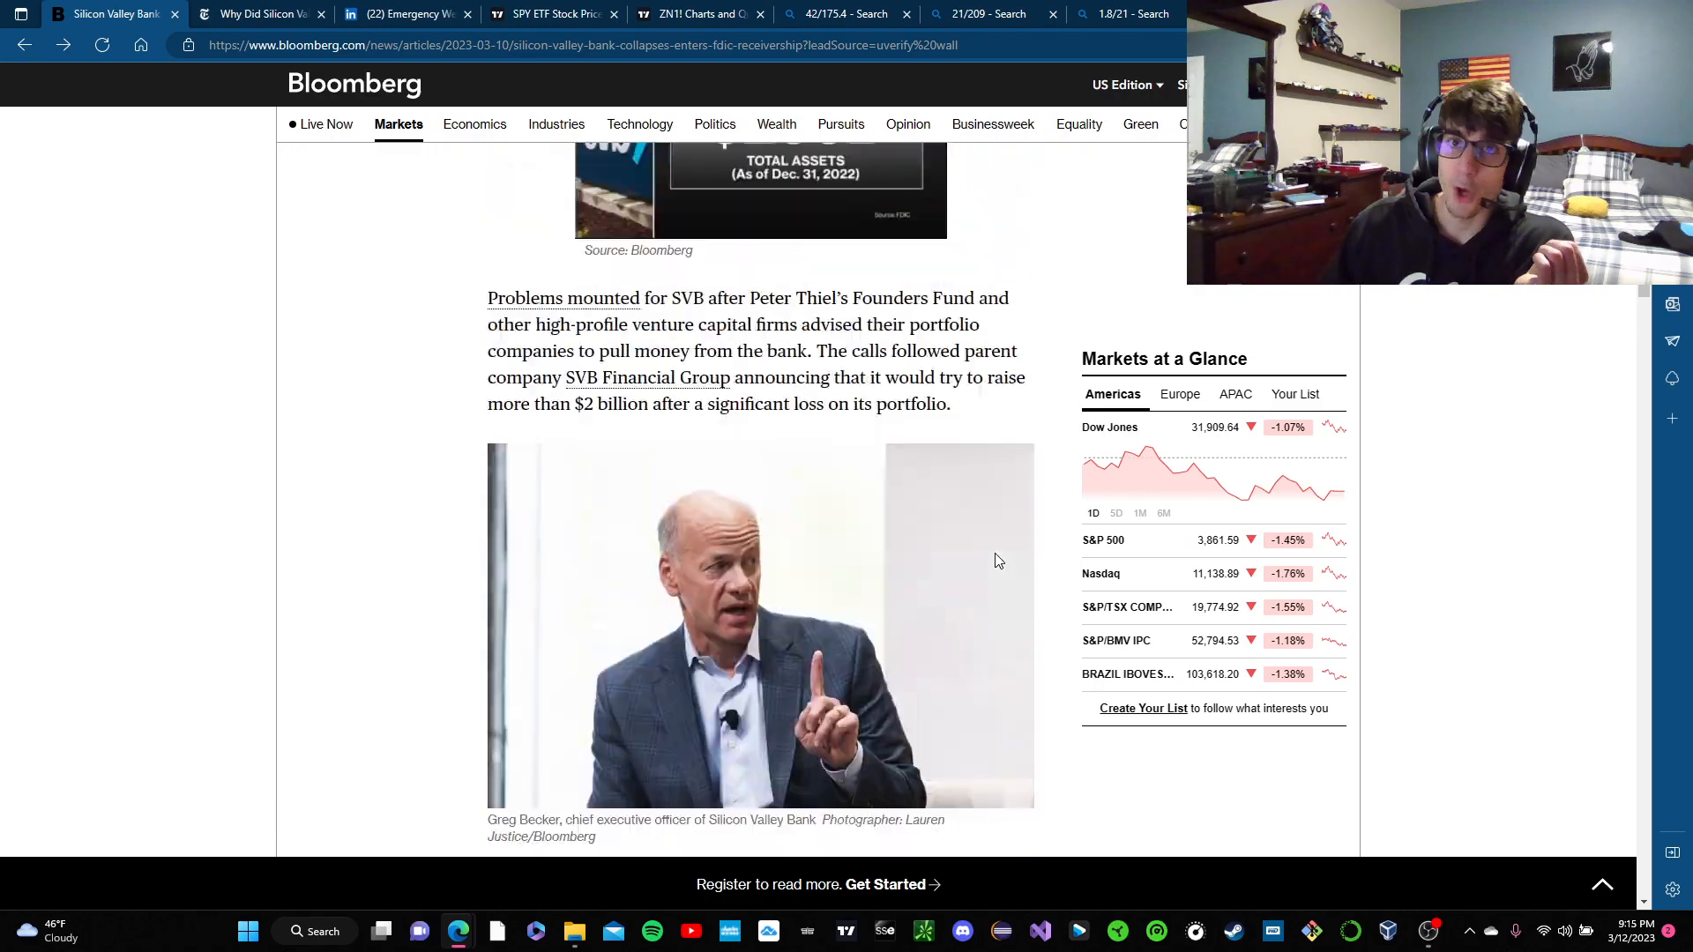
scroll("up", 3)
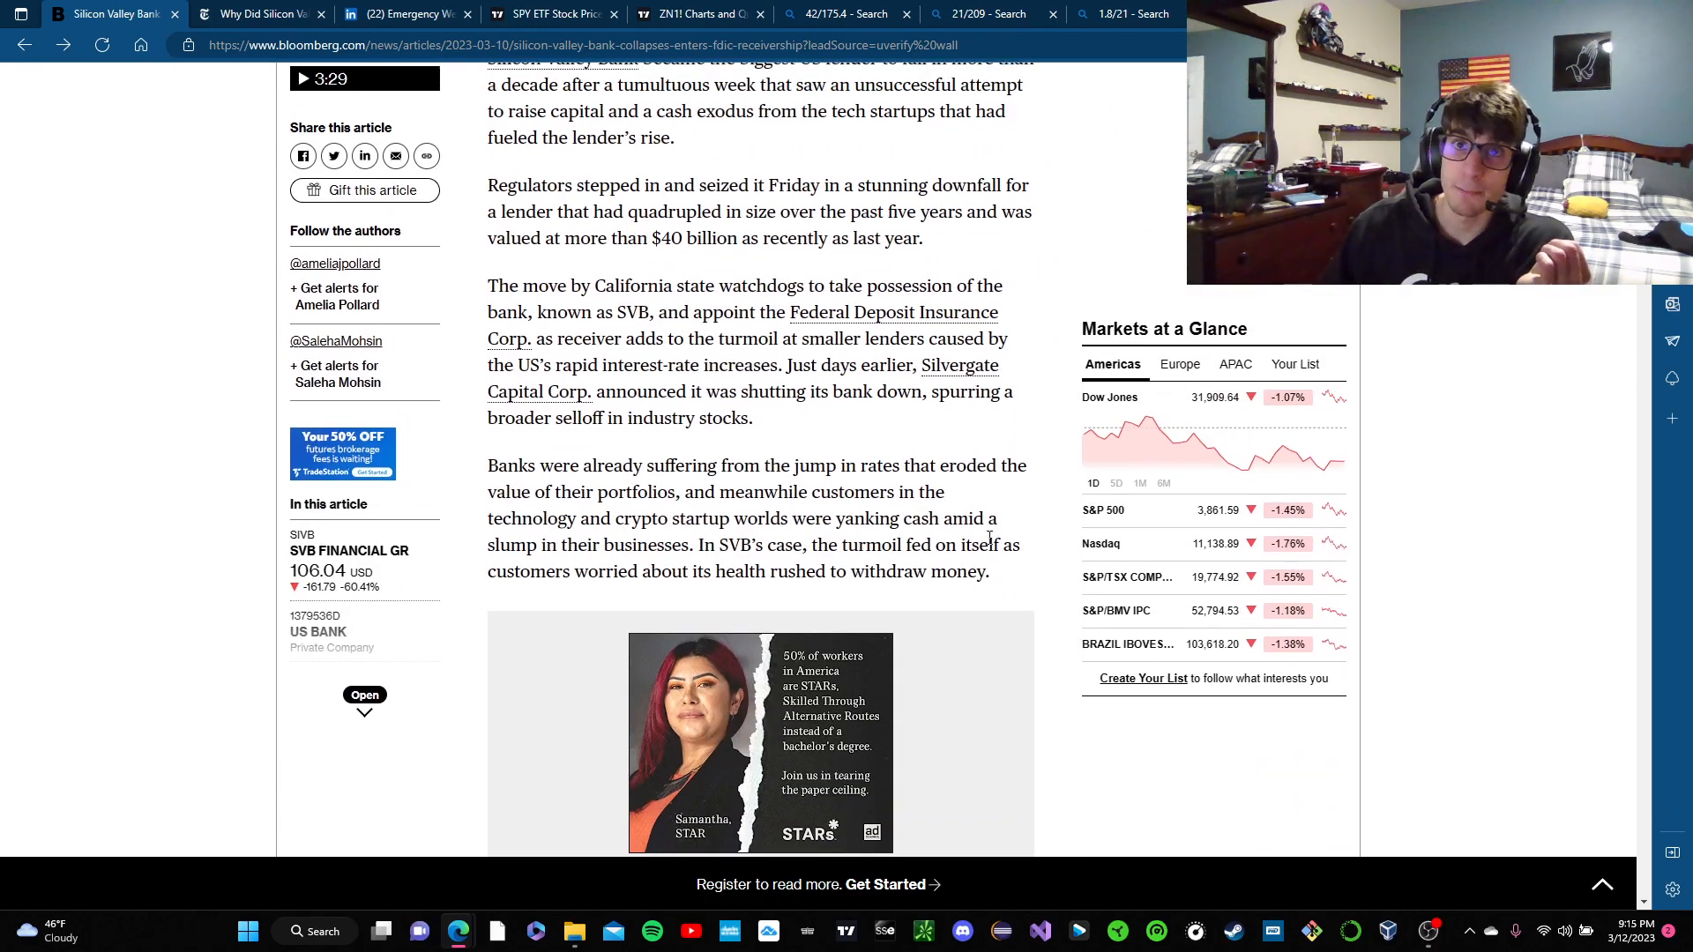
- Switch to the NYT DealBook SVB article, read down to the bond-sale passage and clear its highlight
left_click(259, 14)
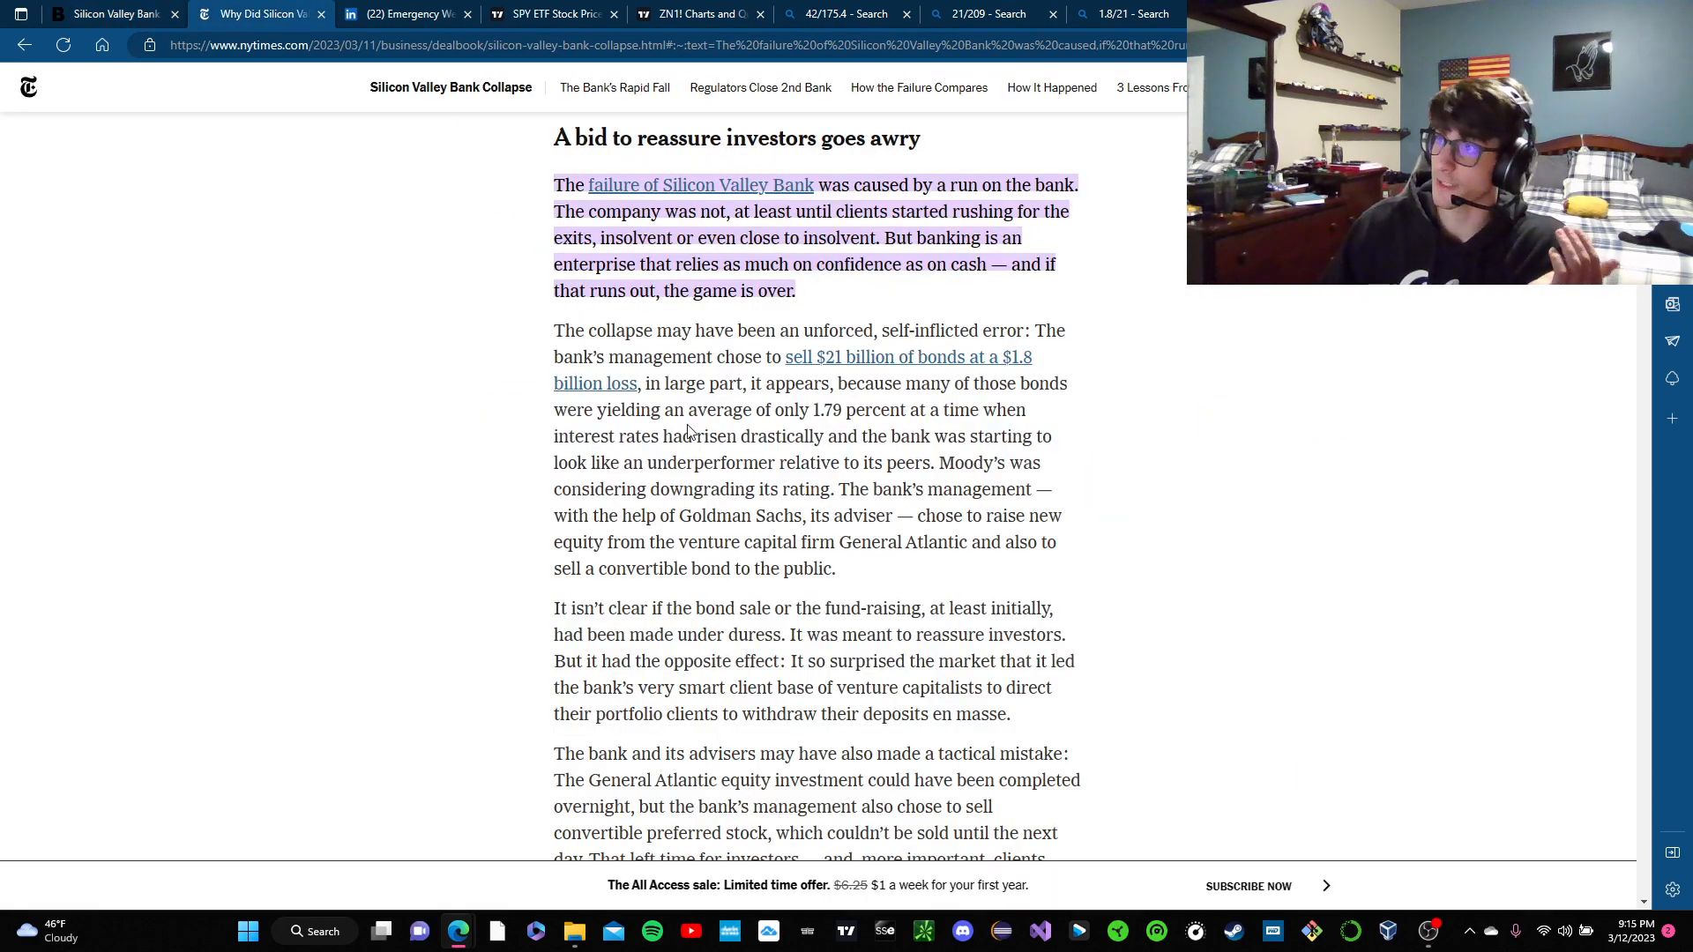
scroll("up", 3)
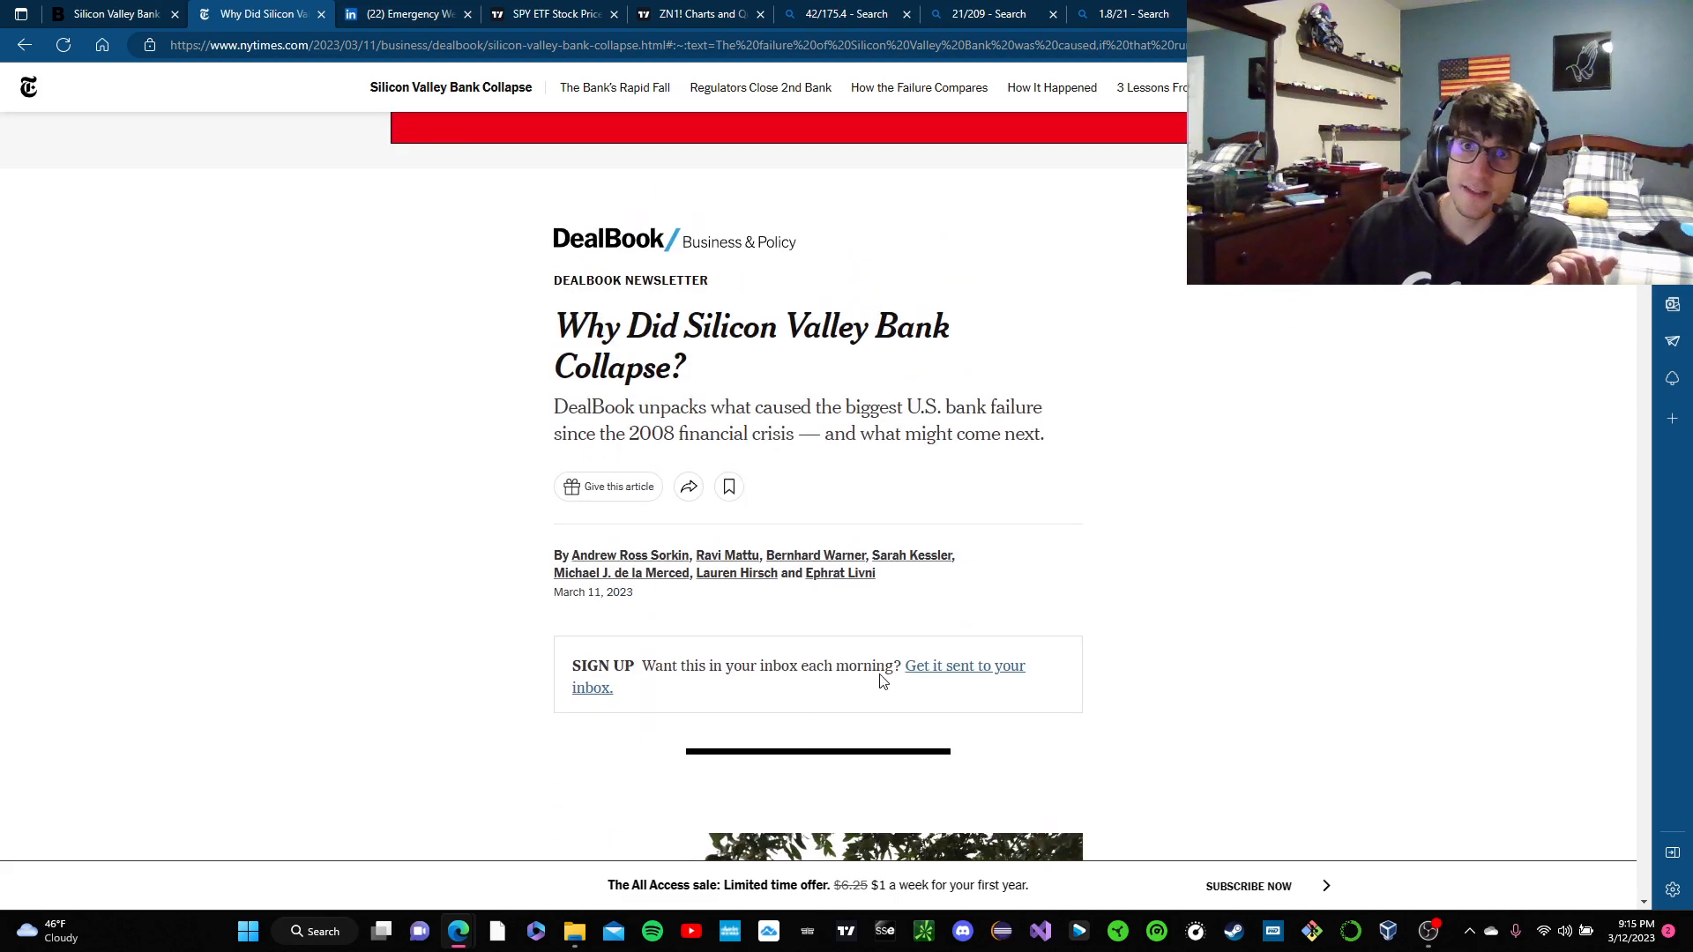
scroll("down", 3)
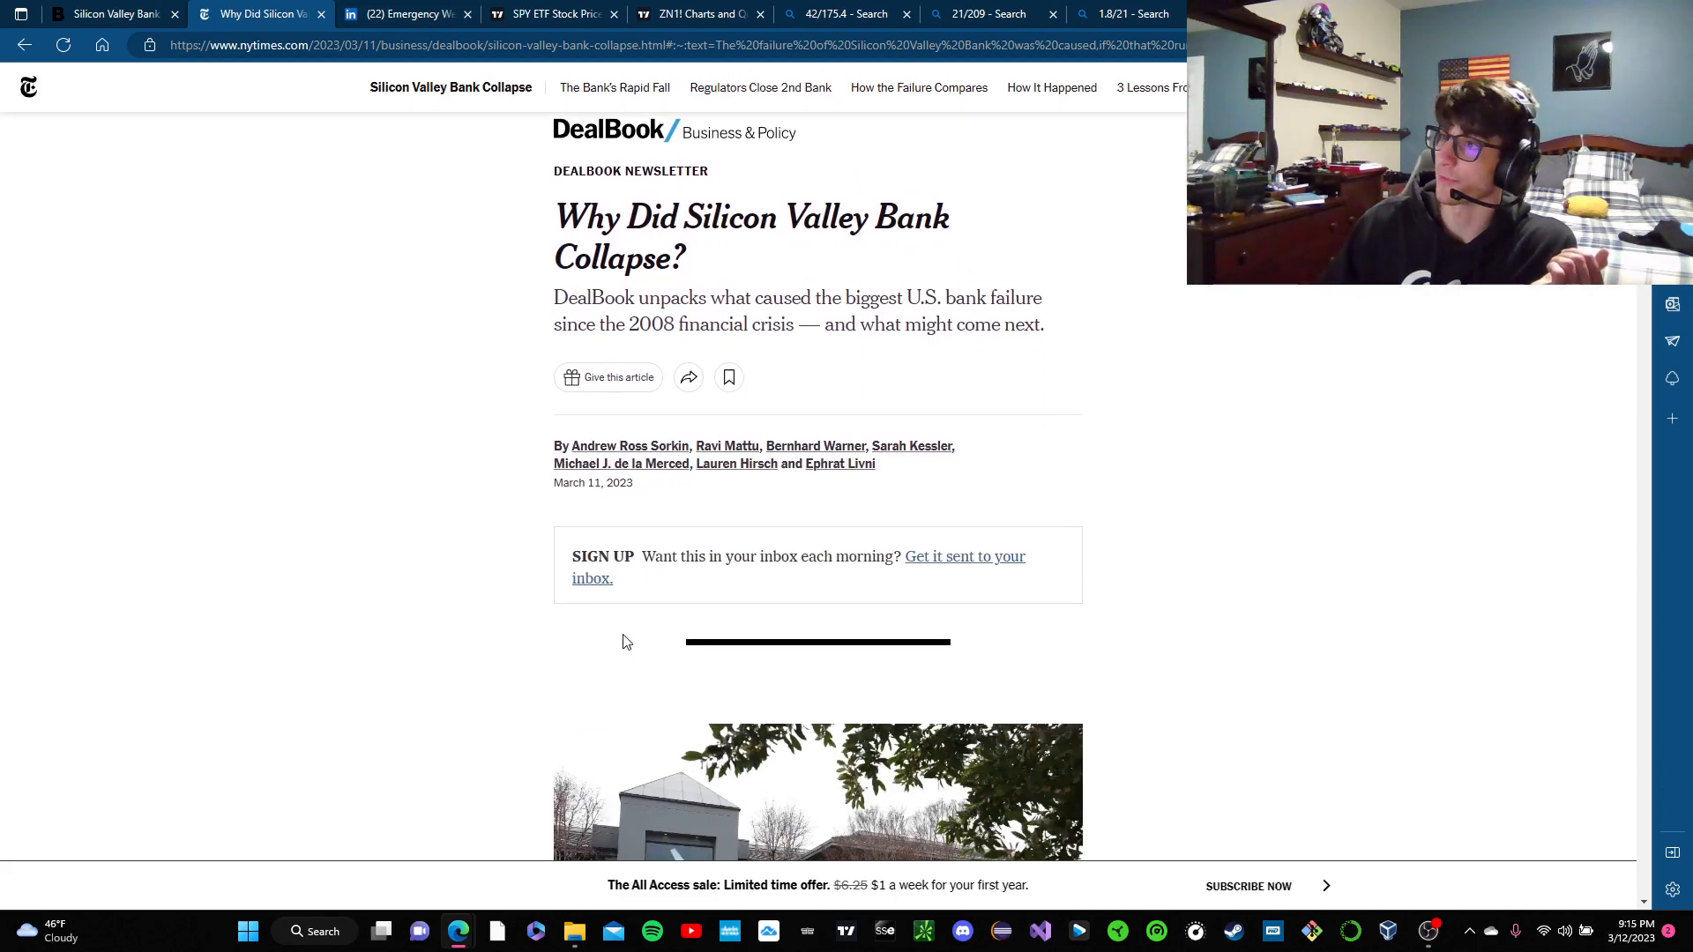
scroll("down", 3)
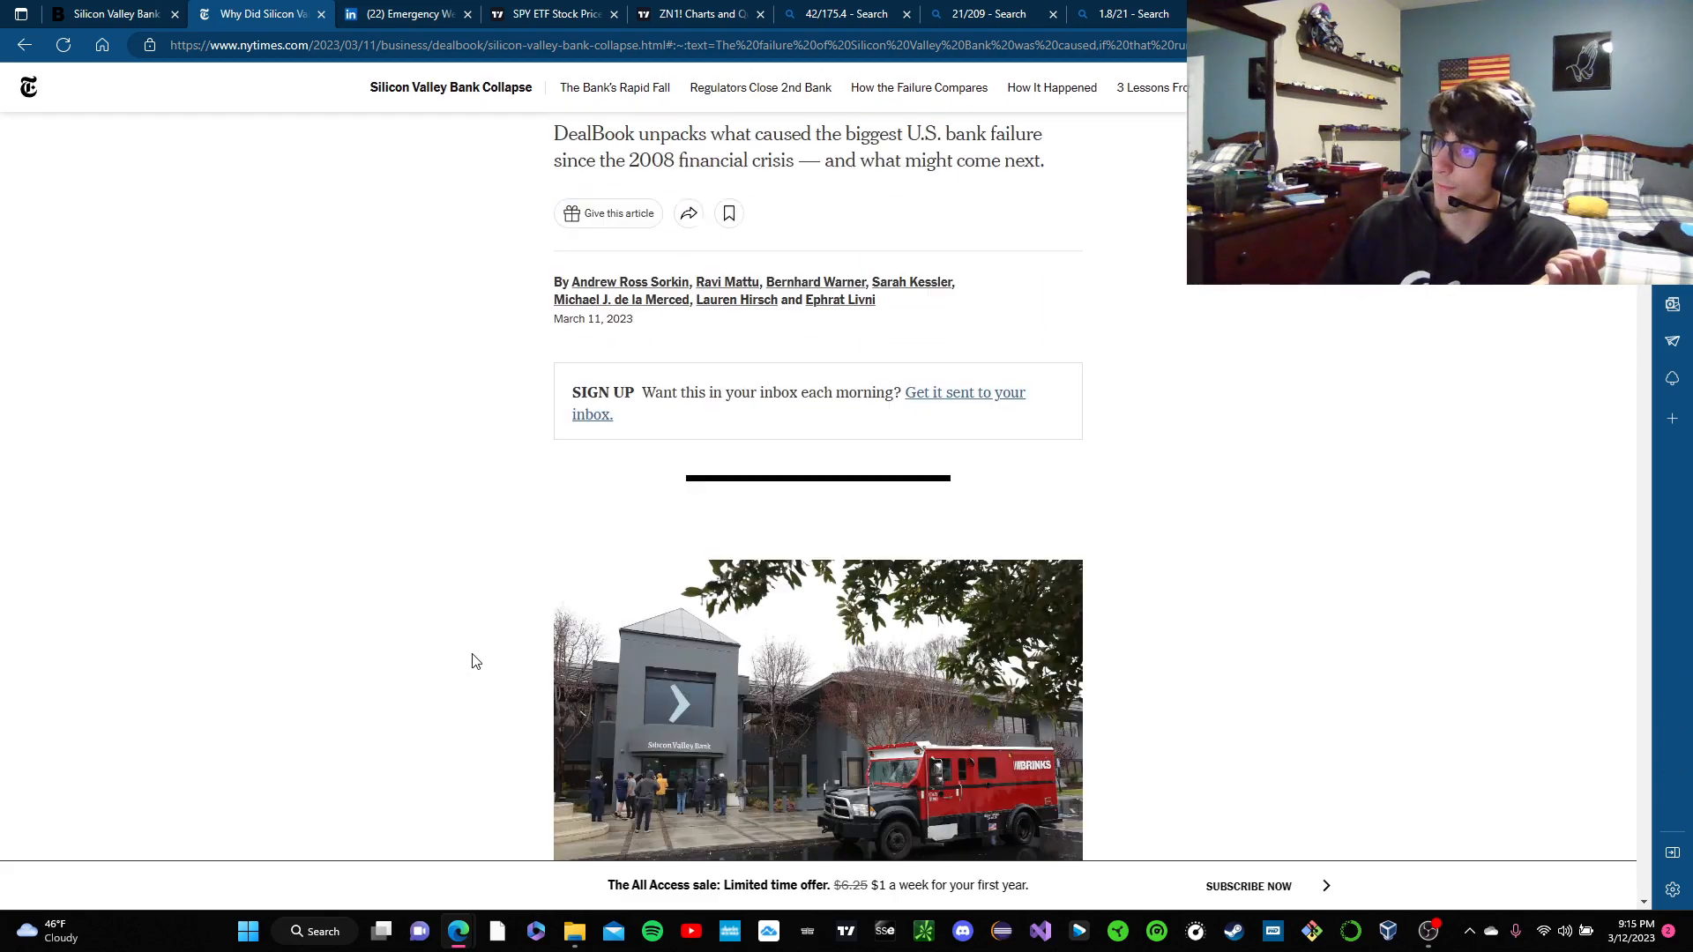
scroll("down", 3)
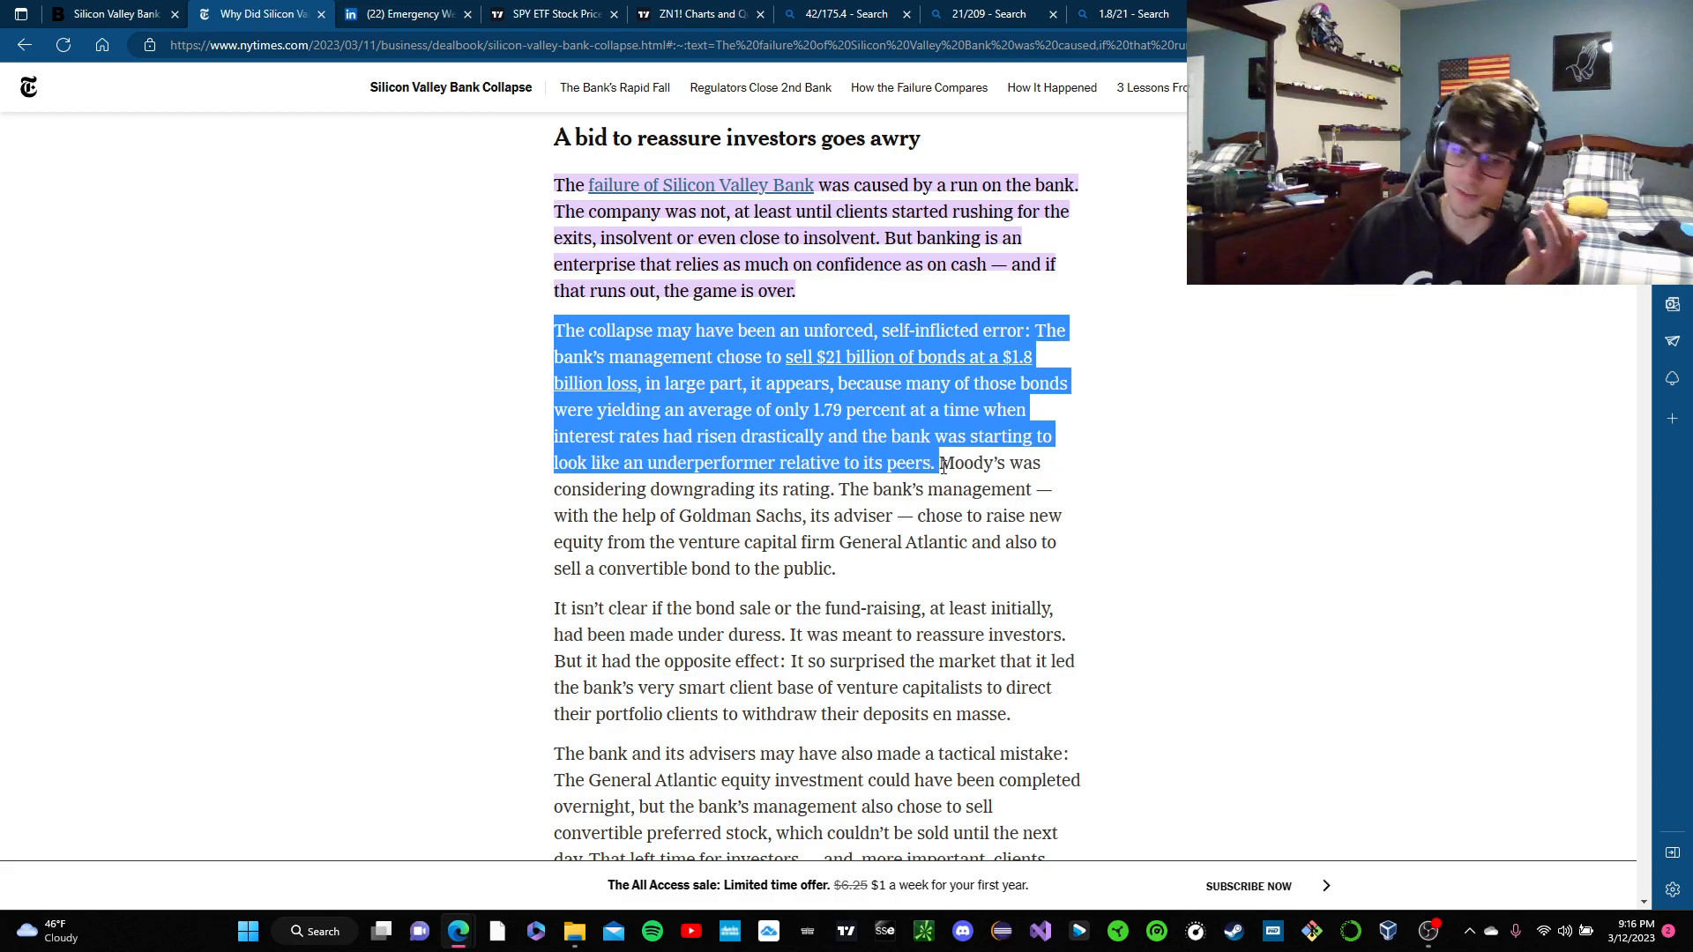
left_click(1134, 510)
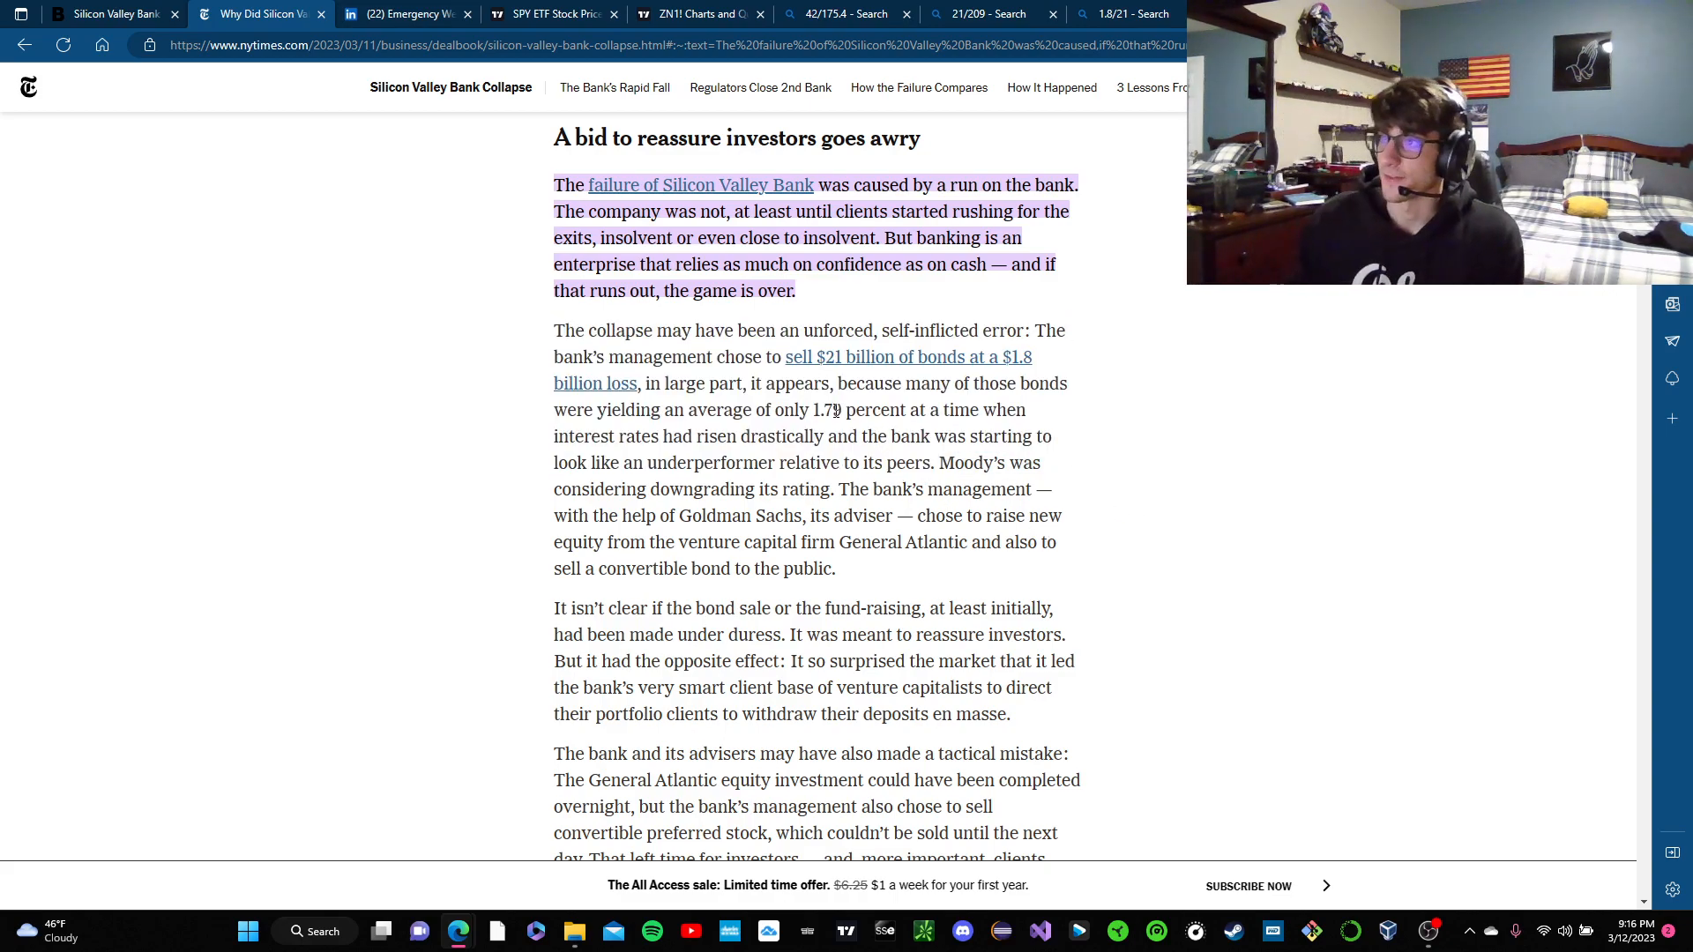
mouse_move(1157, 450)
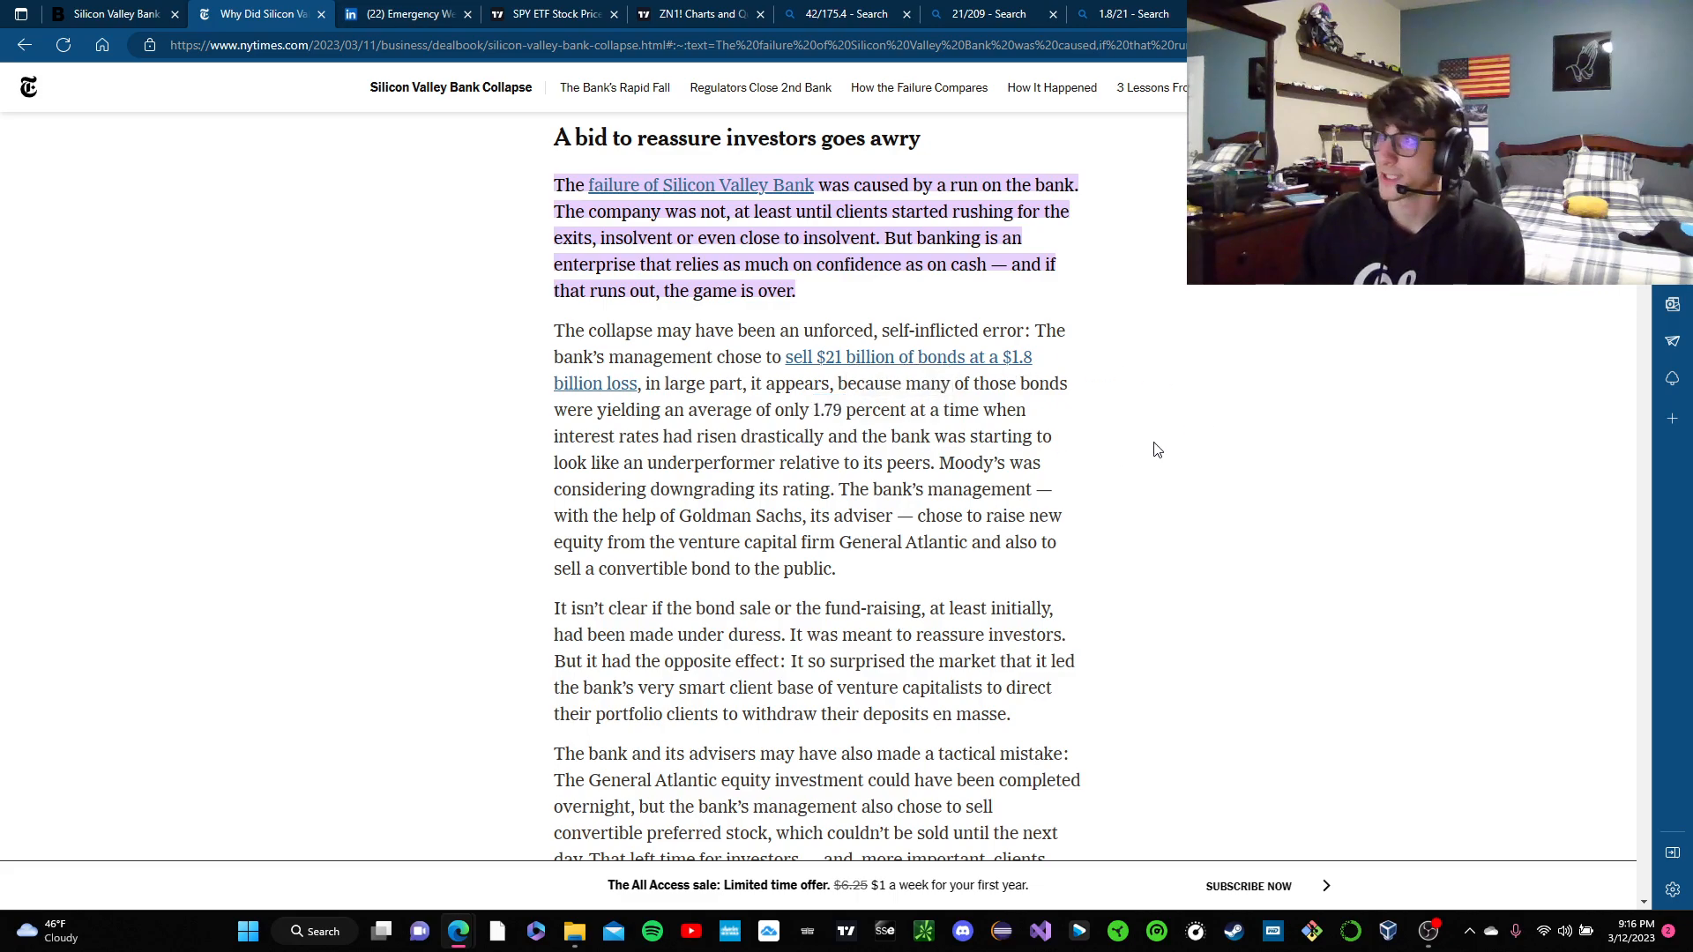
mouse_move(1111, 455)
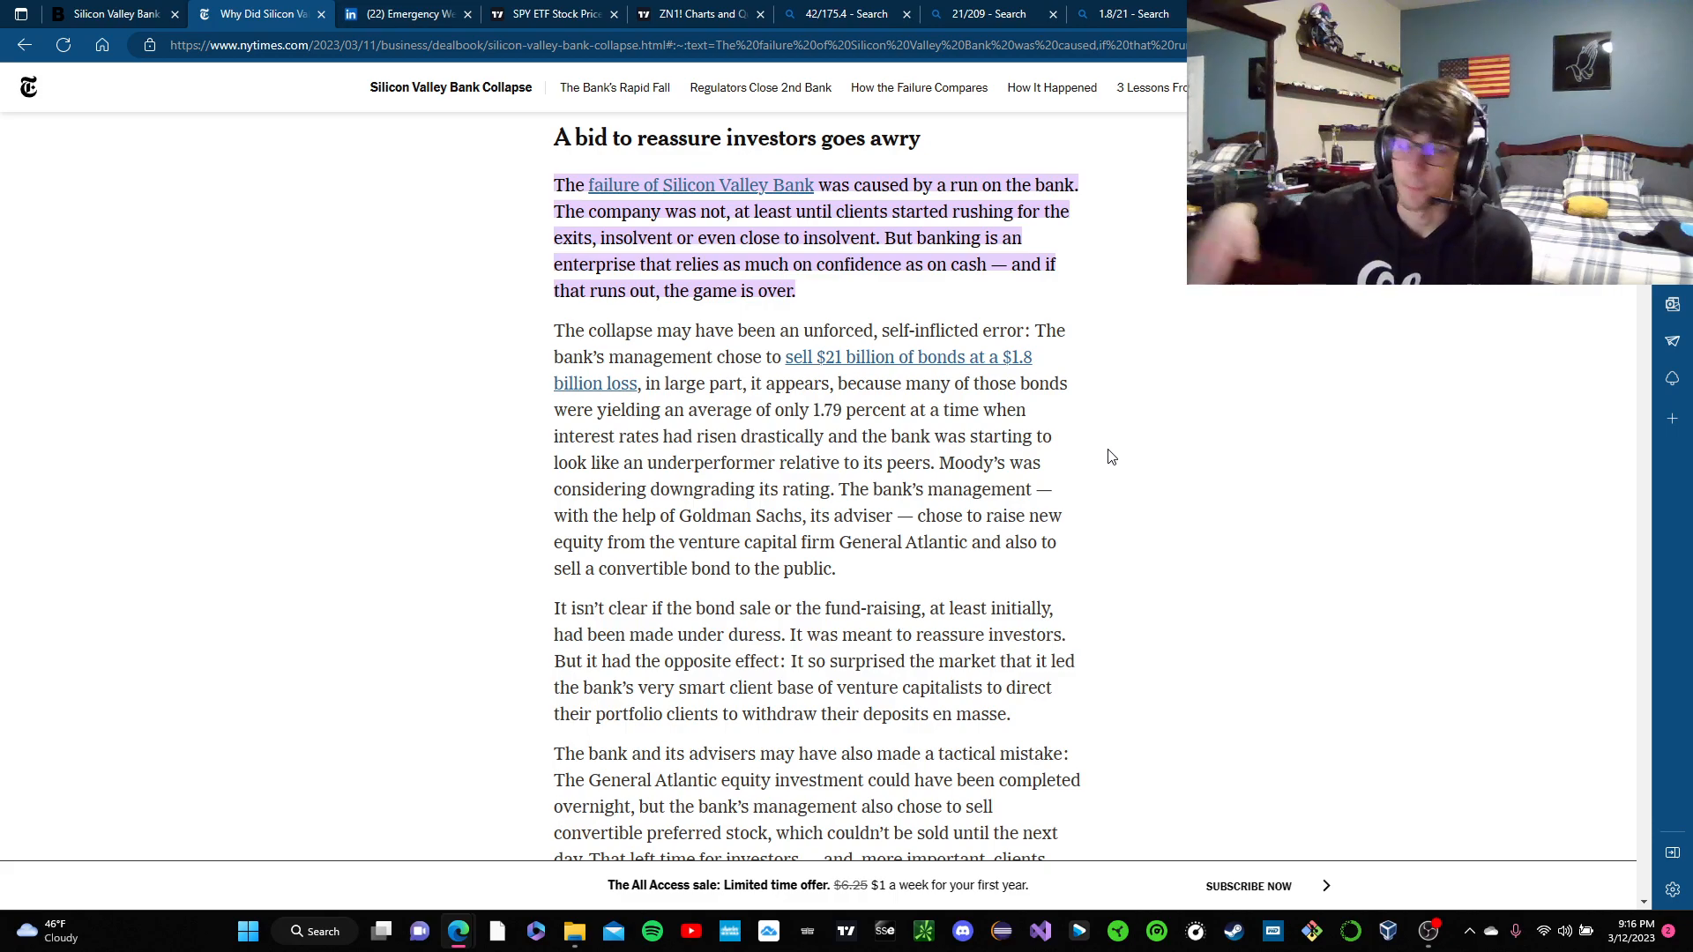
- Switch to the TradingView US10Y chart showing the 10-year yield at 3.741%
left_click(552, 13)
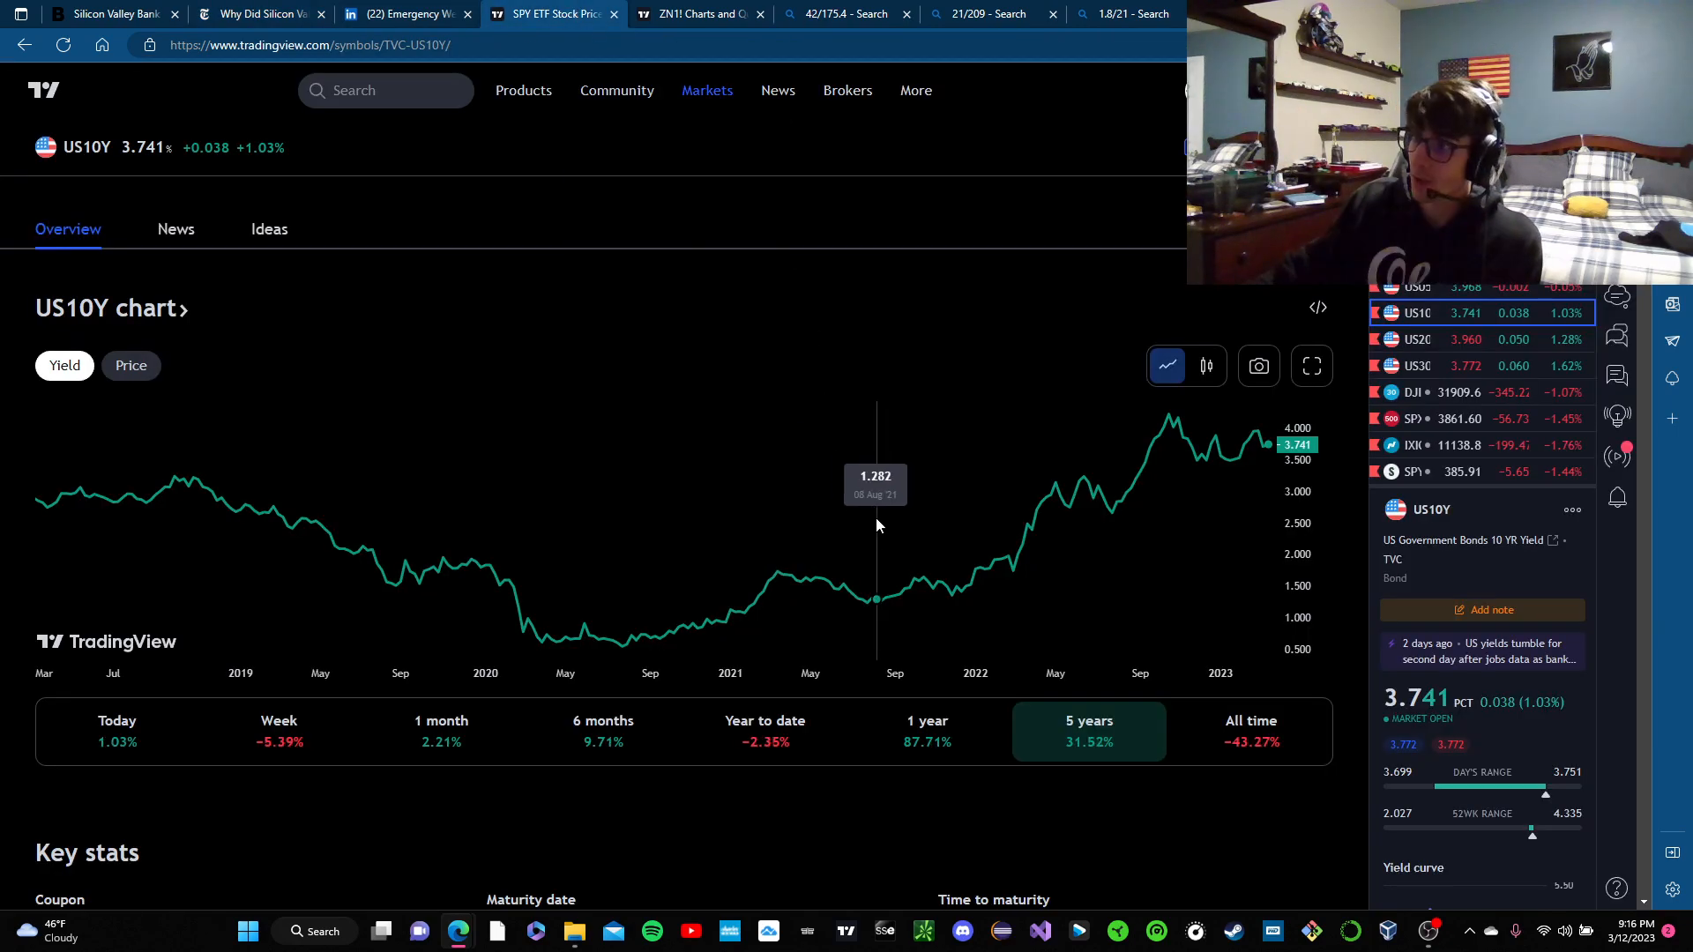
mouse_move(1142, 804)
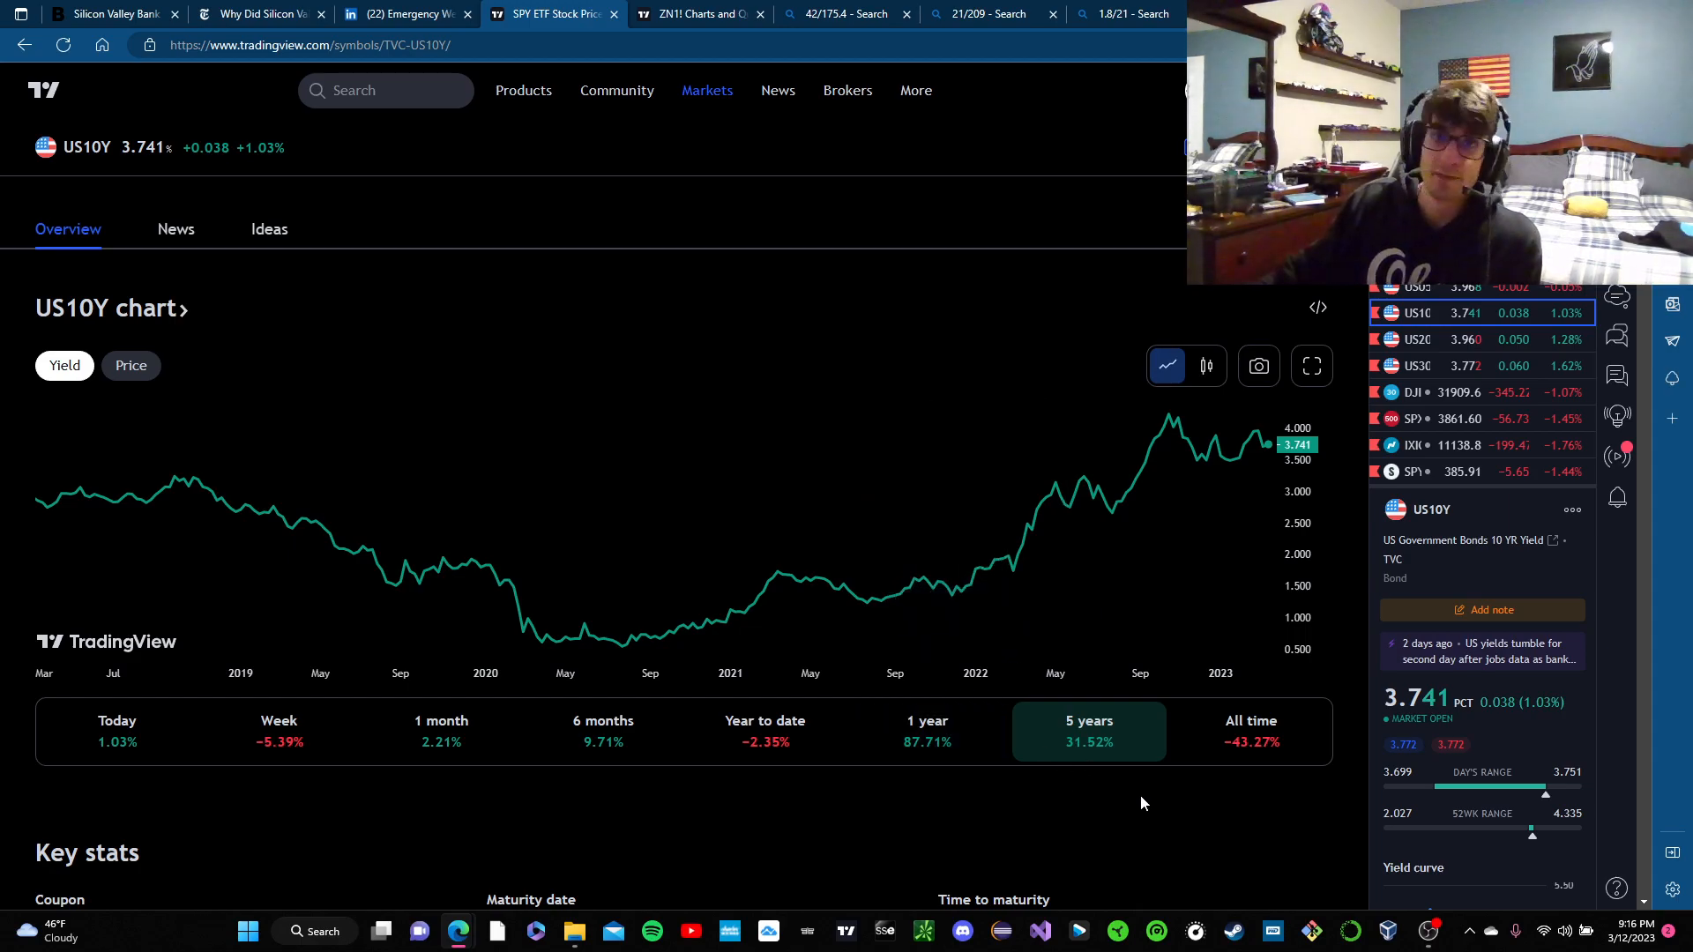
mouse_move(1247, 787)
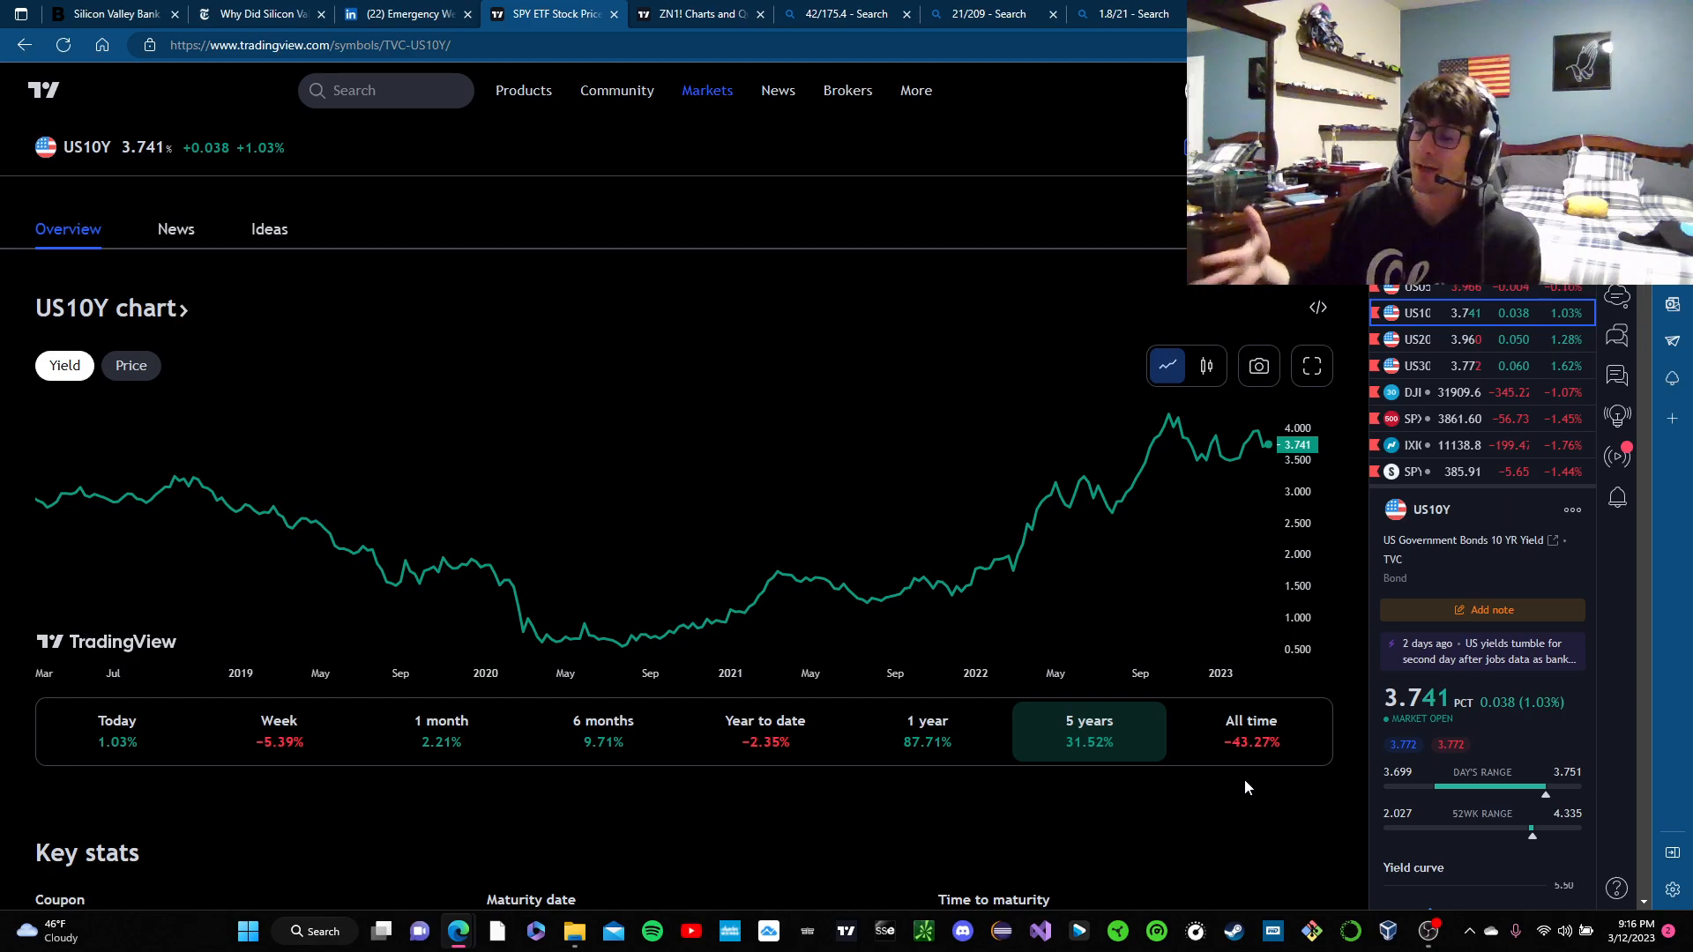
mouse_move(995, 586)
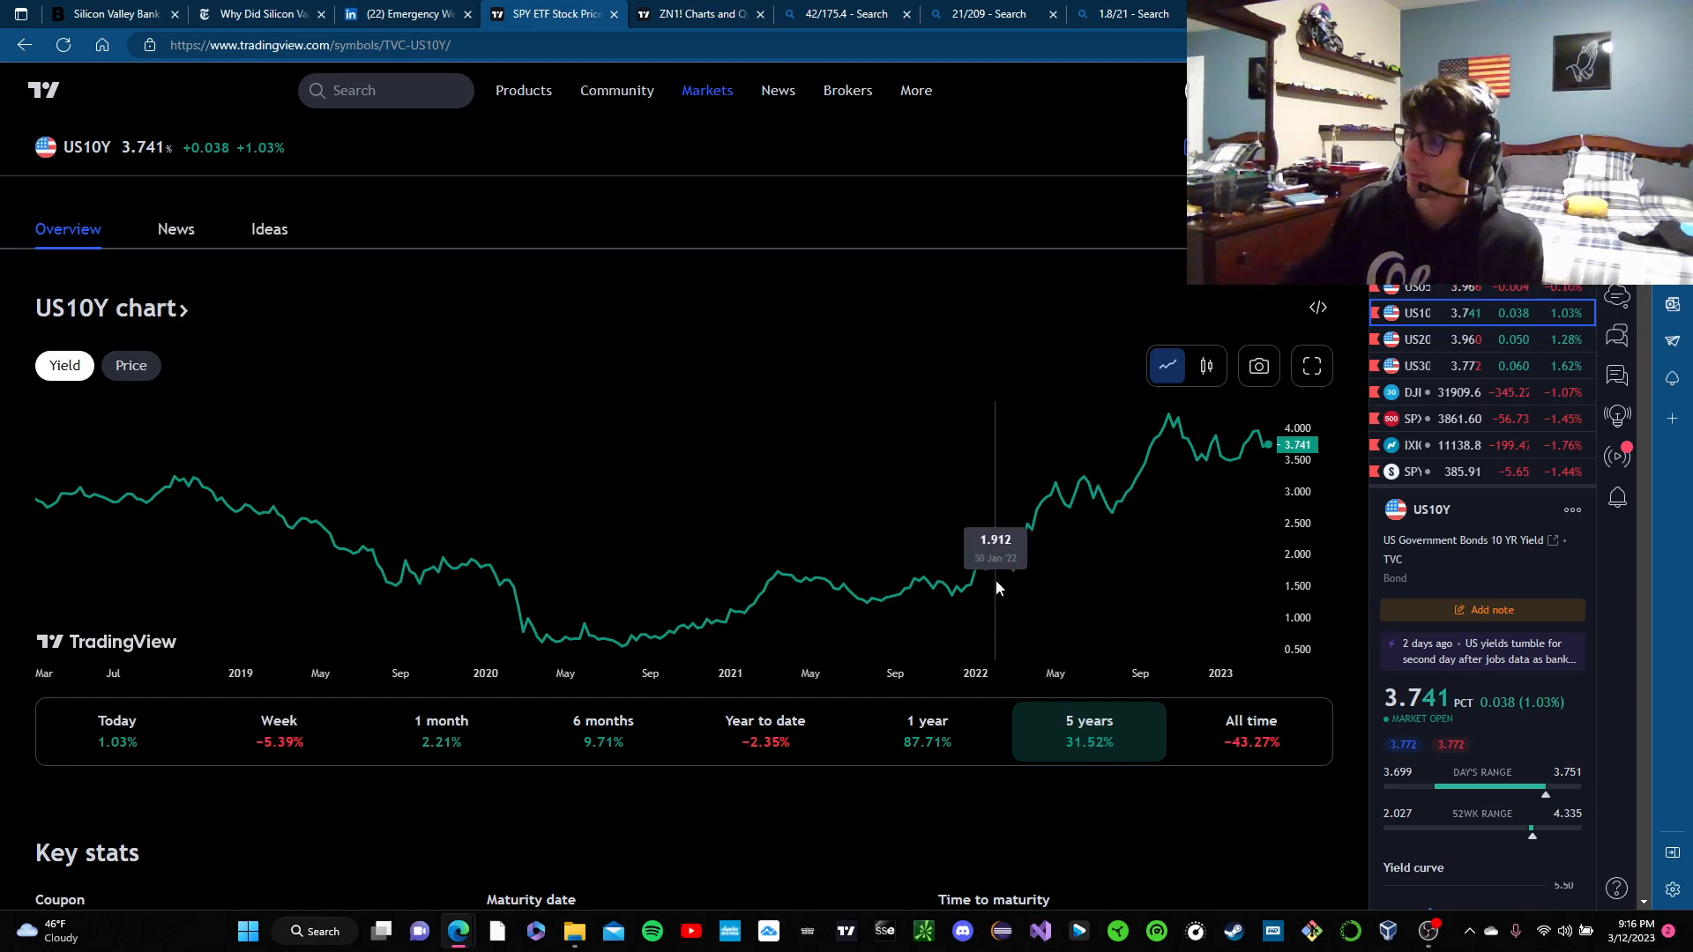
mouse_move(977, 642)
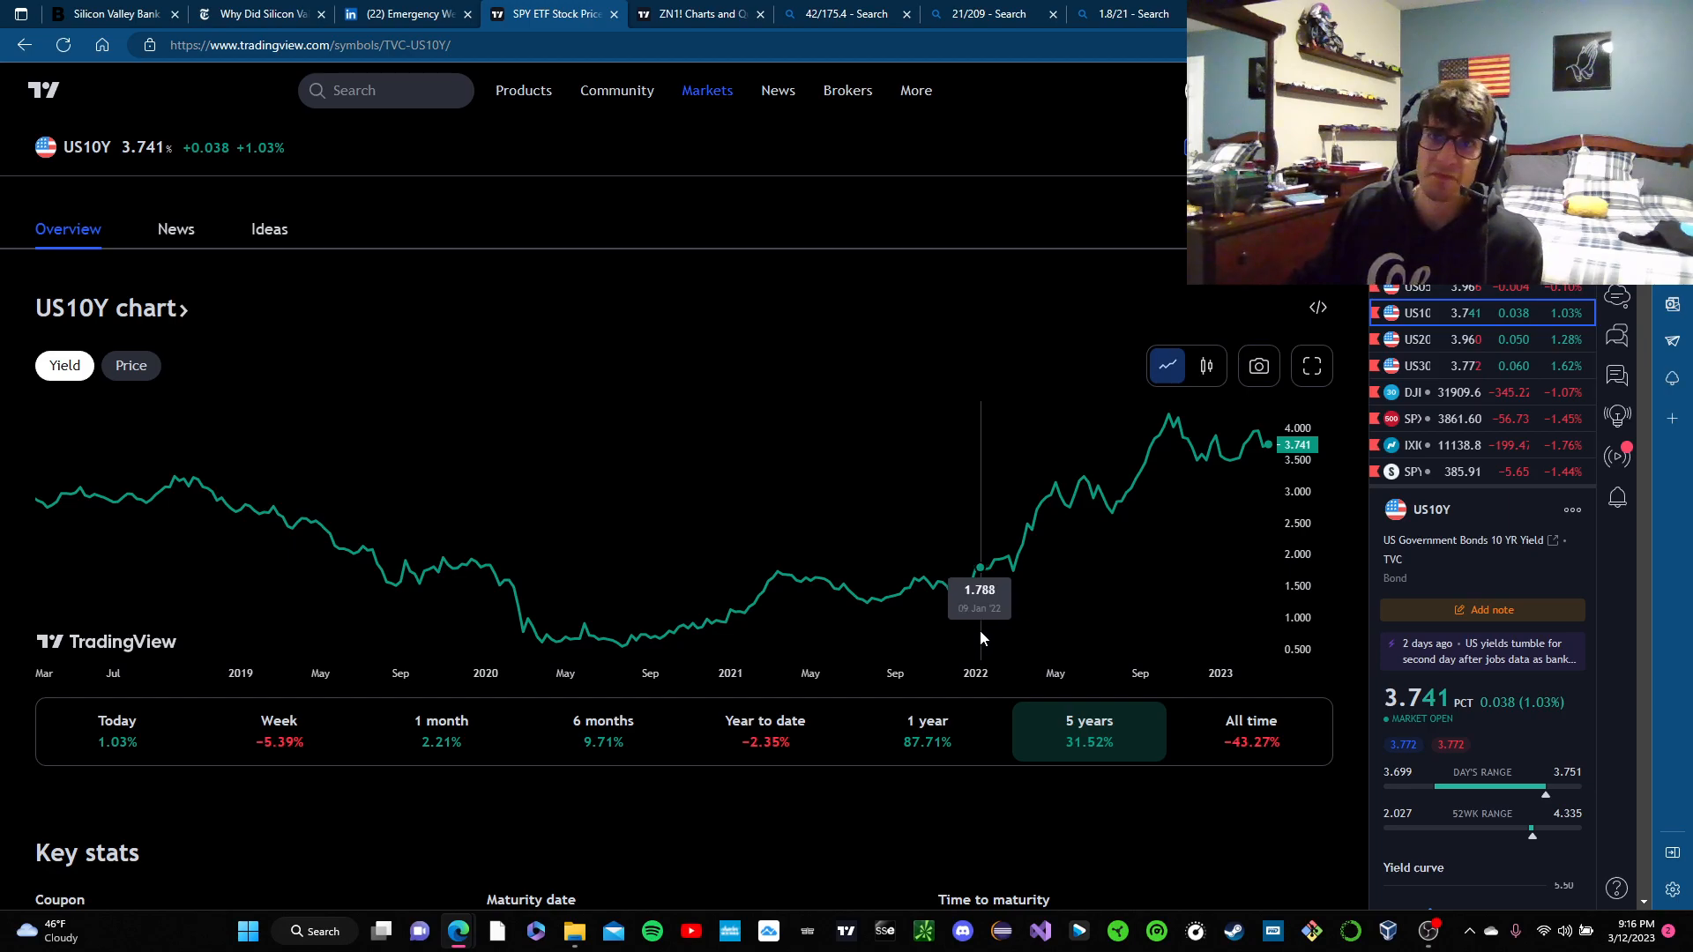
mouse_move(1159, 570)
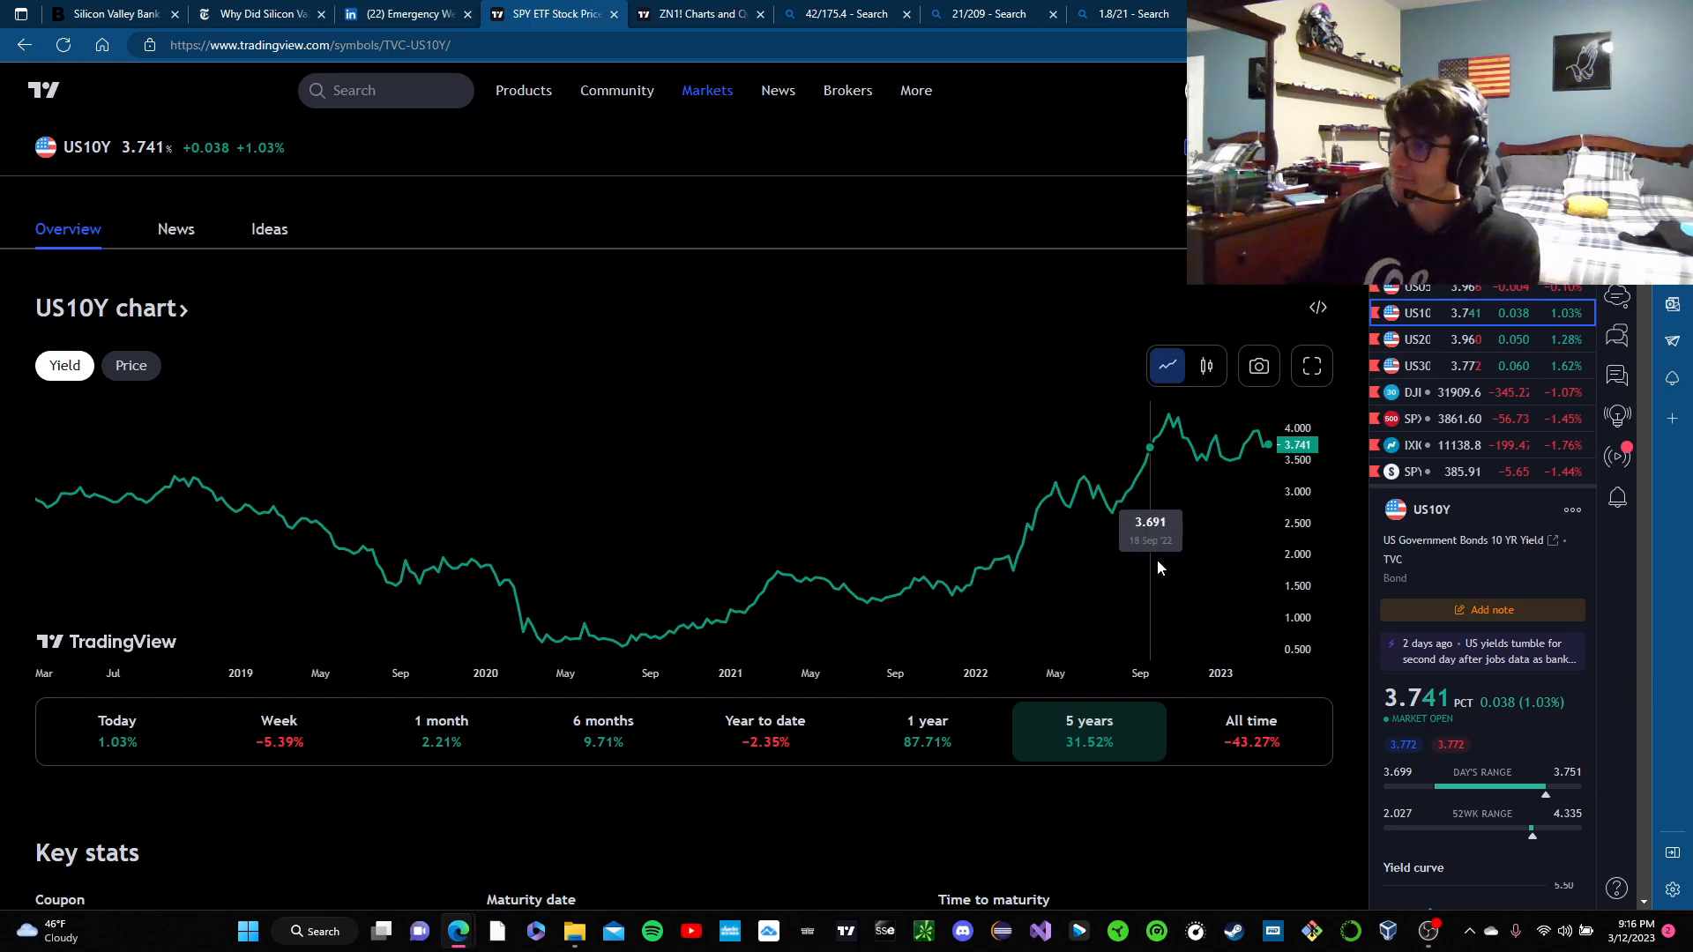
mouse_move(1166, 550)
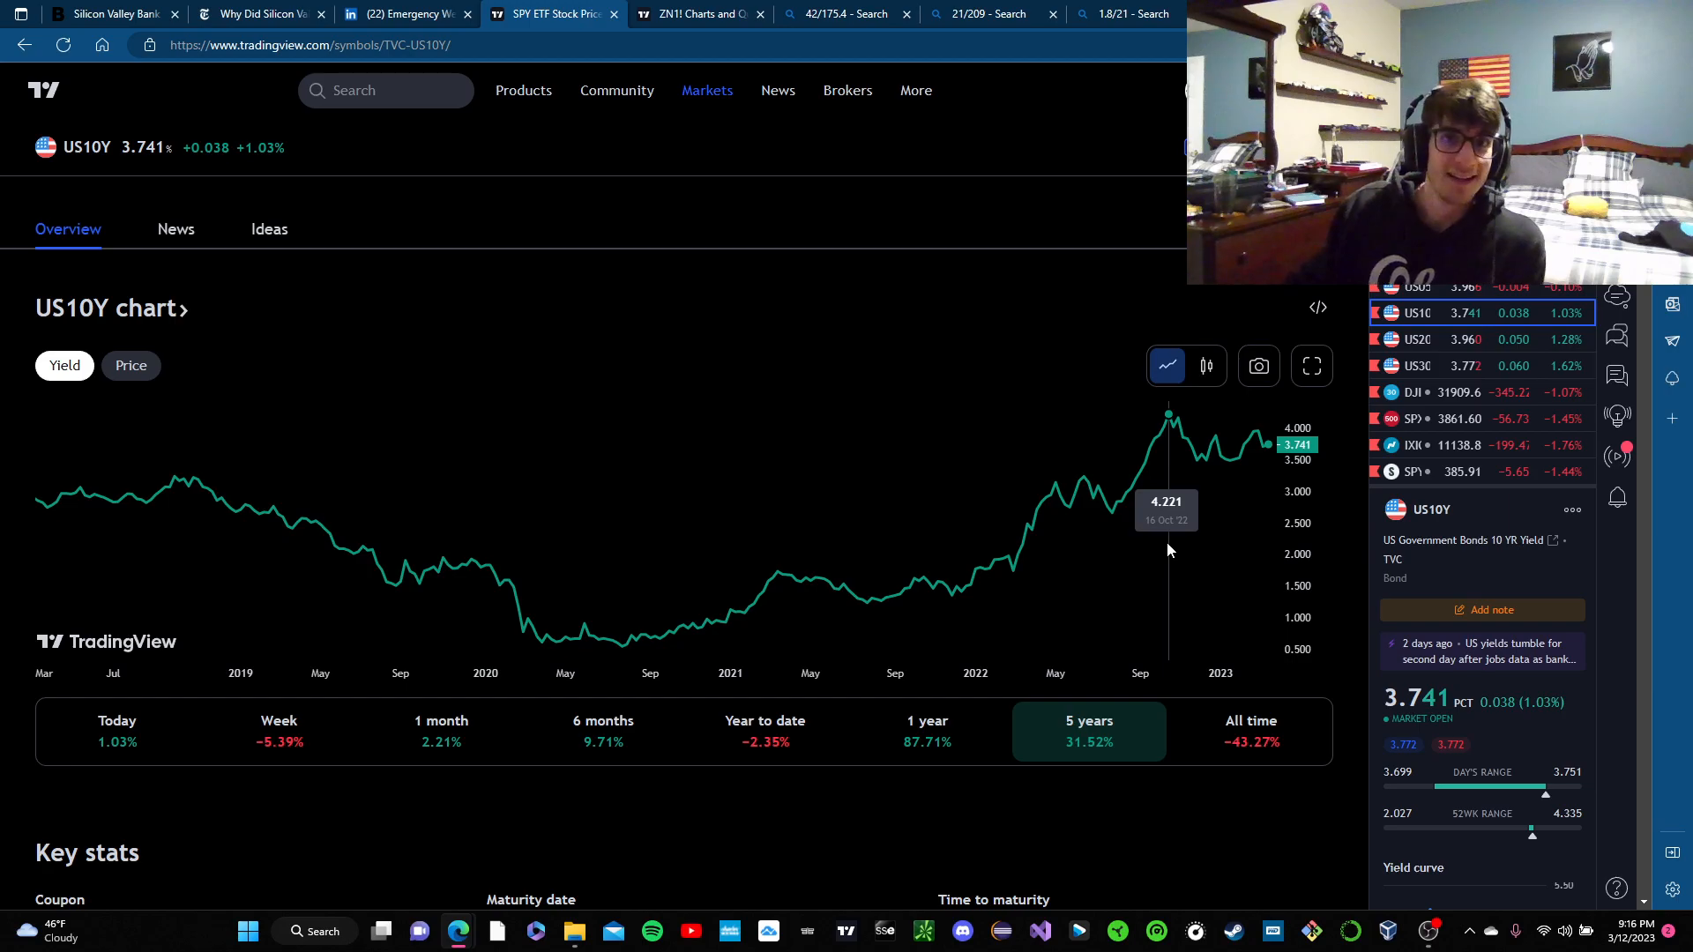
mouse_move(989, 658)
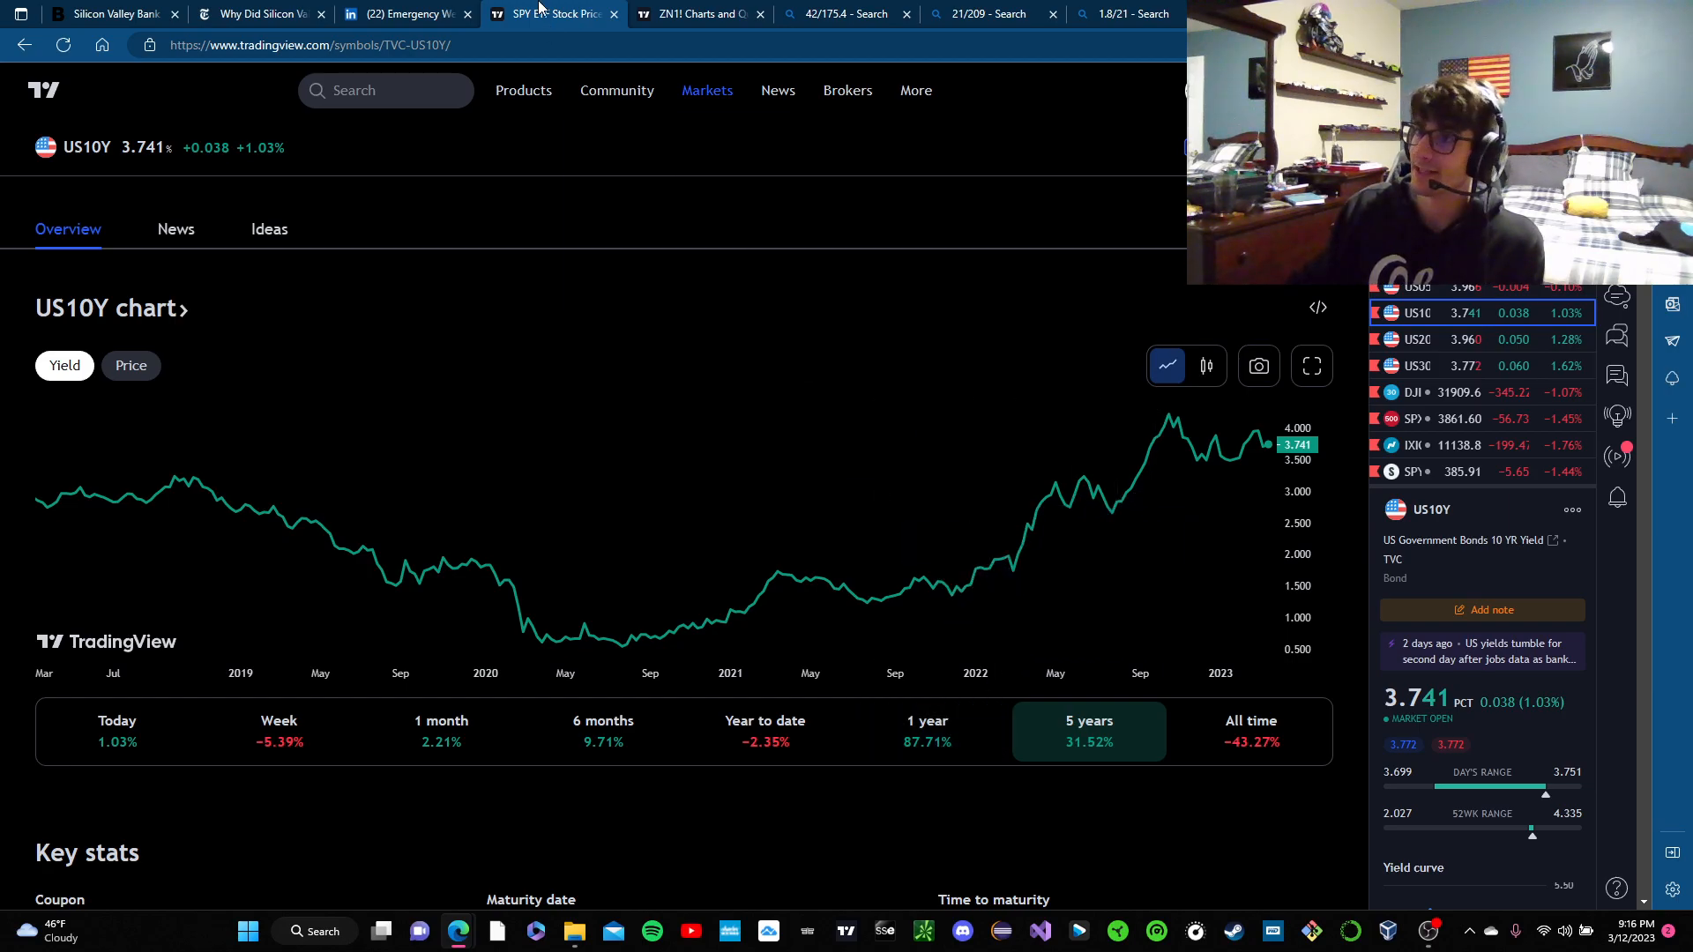
- View the ZN1! T-Note futures chart, then the Bing result 21/209 = 0.100478469
left_click(691, 15)
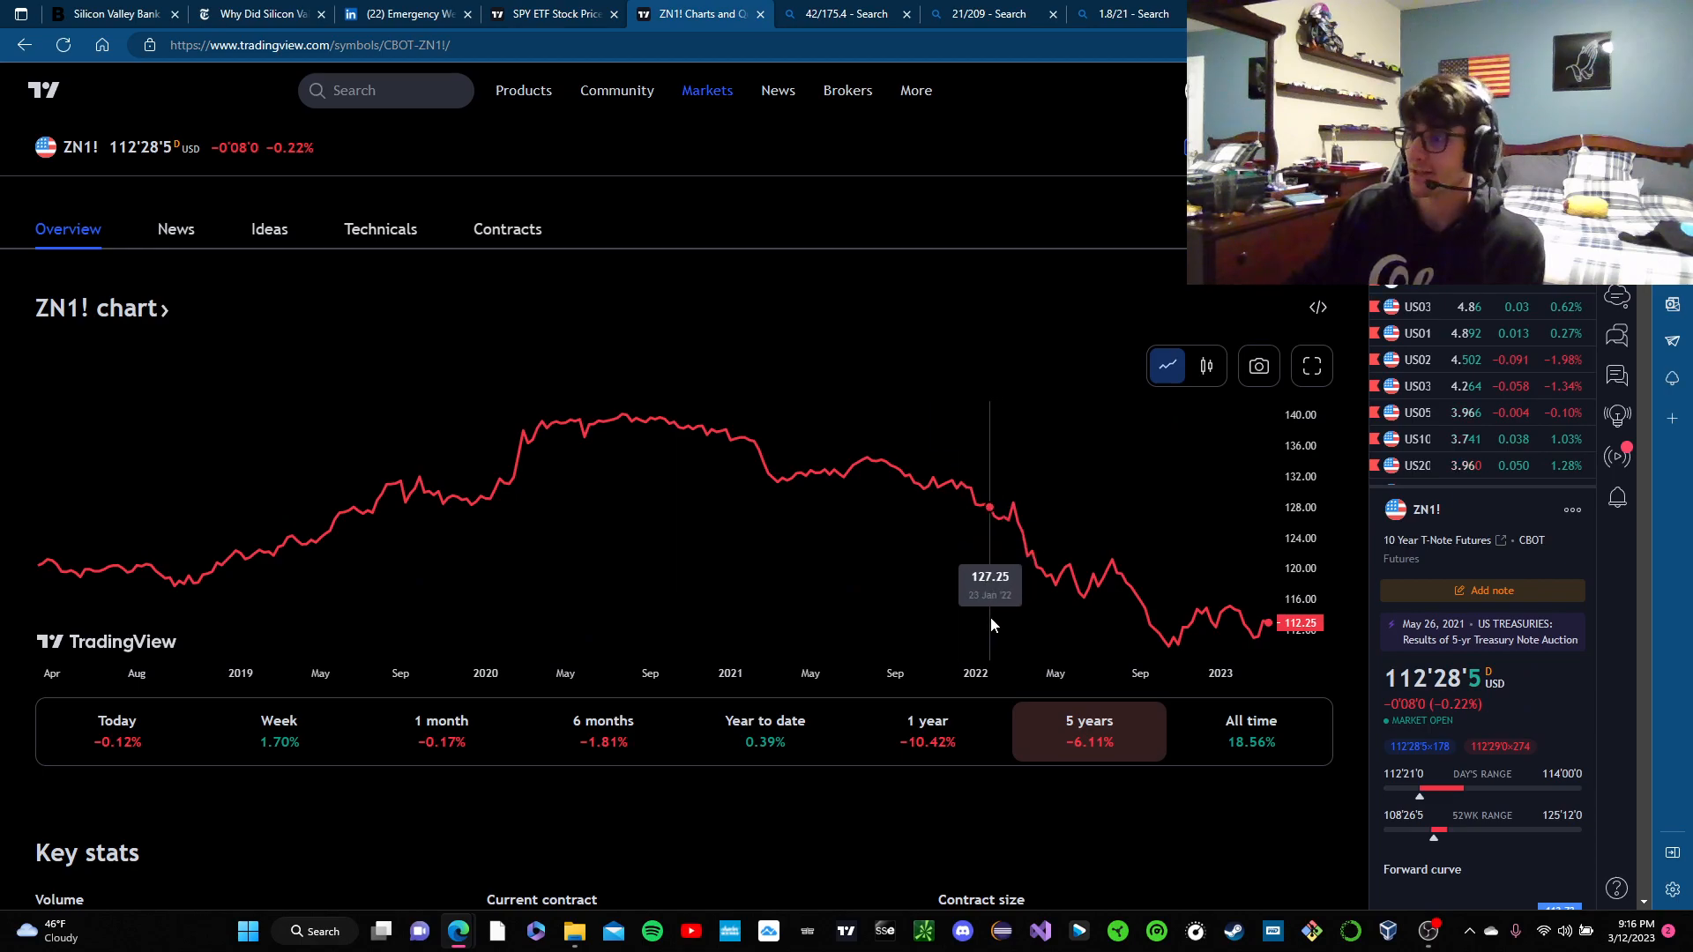
mouse_move(980, 624)
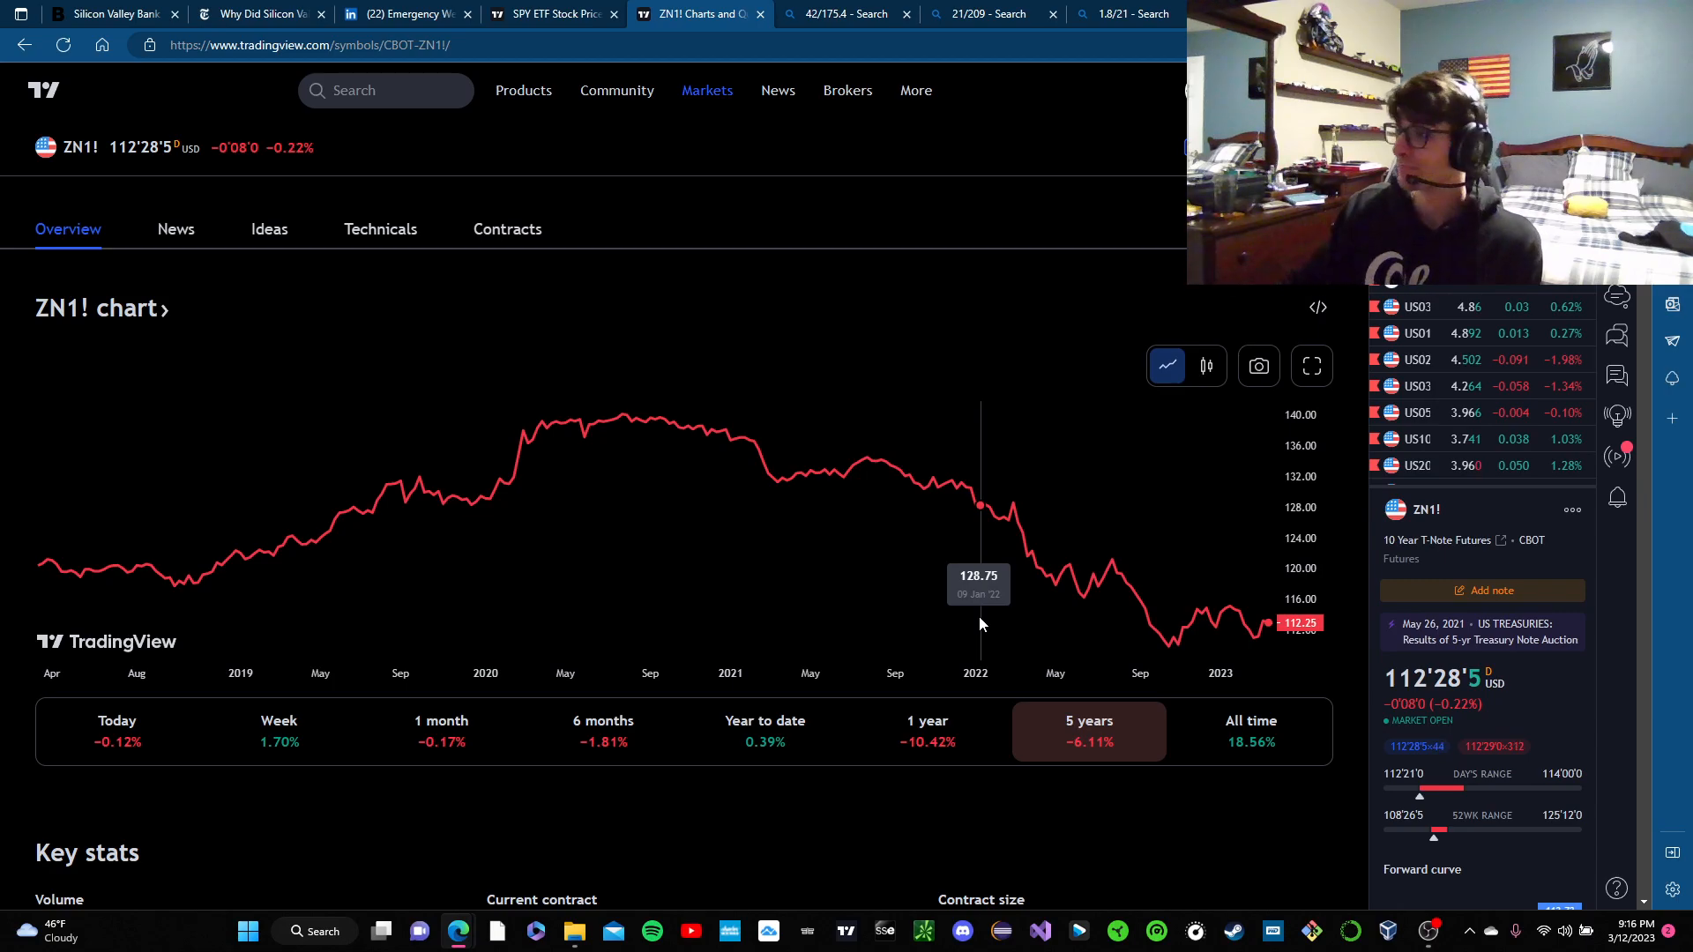
mouse_move(998, 646)
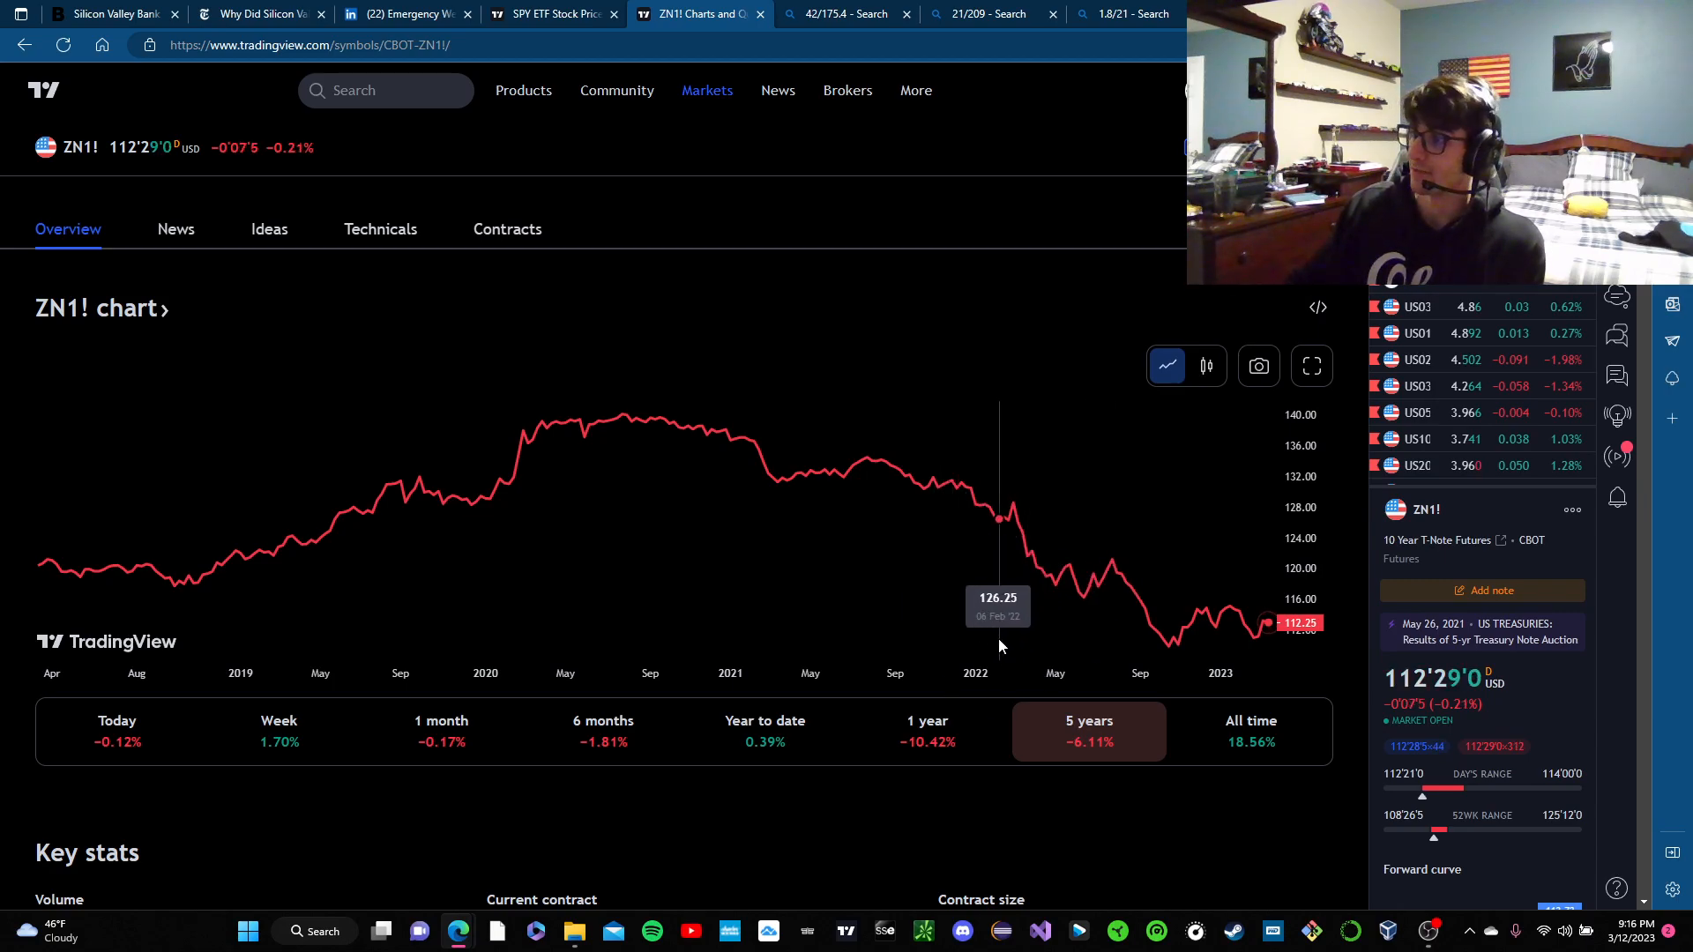
mouse_move(988, 626)
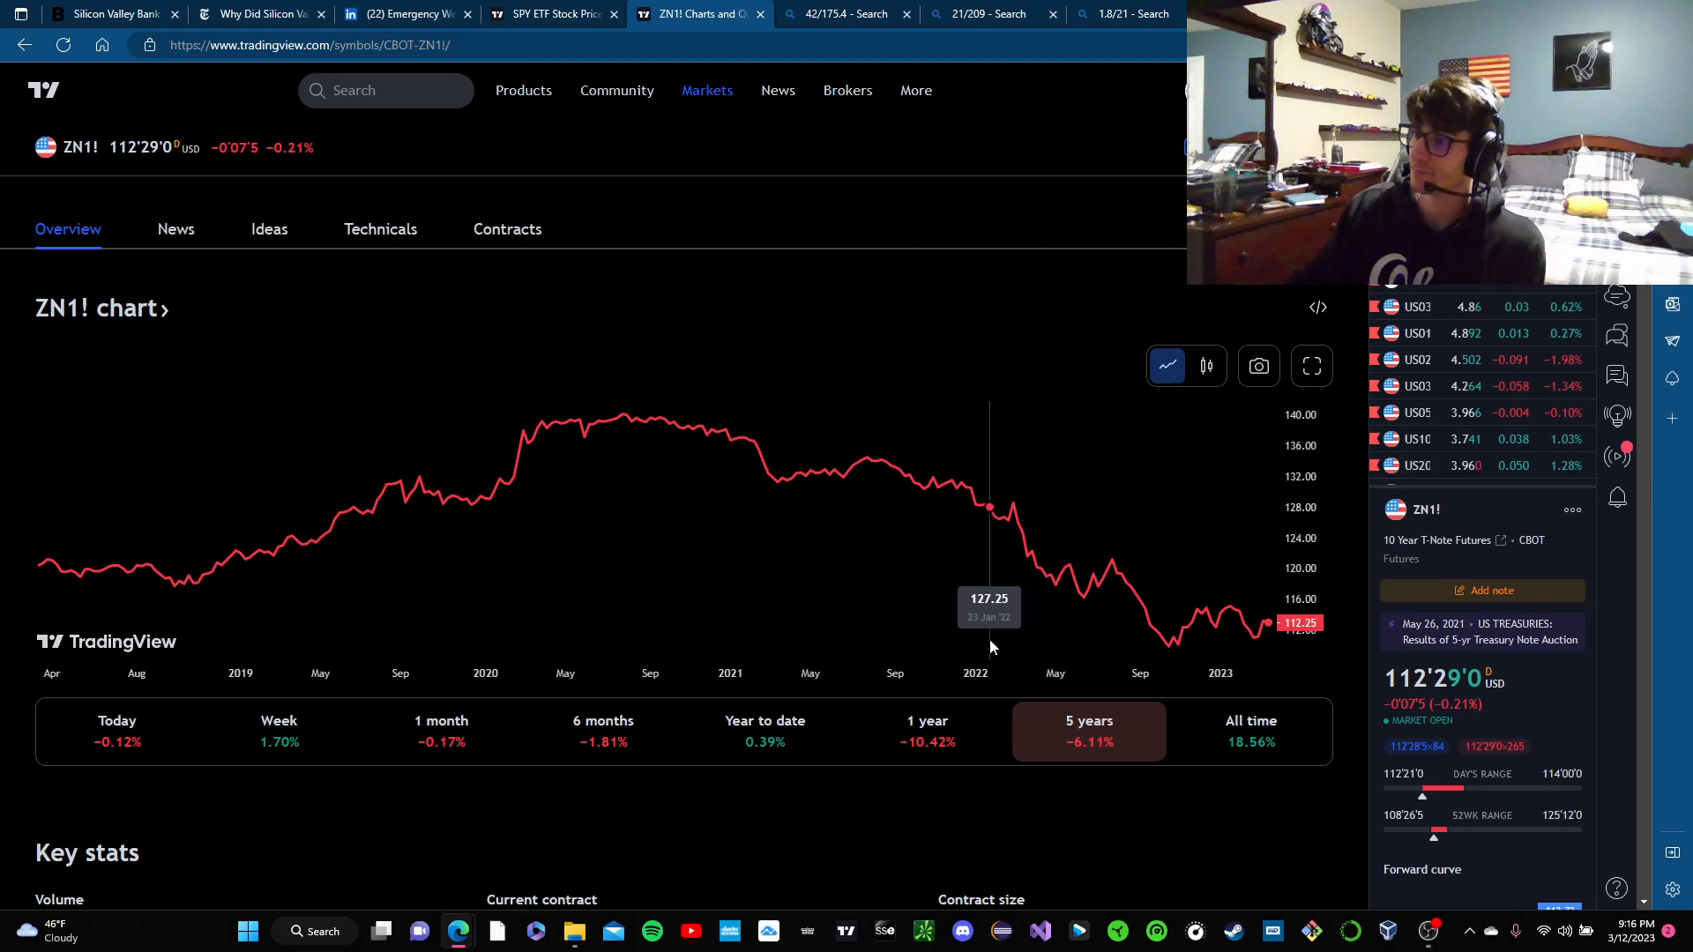
mouse_move(1307, 848)
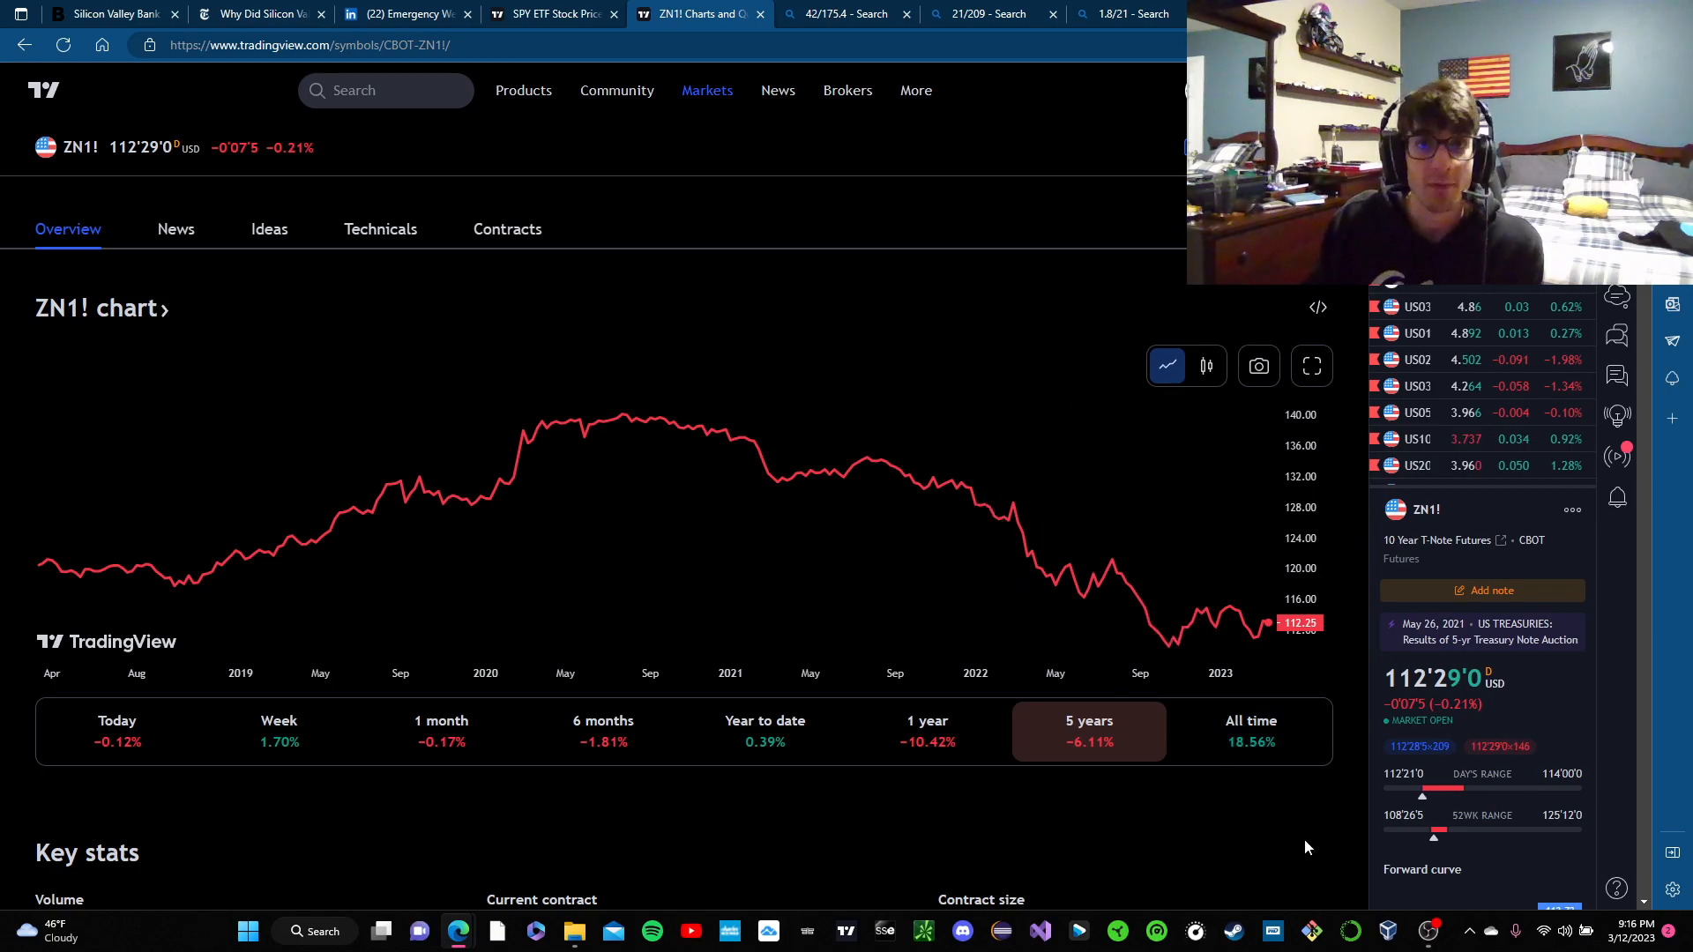
mouse_move(1009, 626)
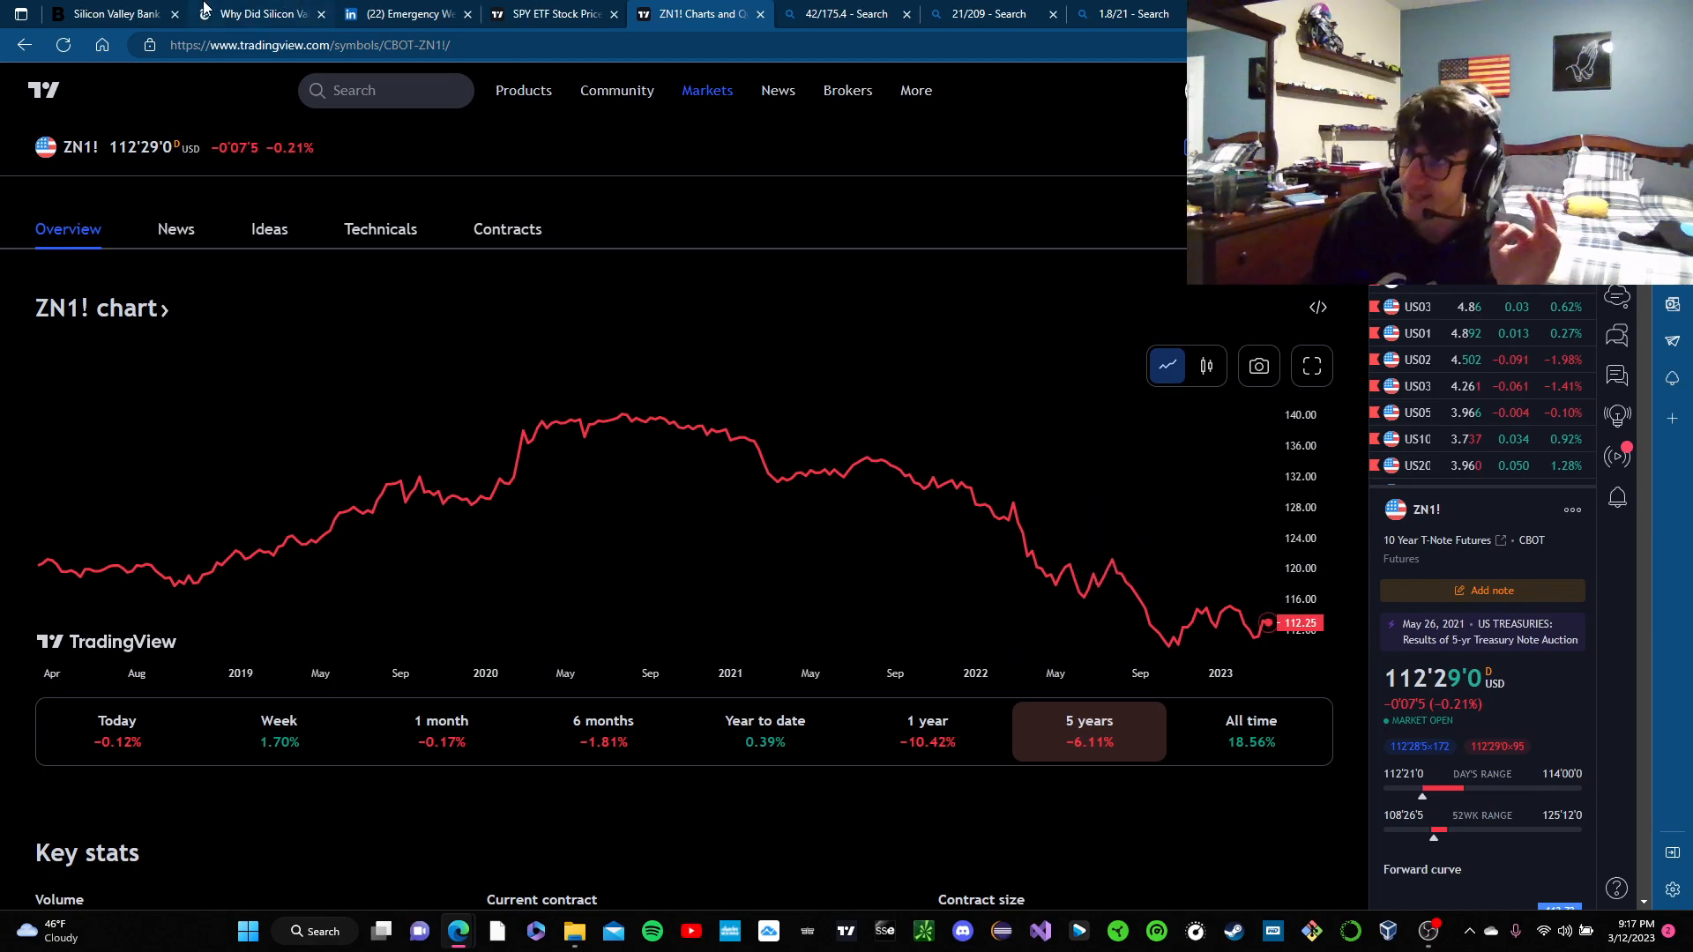
mouse_move(984, 310)
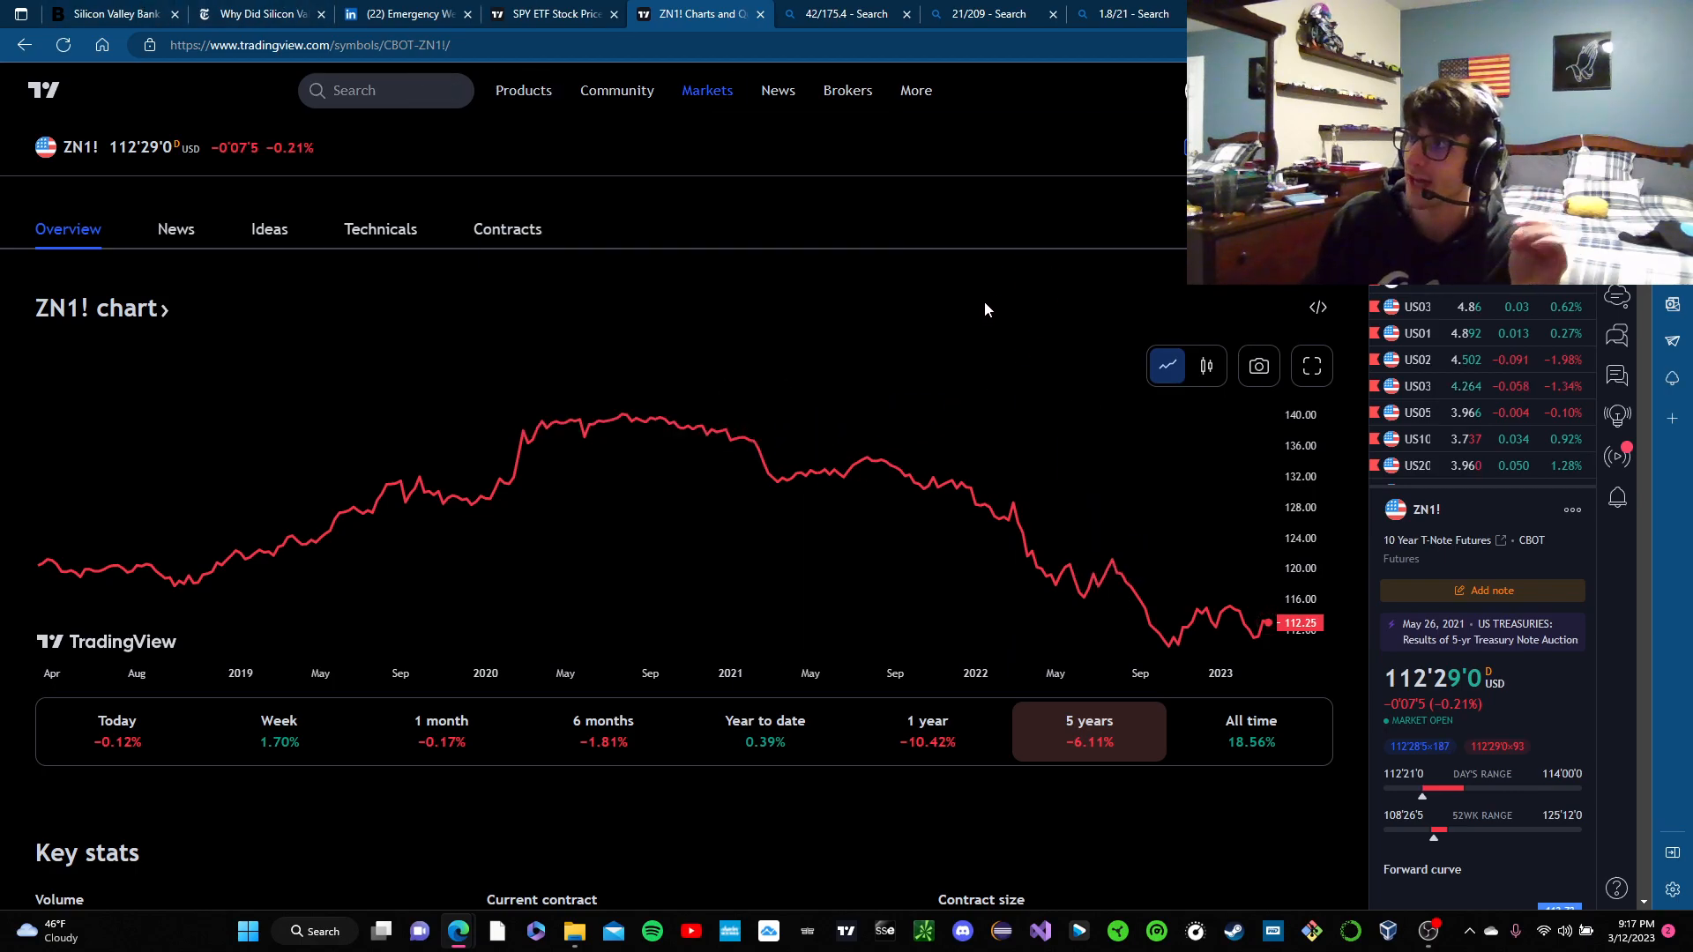
left_click(984, 14)
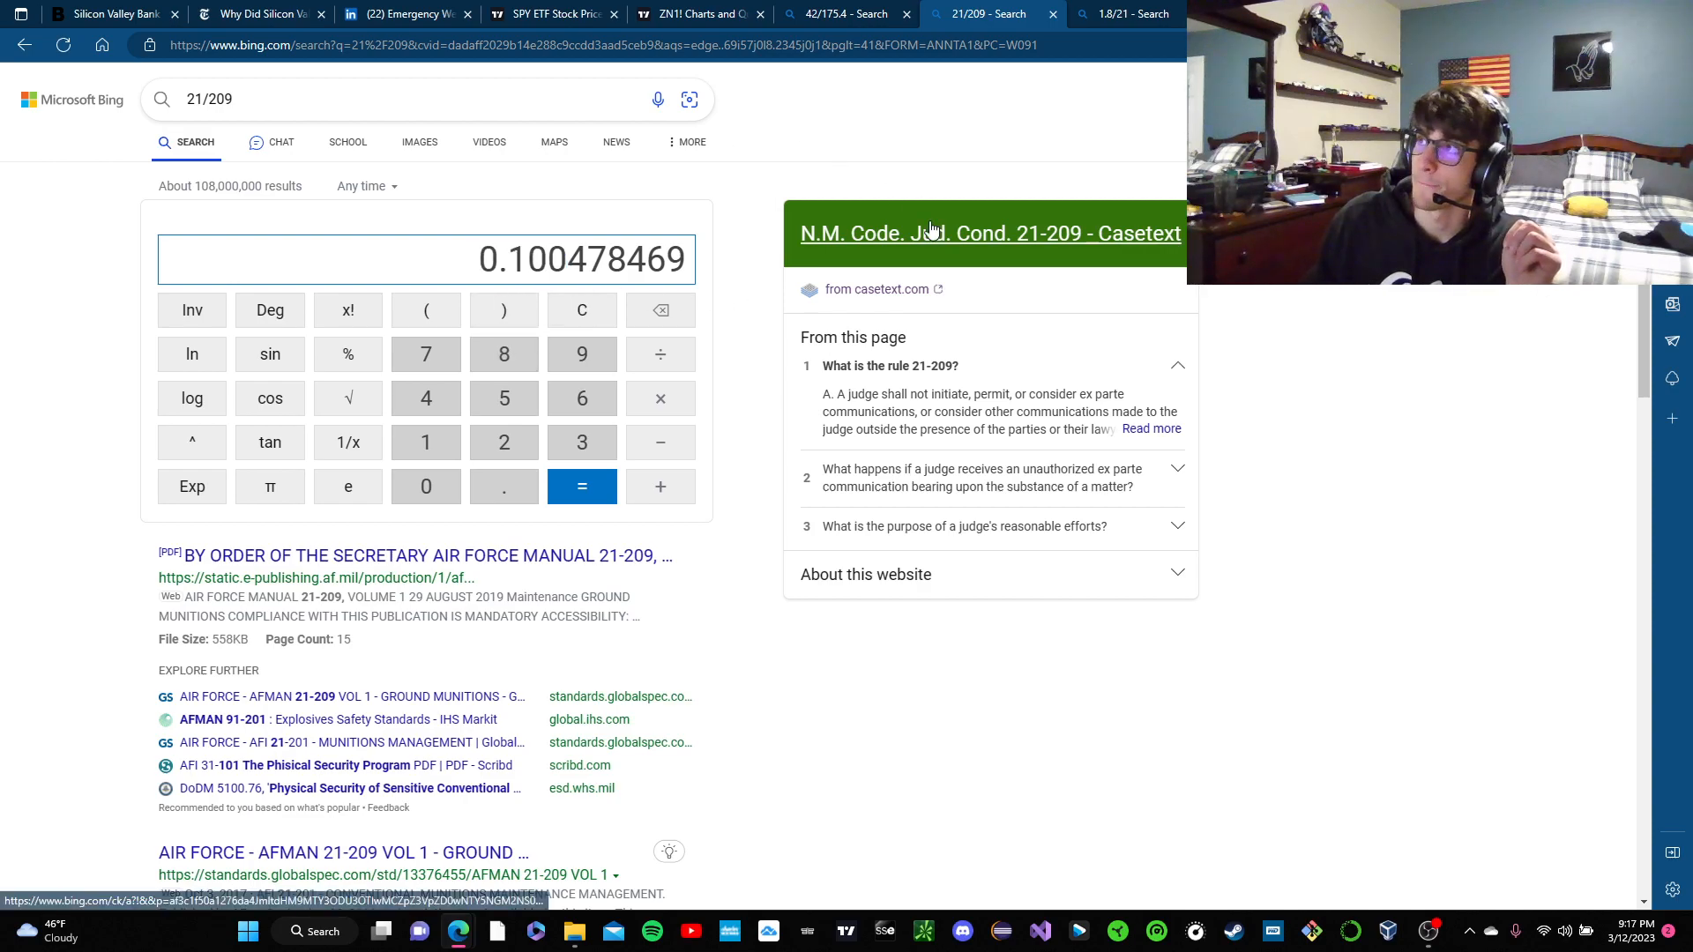
- Check the 1.8/21 result, then view SVB Financial Group's weekly chart down 86.14% at 106.04 USD
left_click(1127, 14)
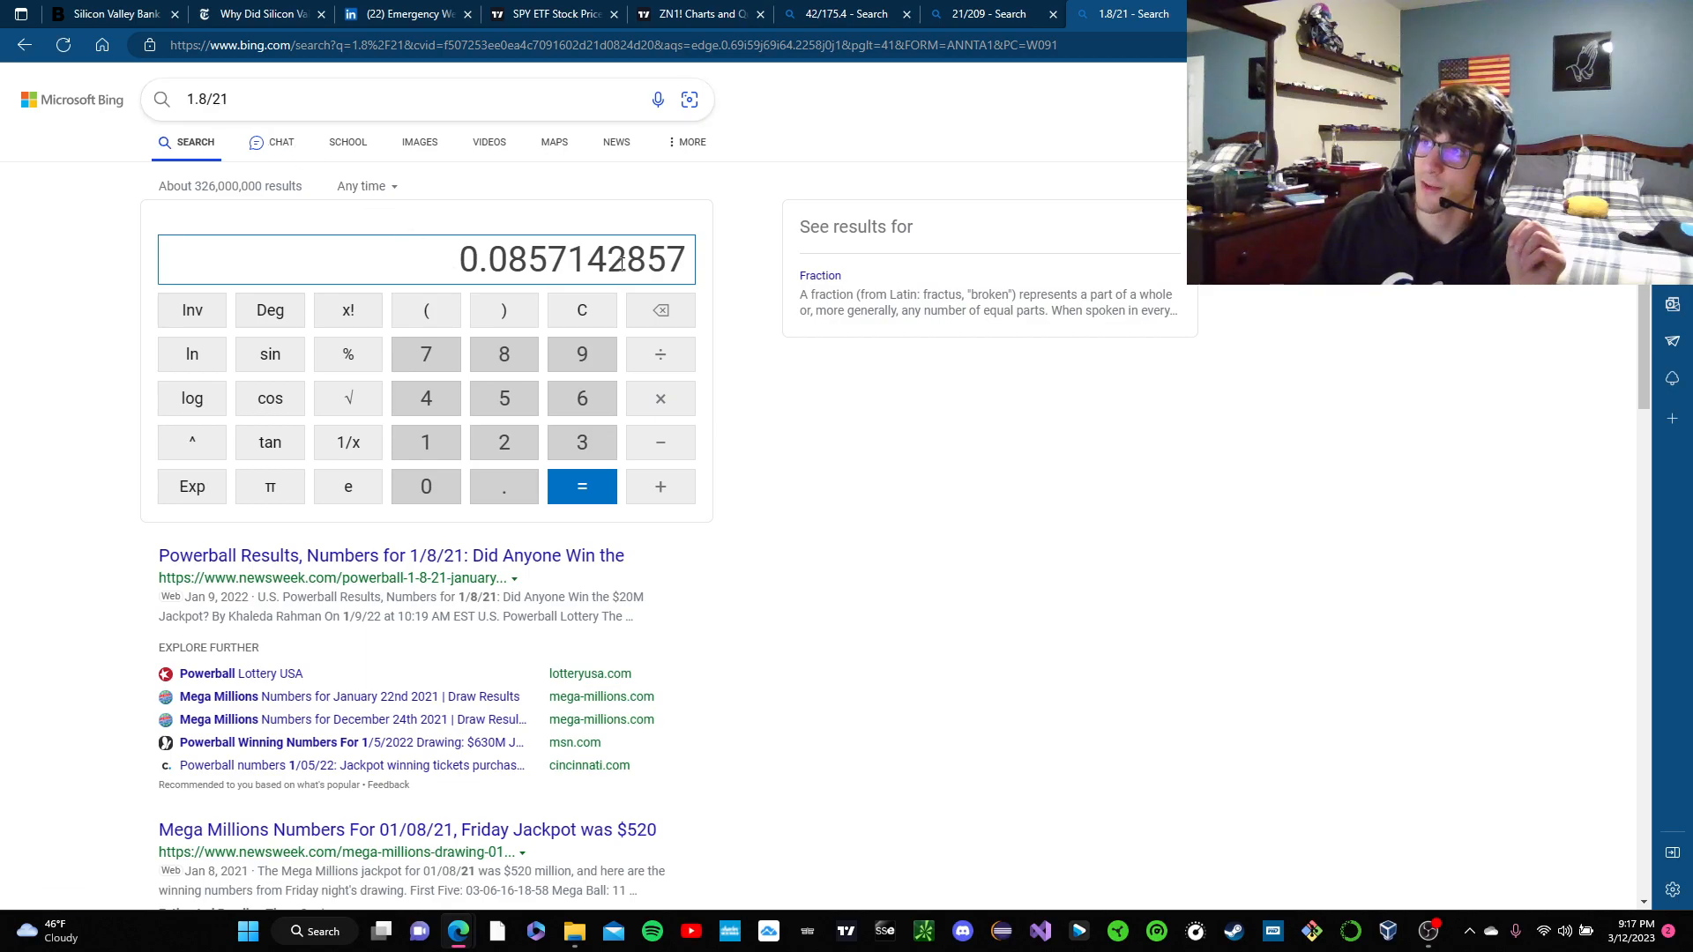
mouse_move(749, 454)
type("sivb")
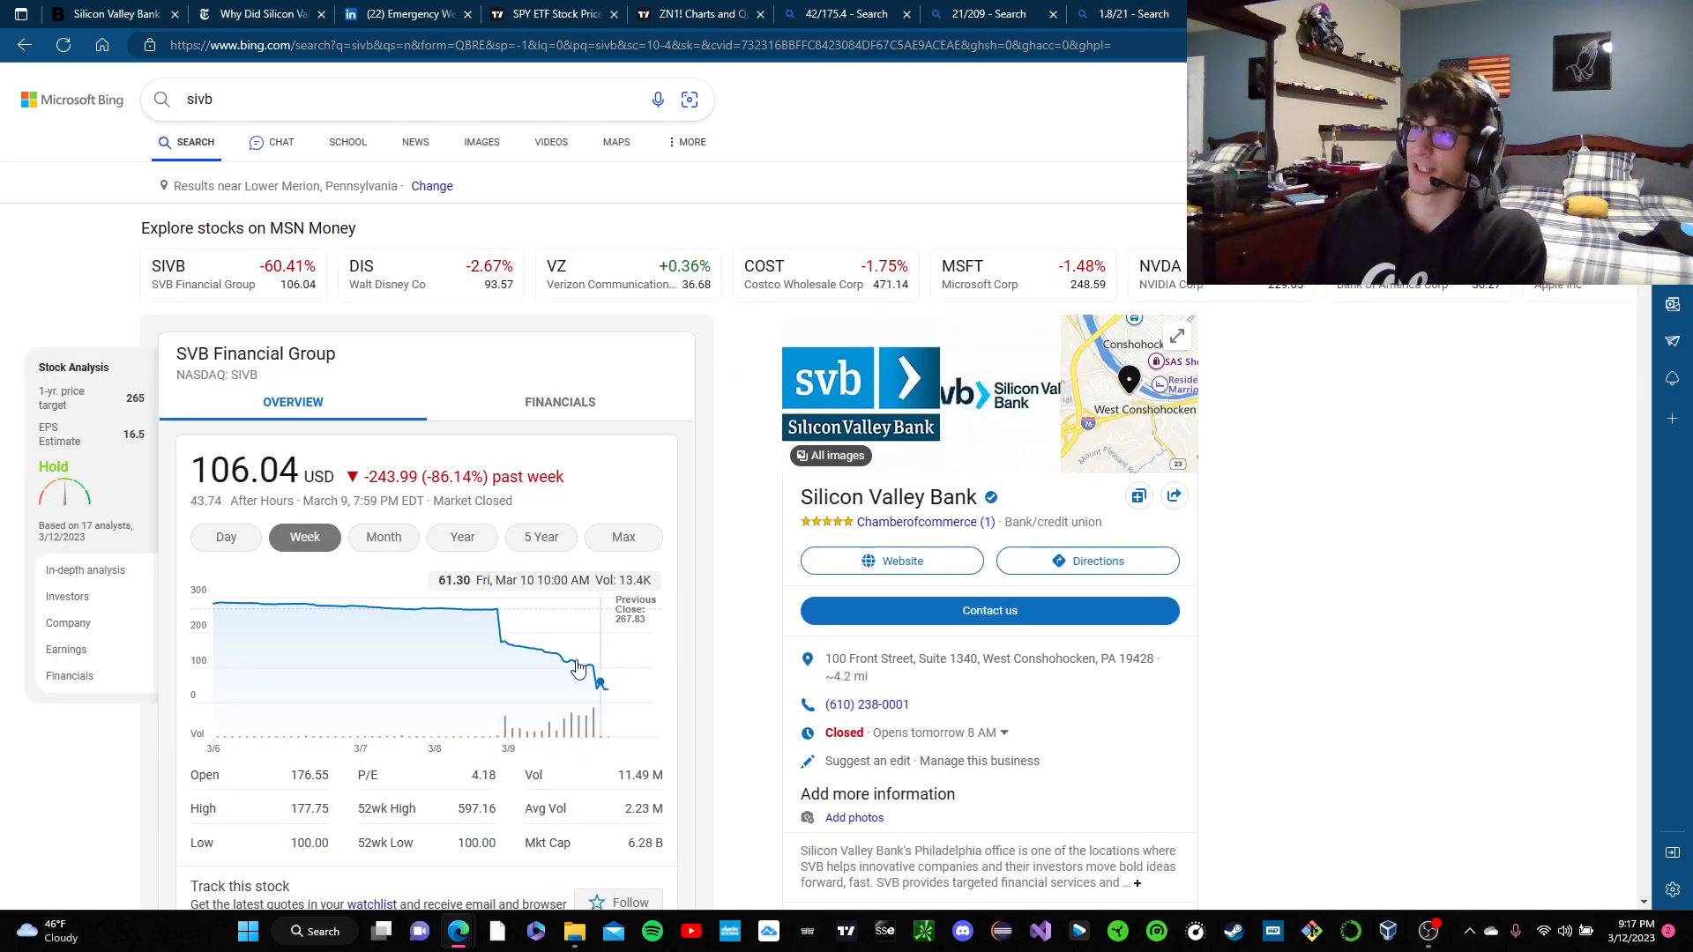
mouse_move(501, 642)
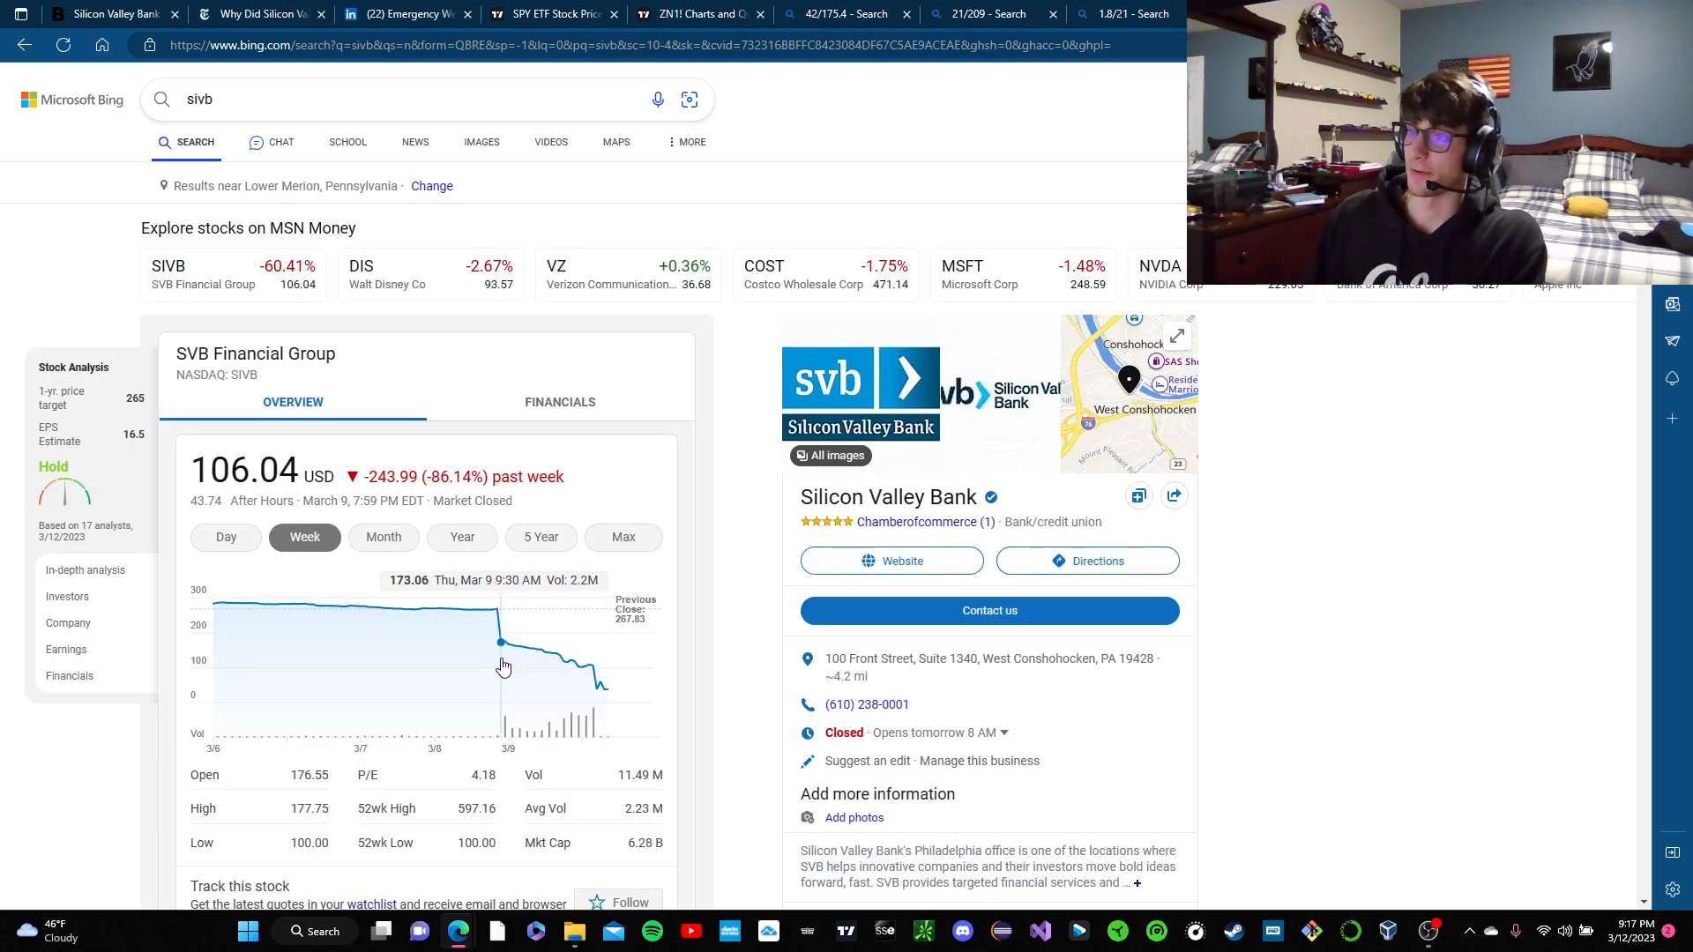
scroll("down", 3)
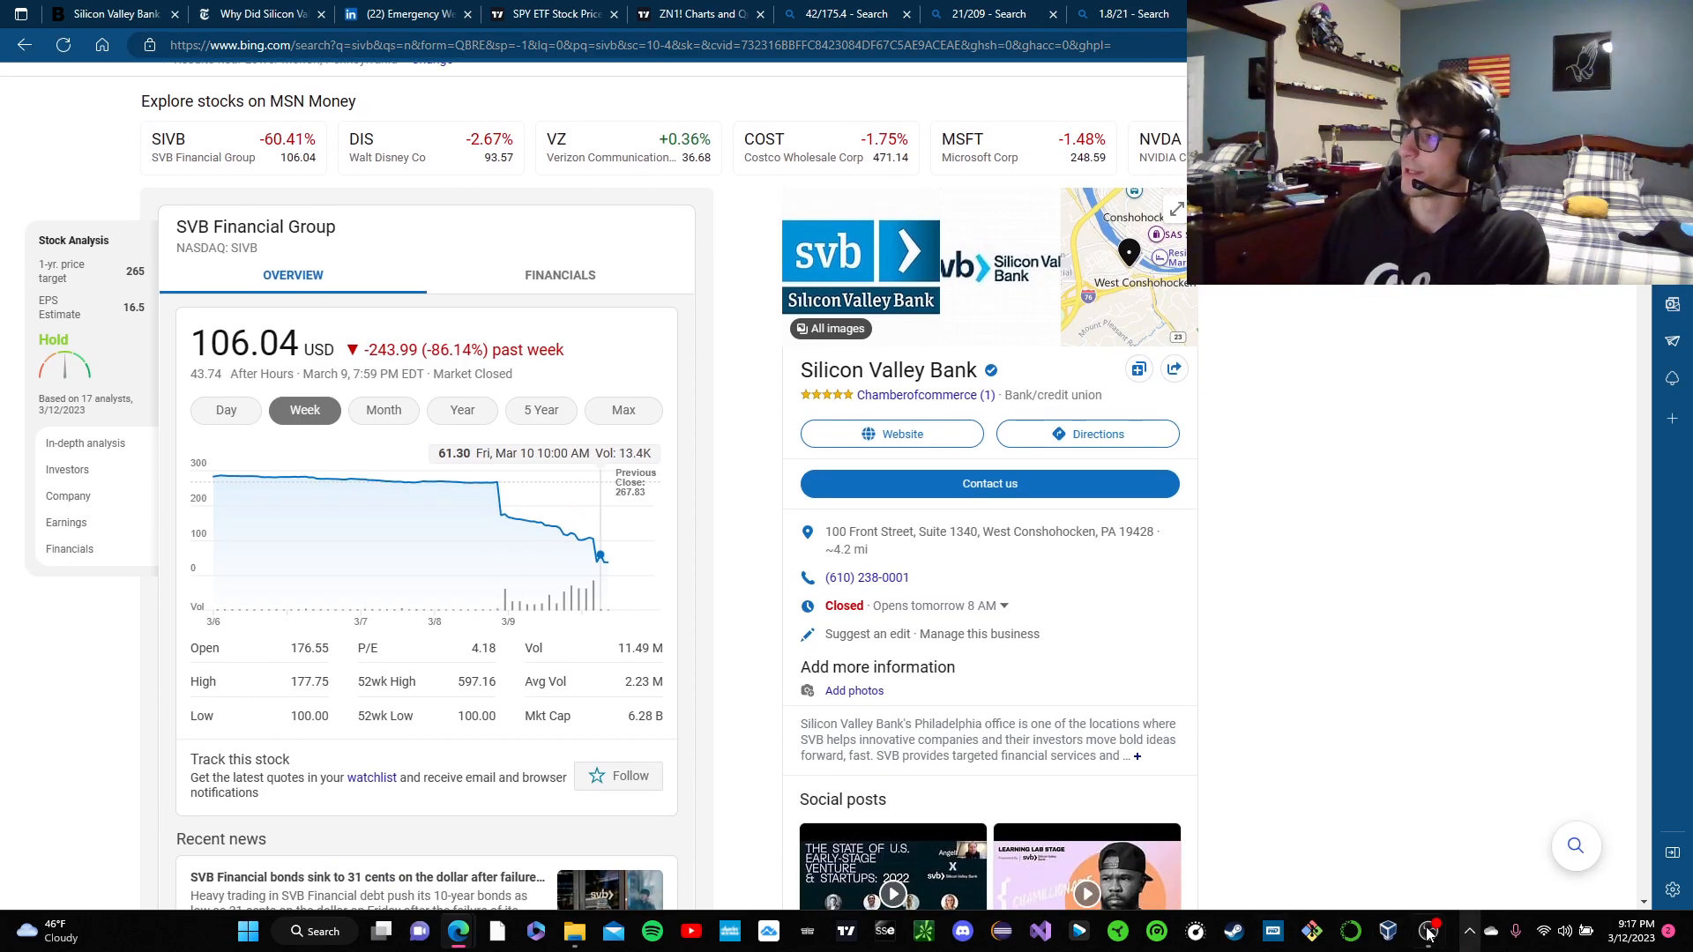
- Launch Paint from Start and sketch 1000/100 = $10 and 4000/100 = $40 with a linking arrow
left_click(313, 931)
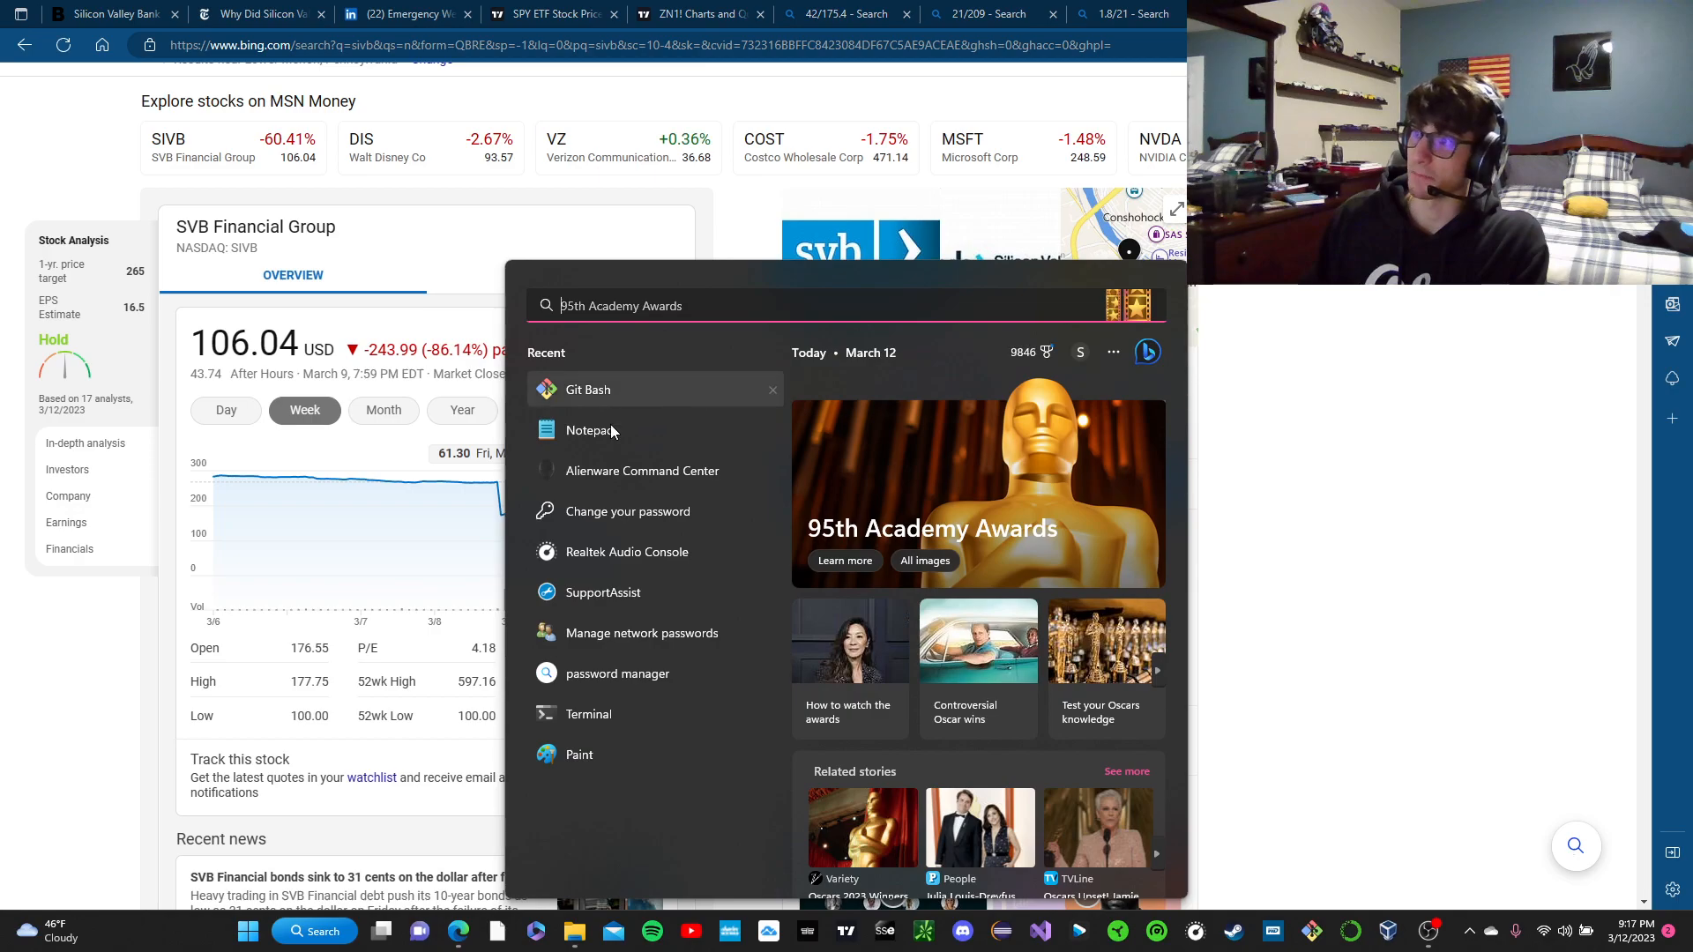
left_click(579, 753)
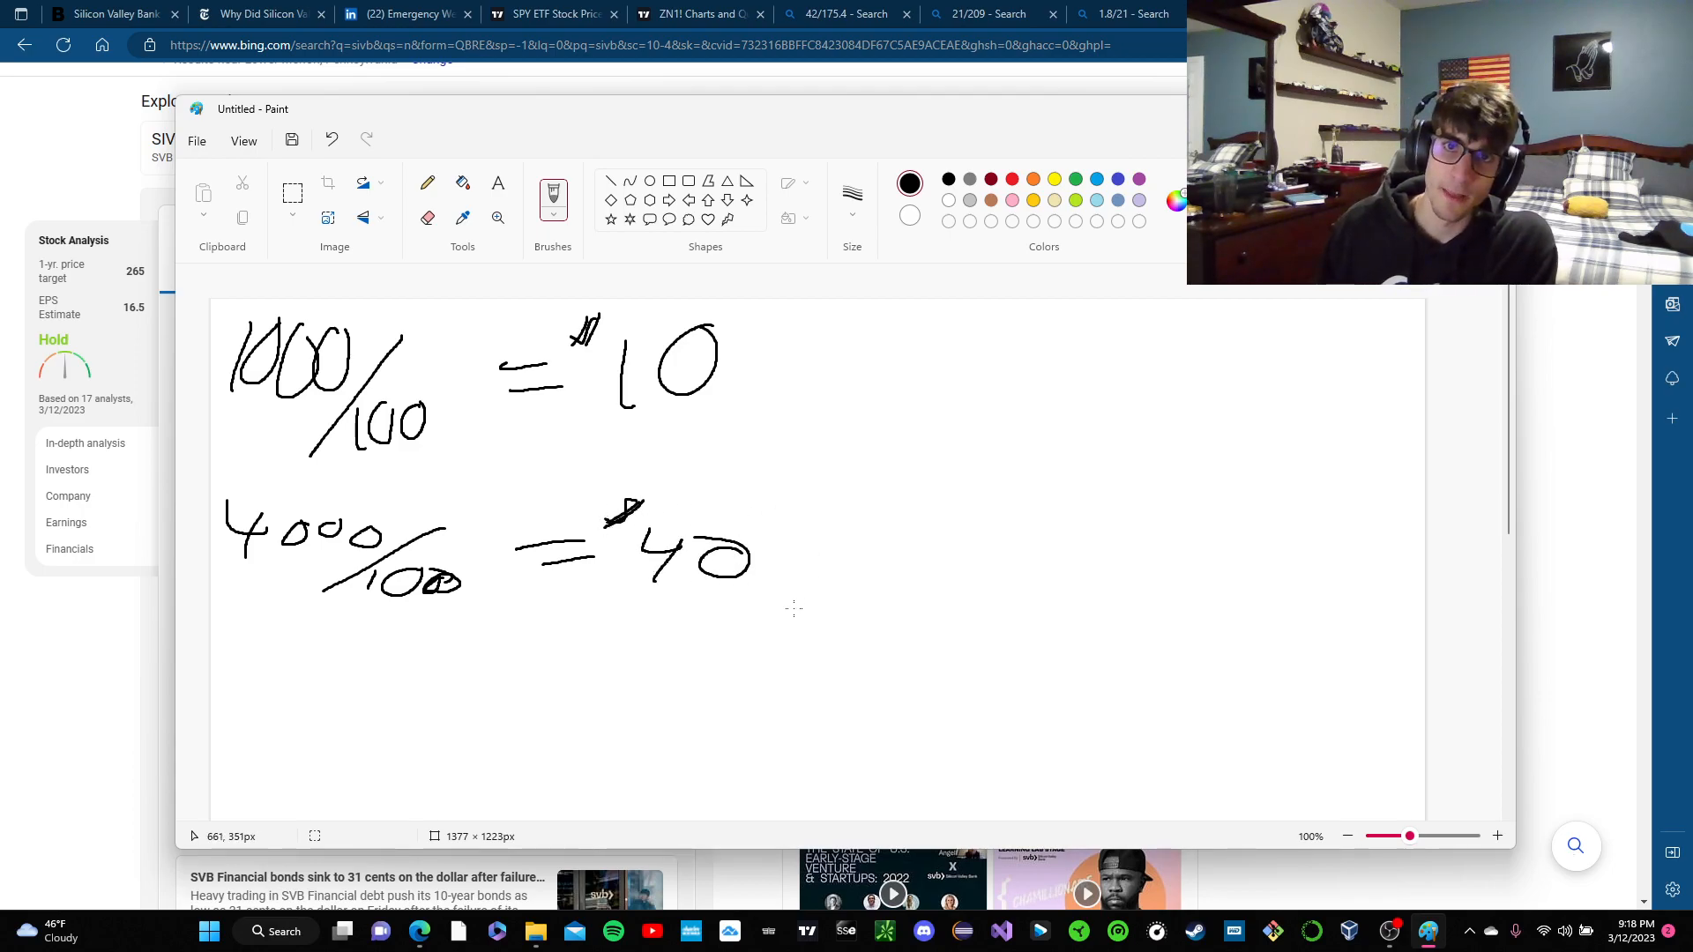
mouse_move(799, 605)
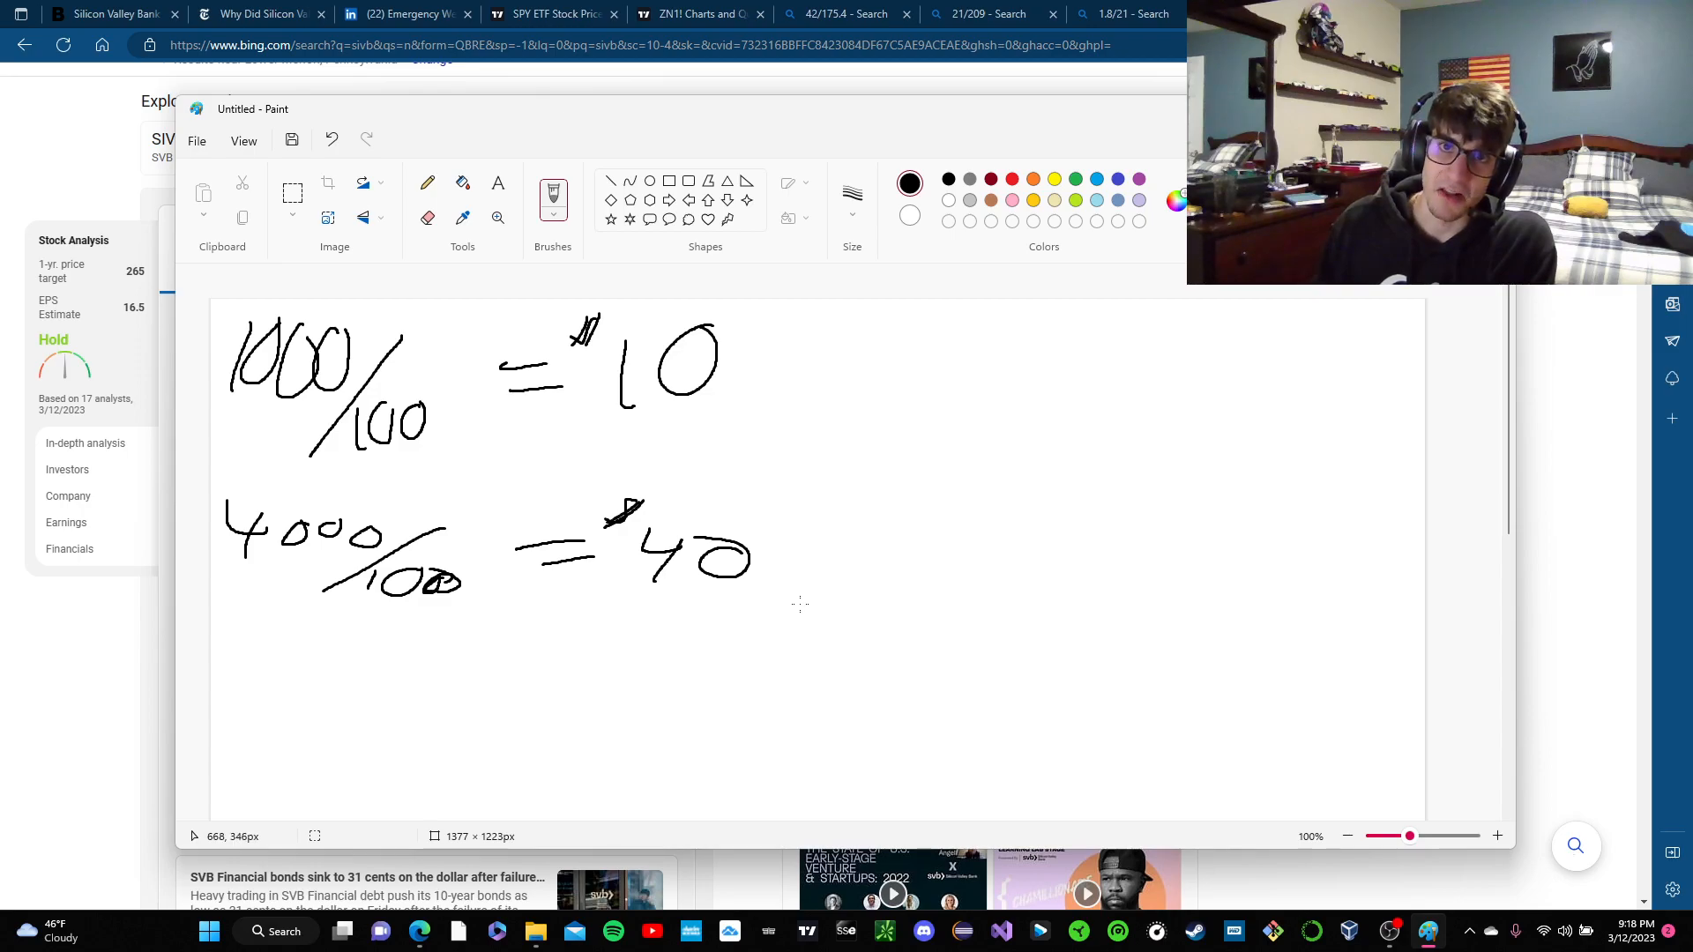
mouse_move(596, 608)
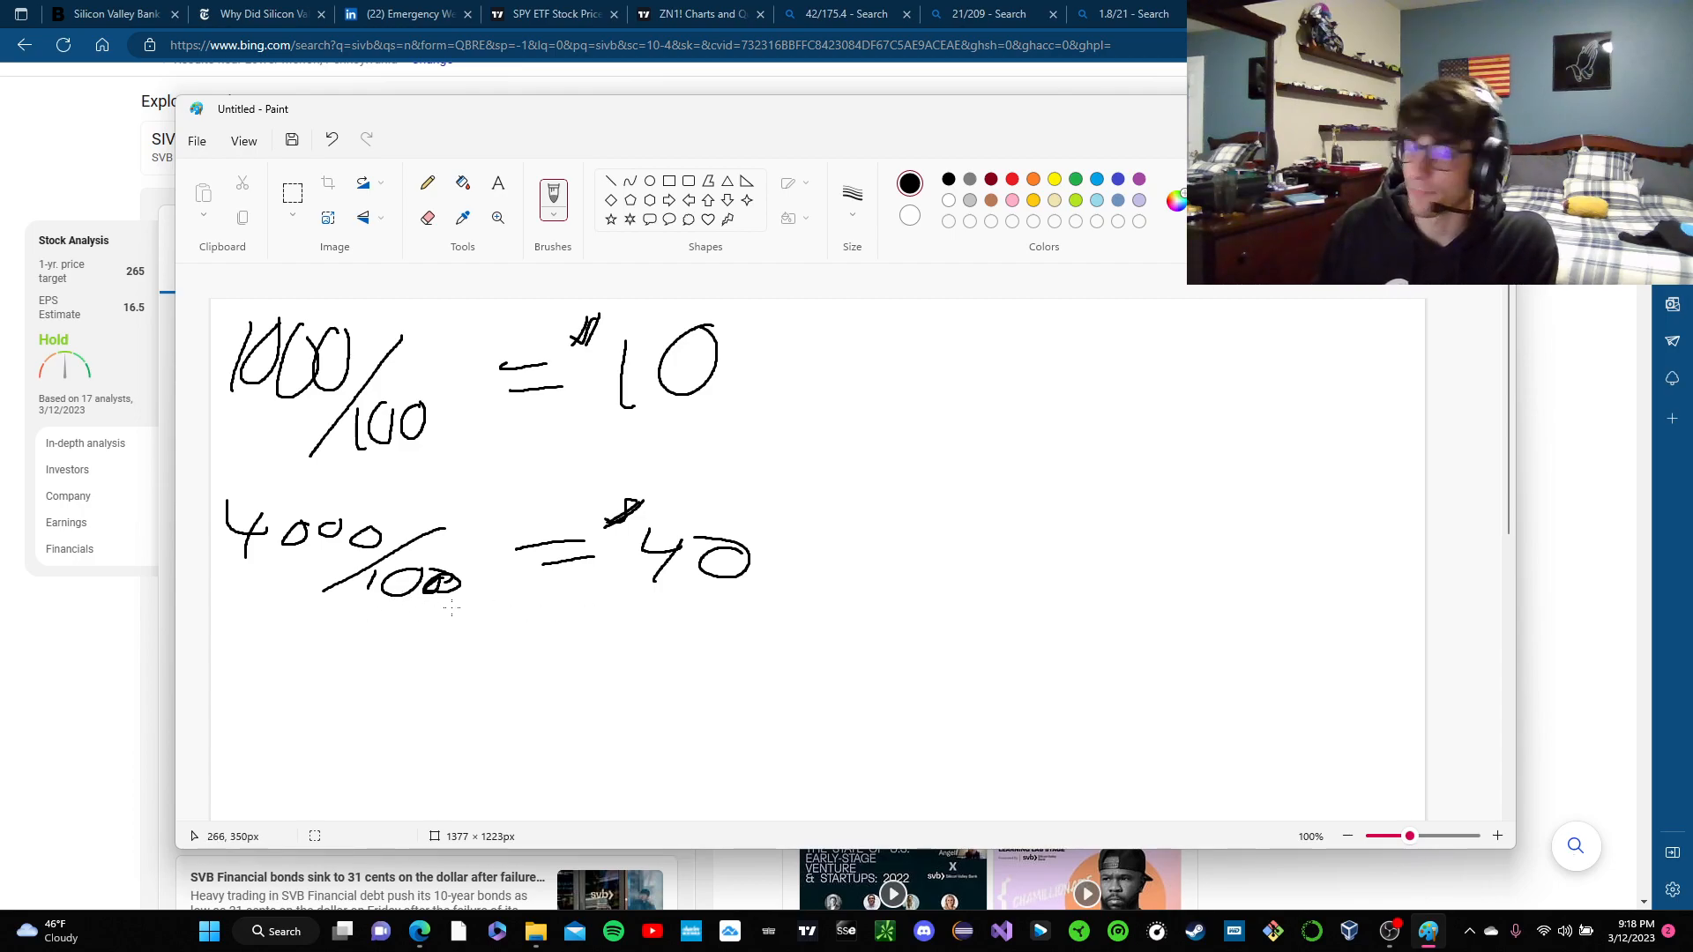
mouse_move(407, 605)
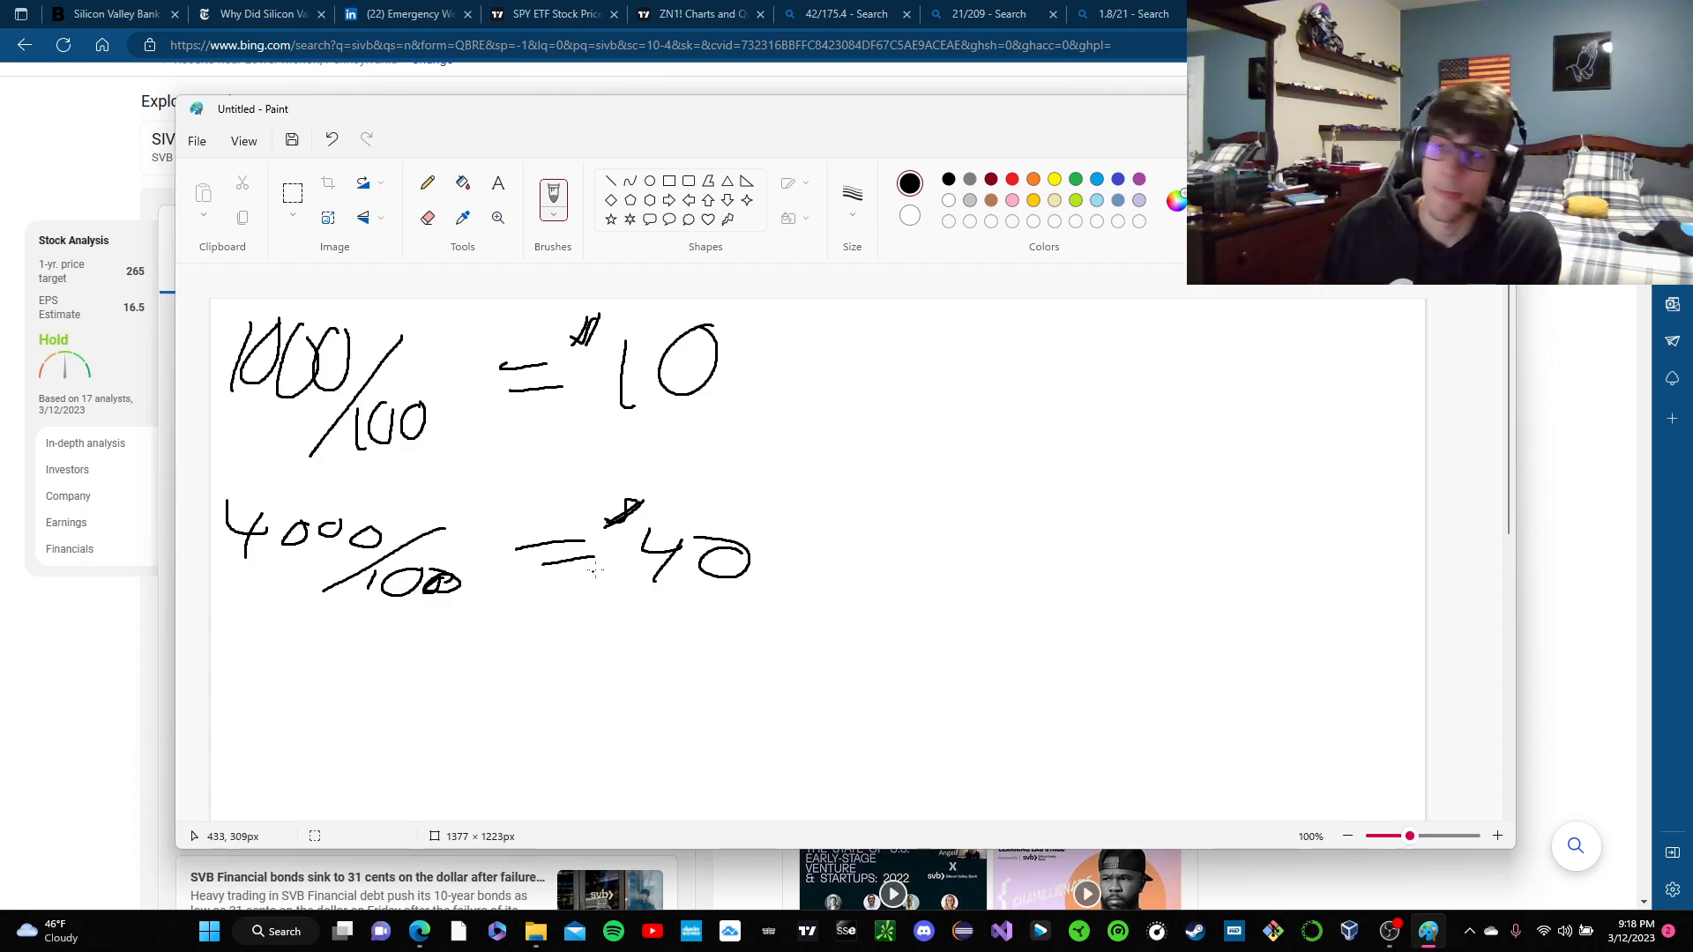
scroll("down", 3)
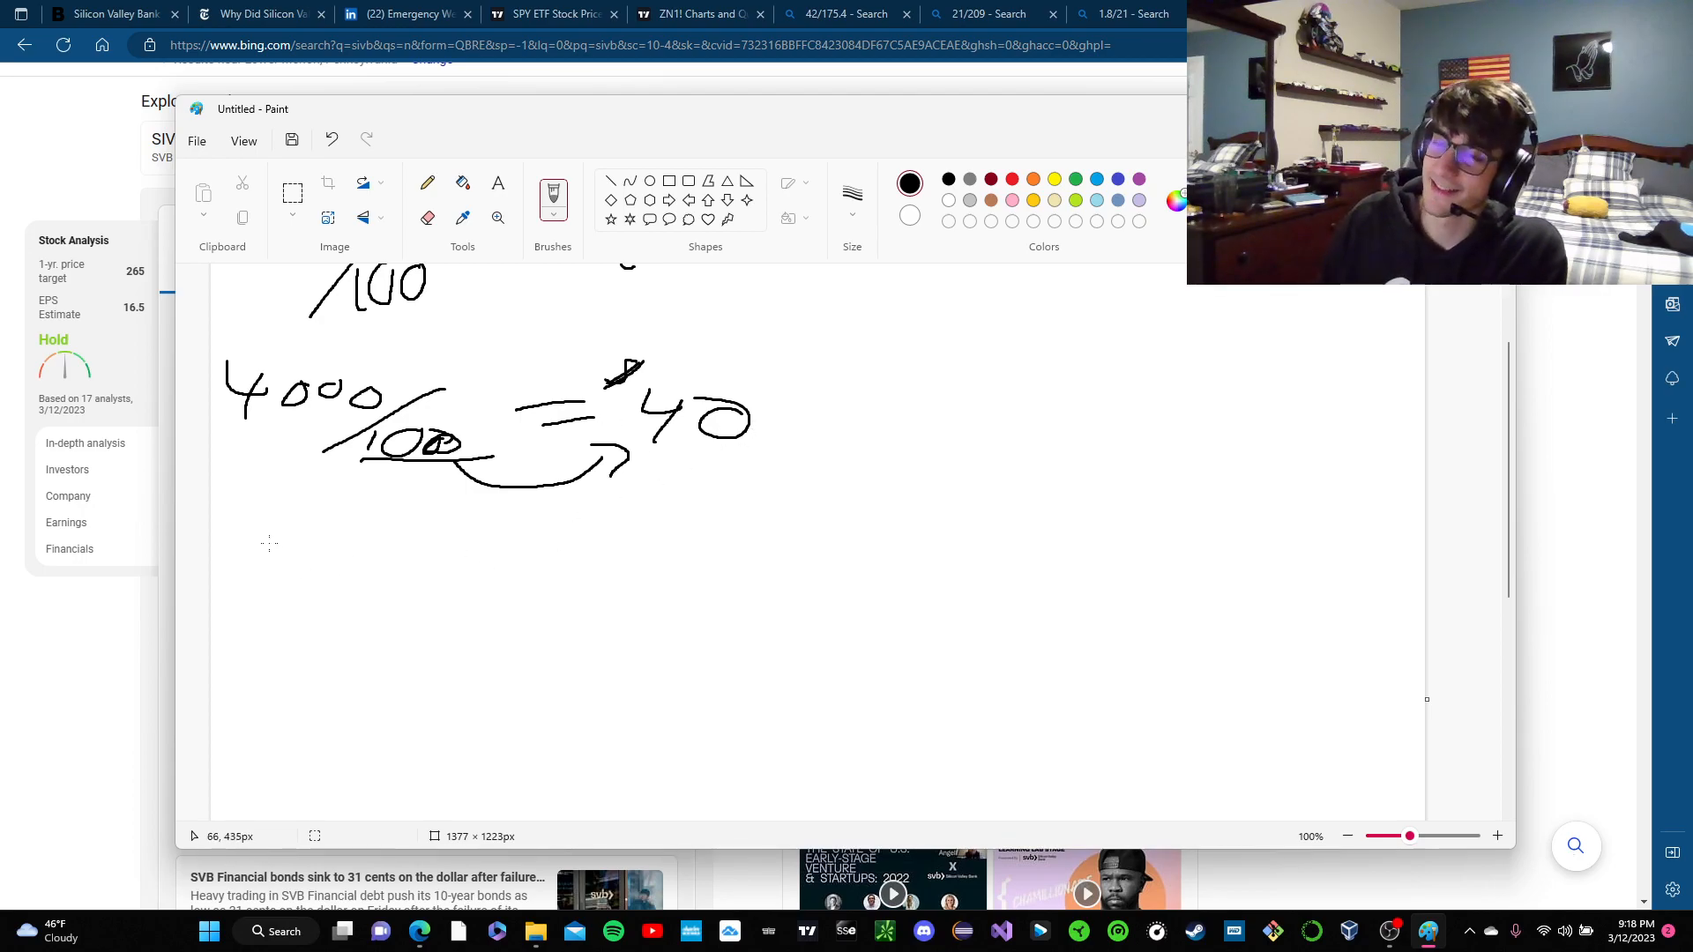
mouse_move(278, 548)
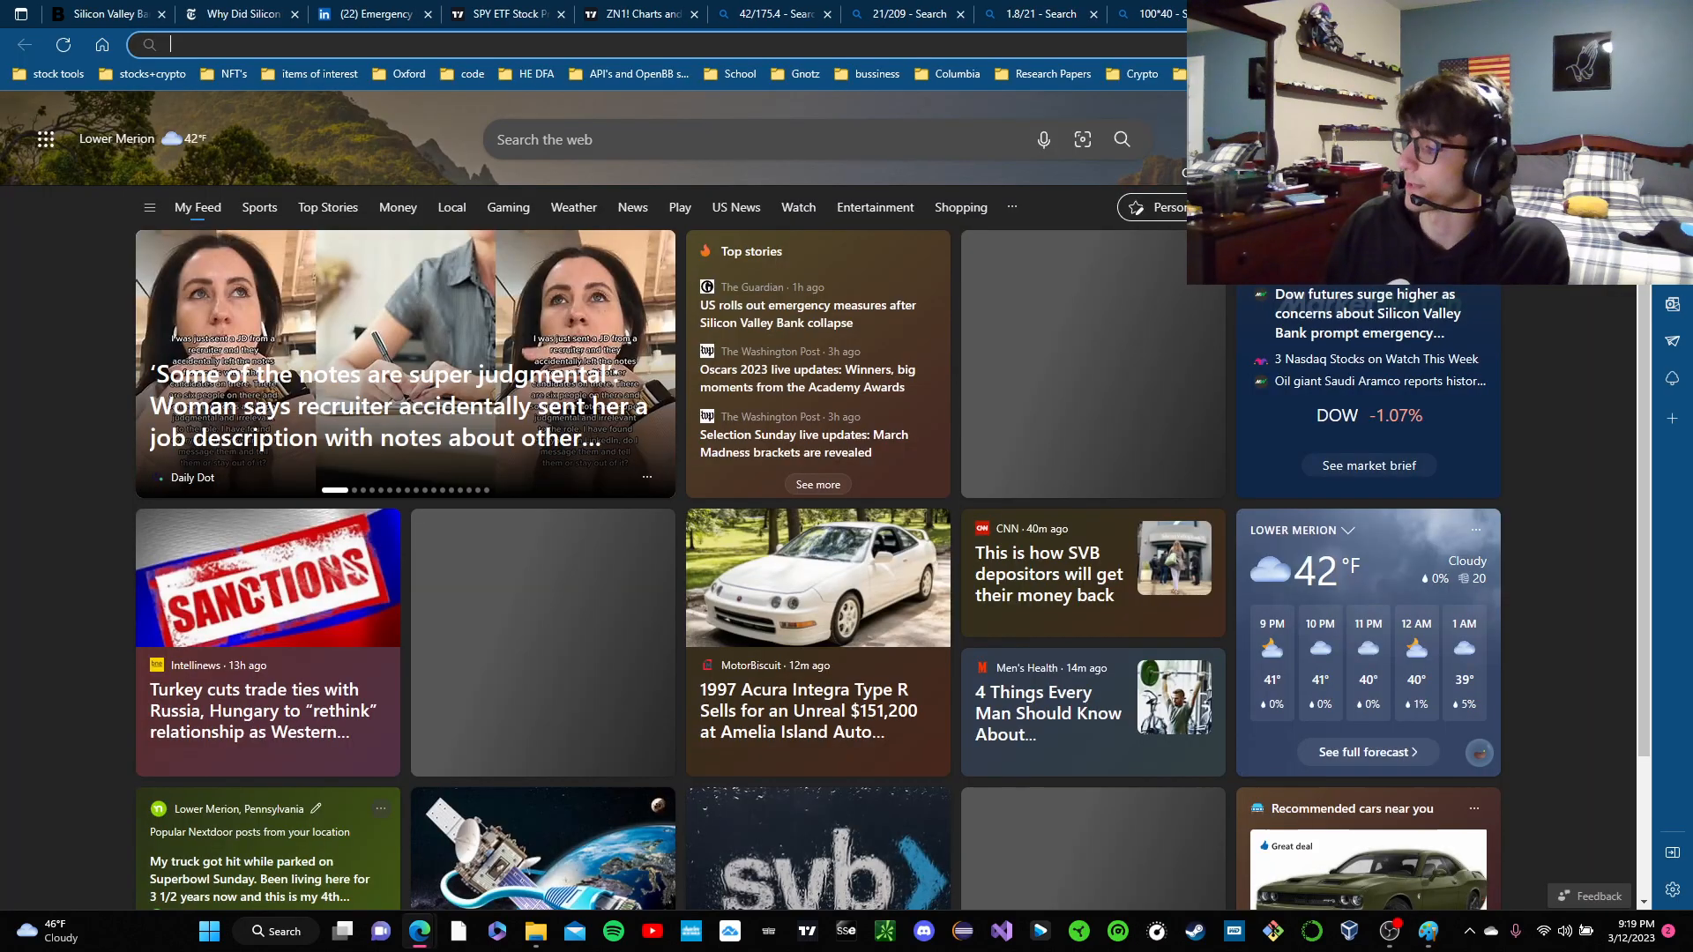
- Search Bing for 4000/200 in a new tab
type("4")
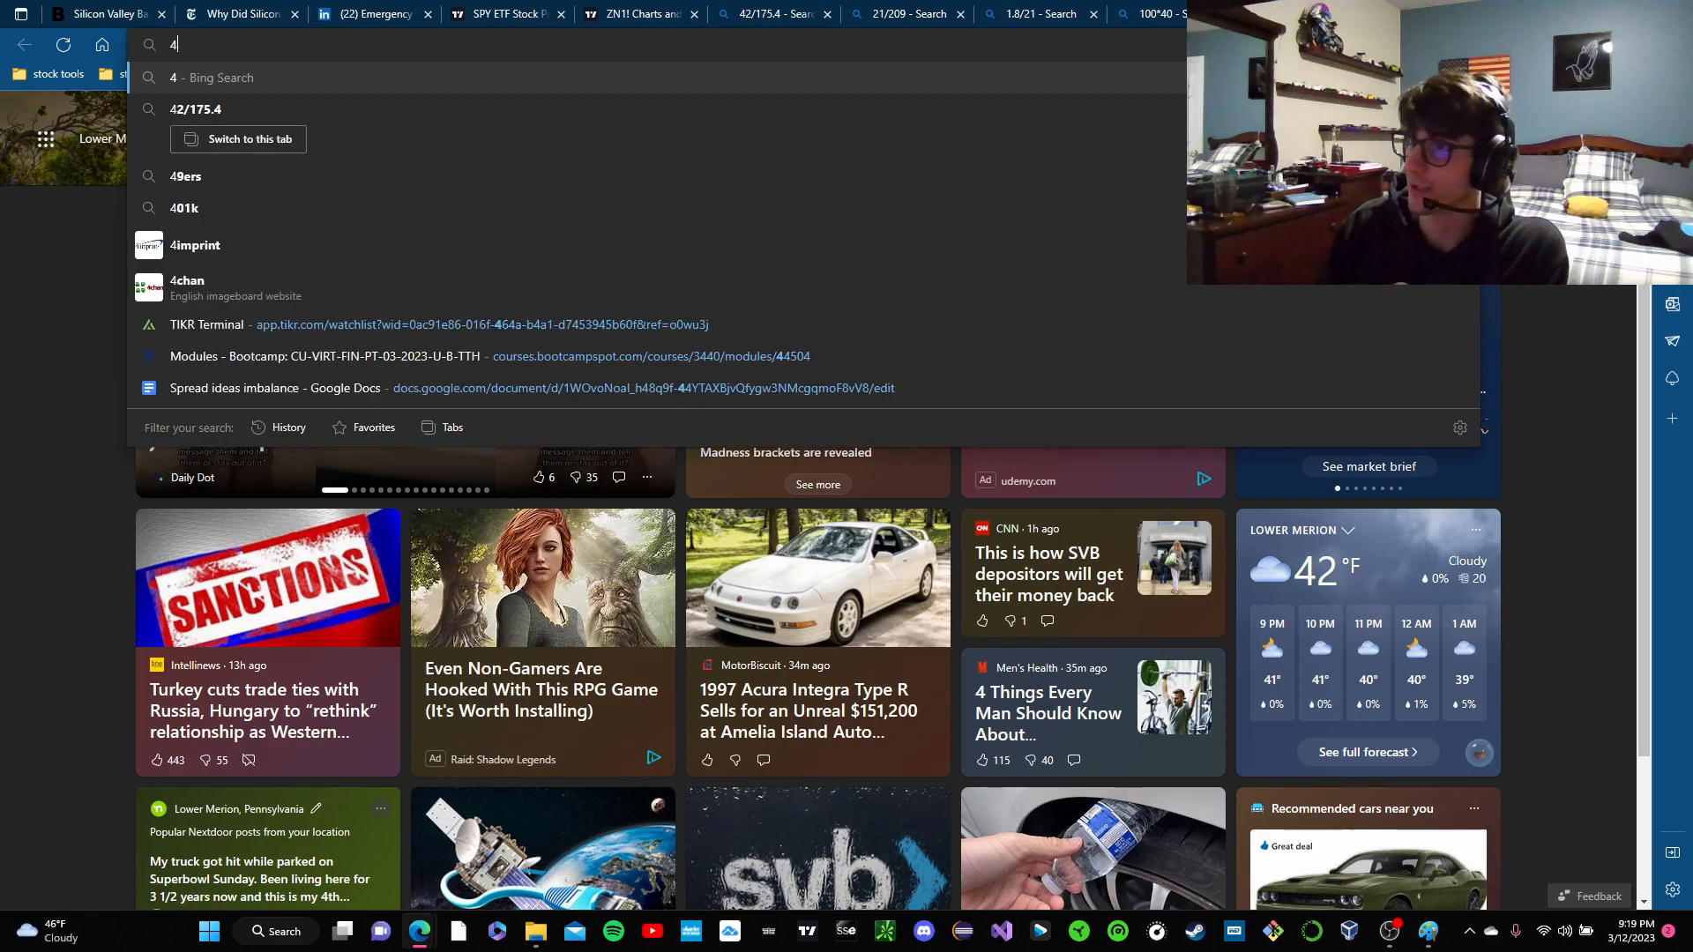
type("000/")
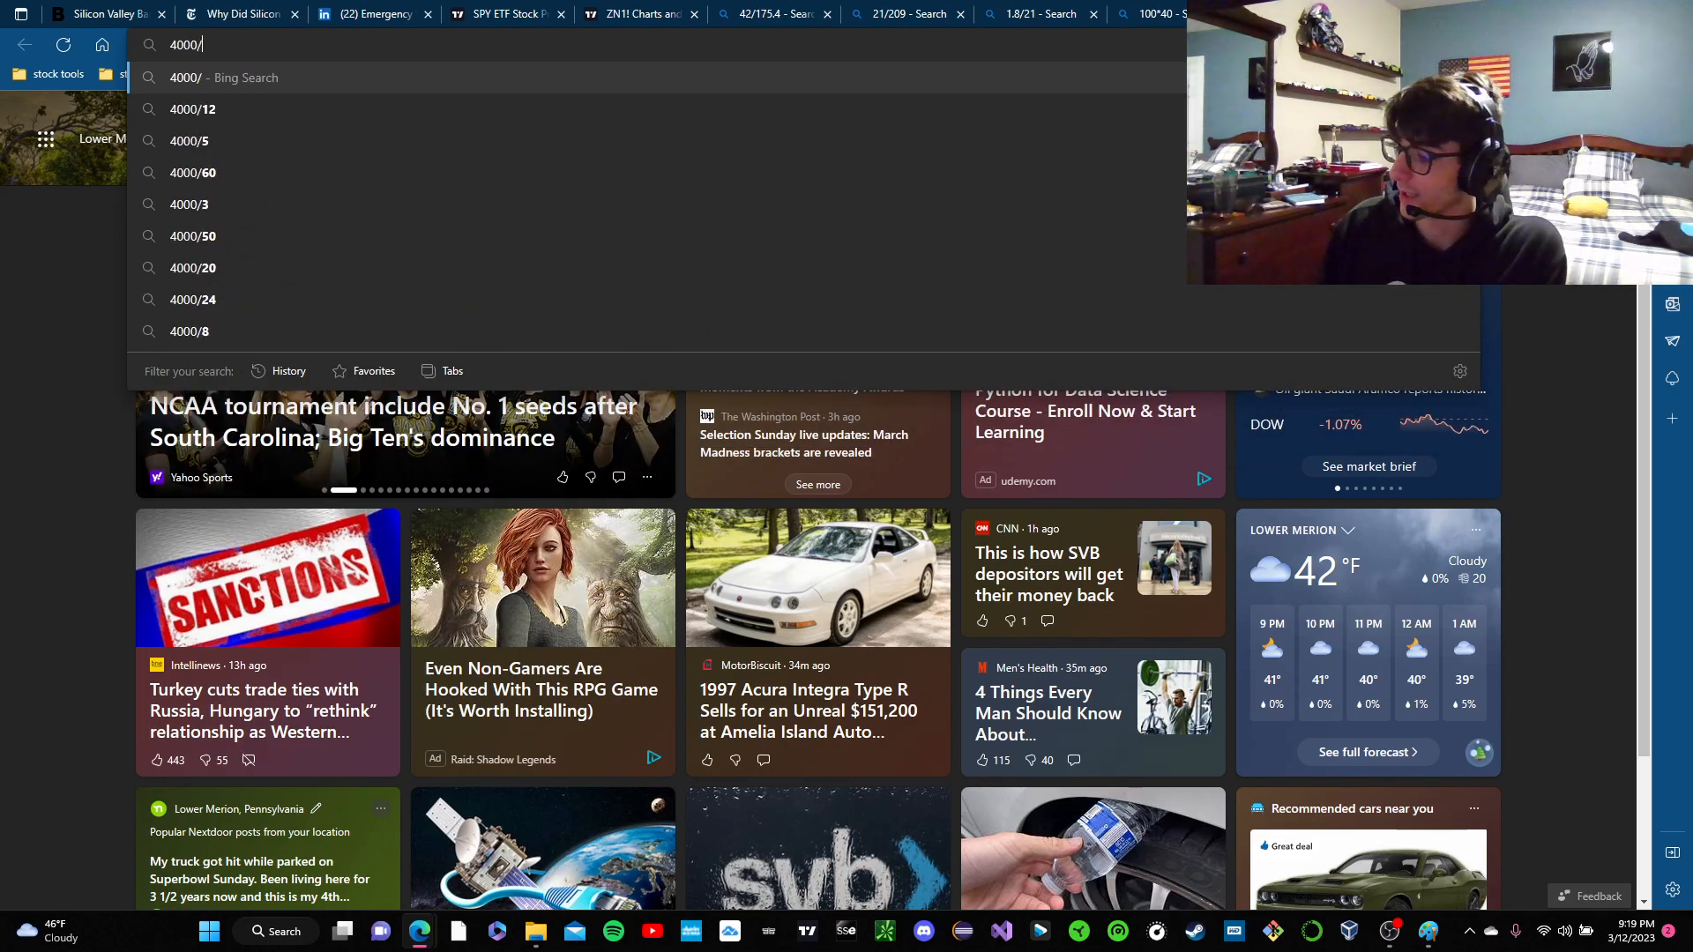
left_click(194, 268)
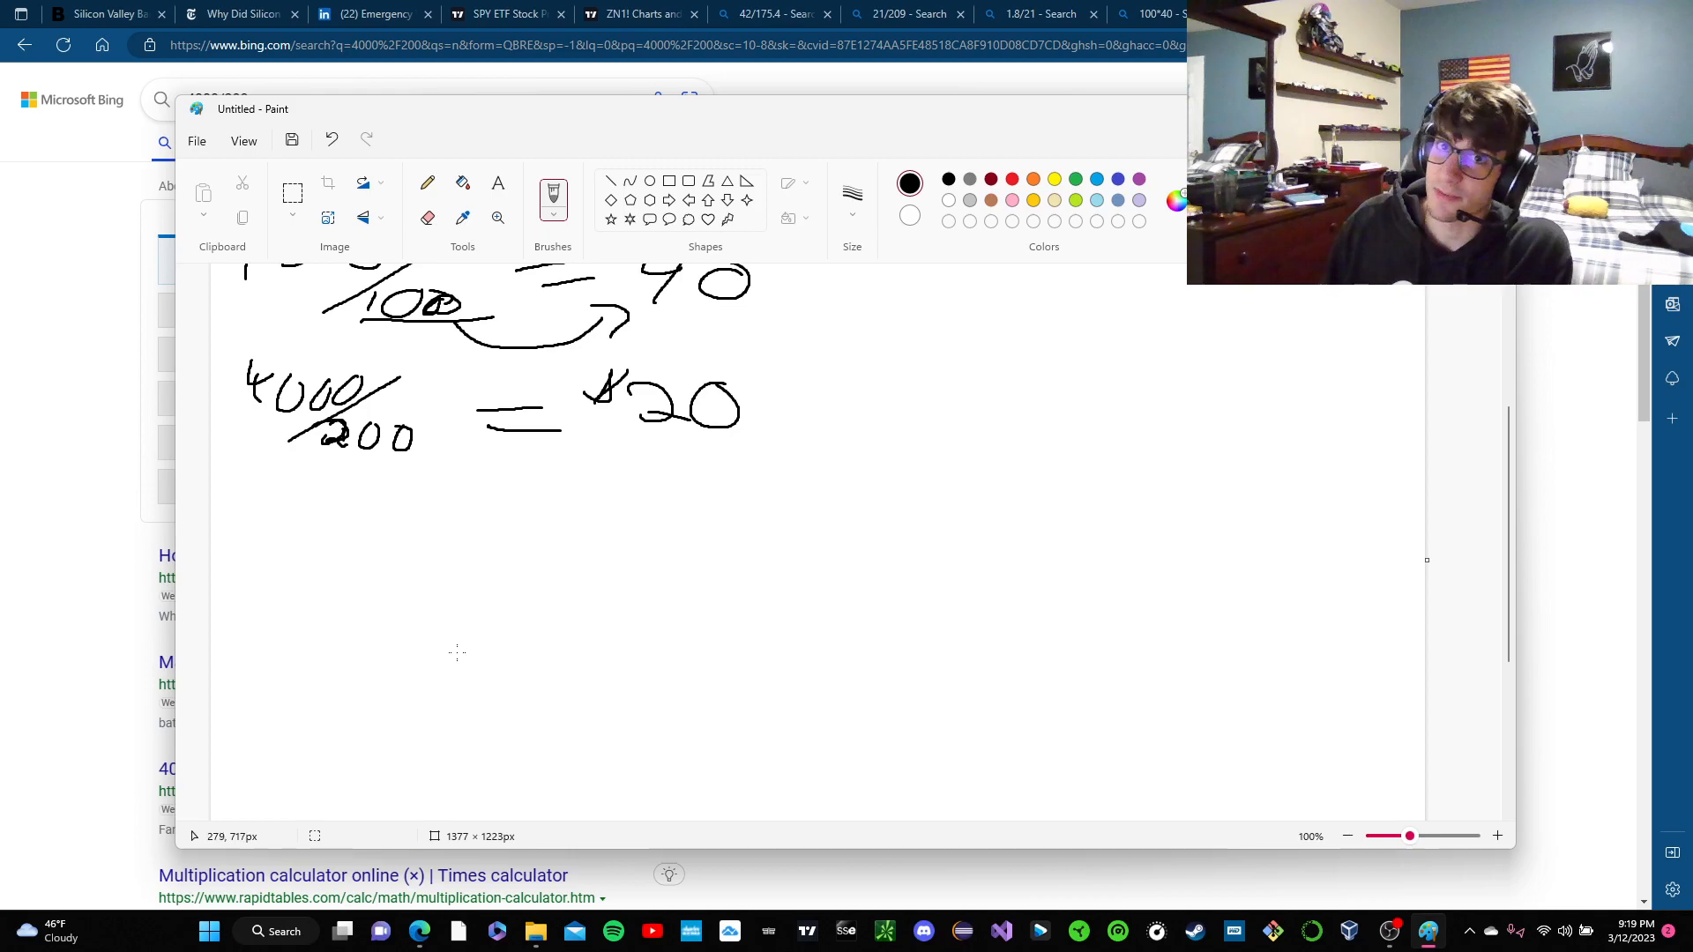
mouse_move(263, 533)
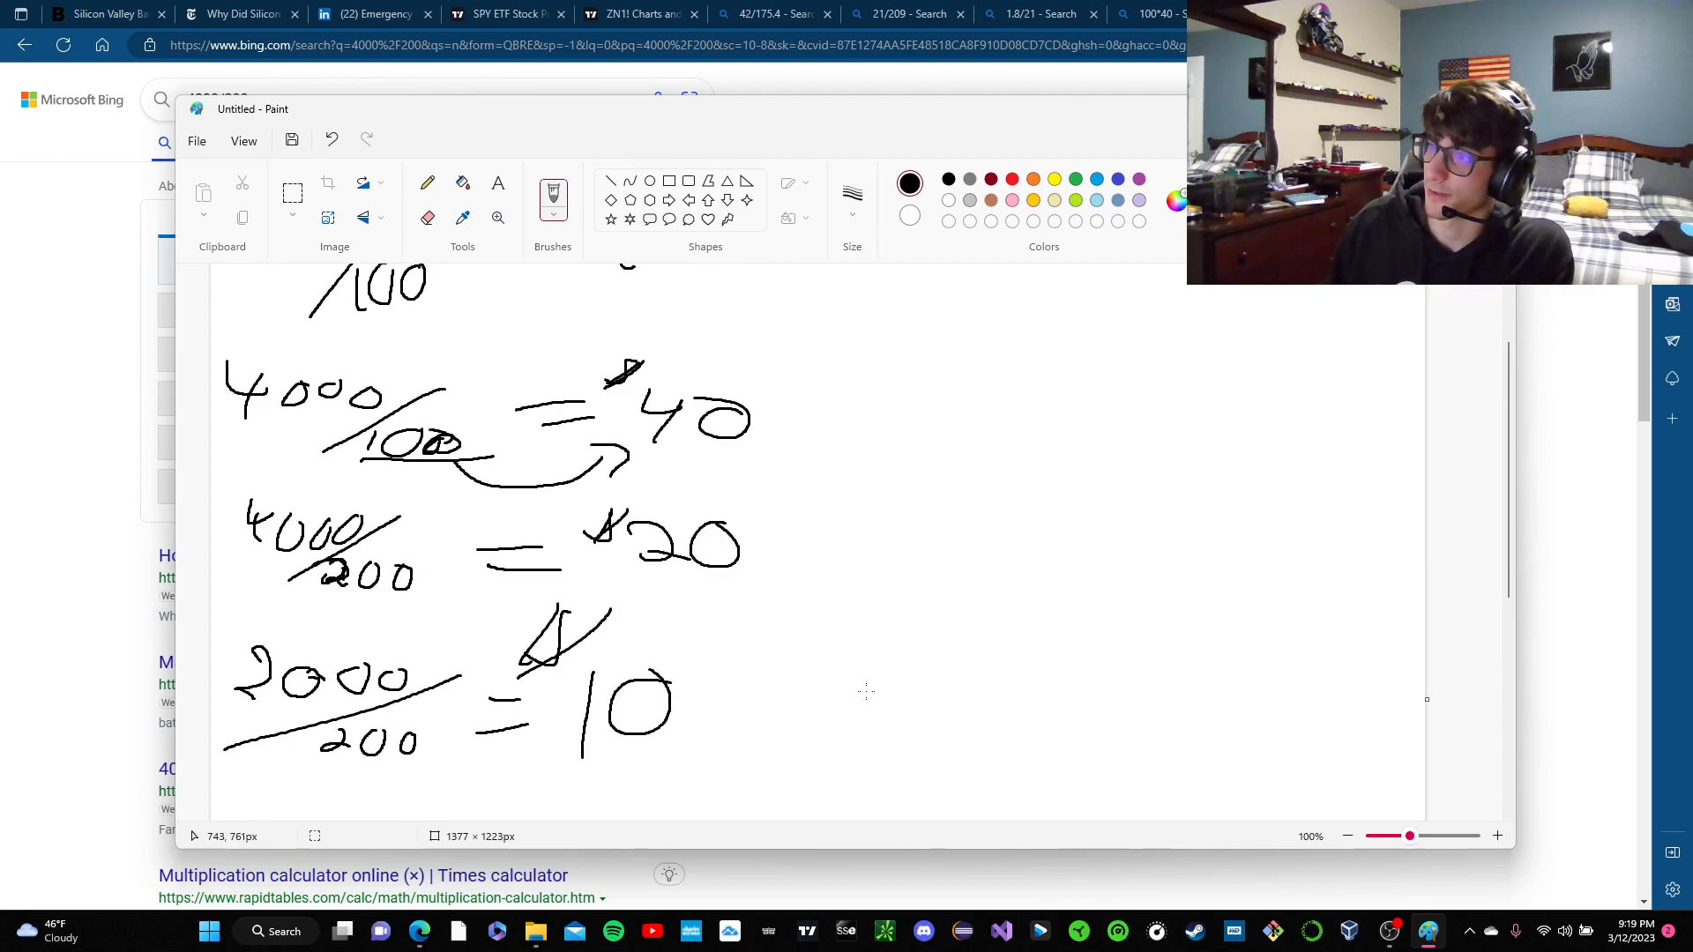
- Write 4000/200 = $20 and 2000/200 = $10 in Paint beside a collapsing price line
scroll("down", 3)
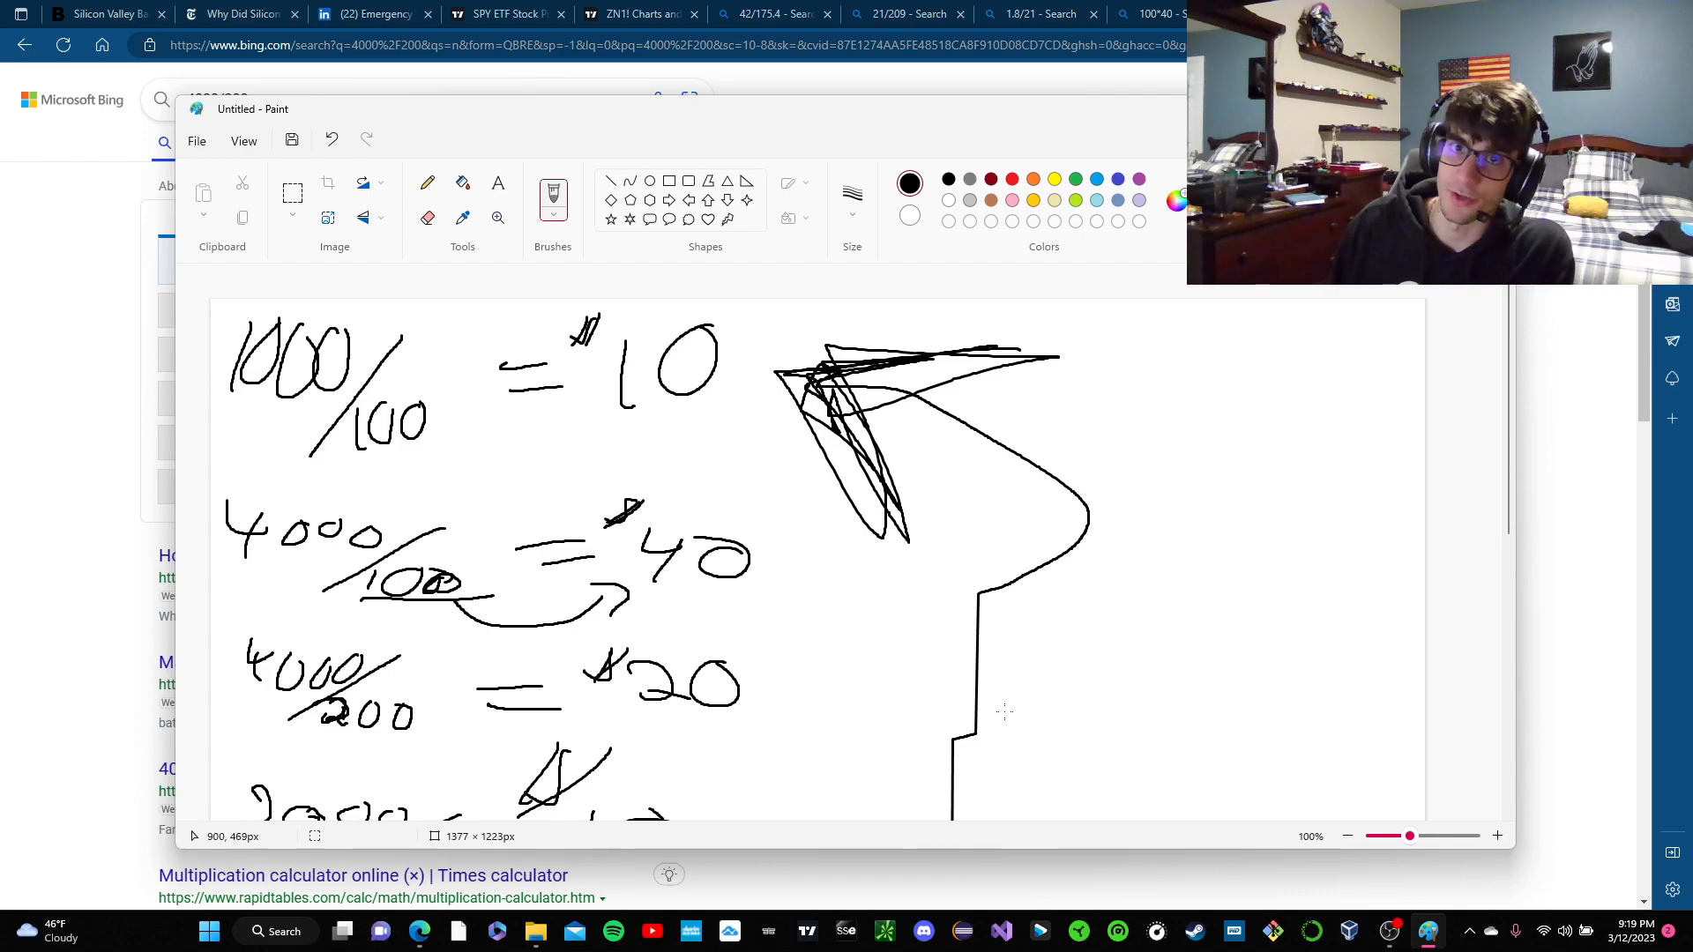
scroll("down", 3)
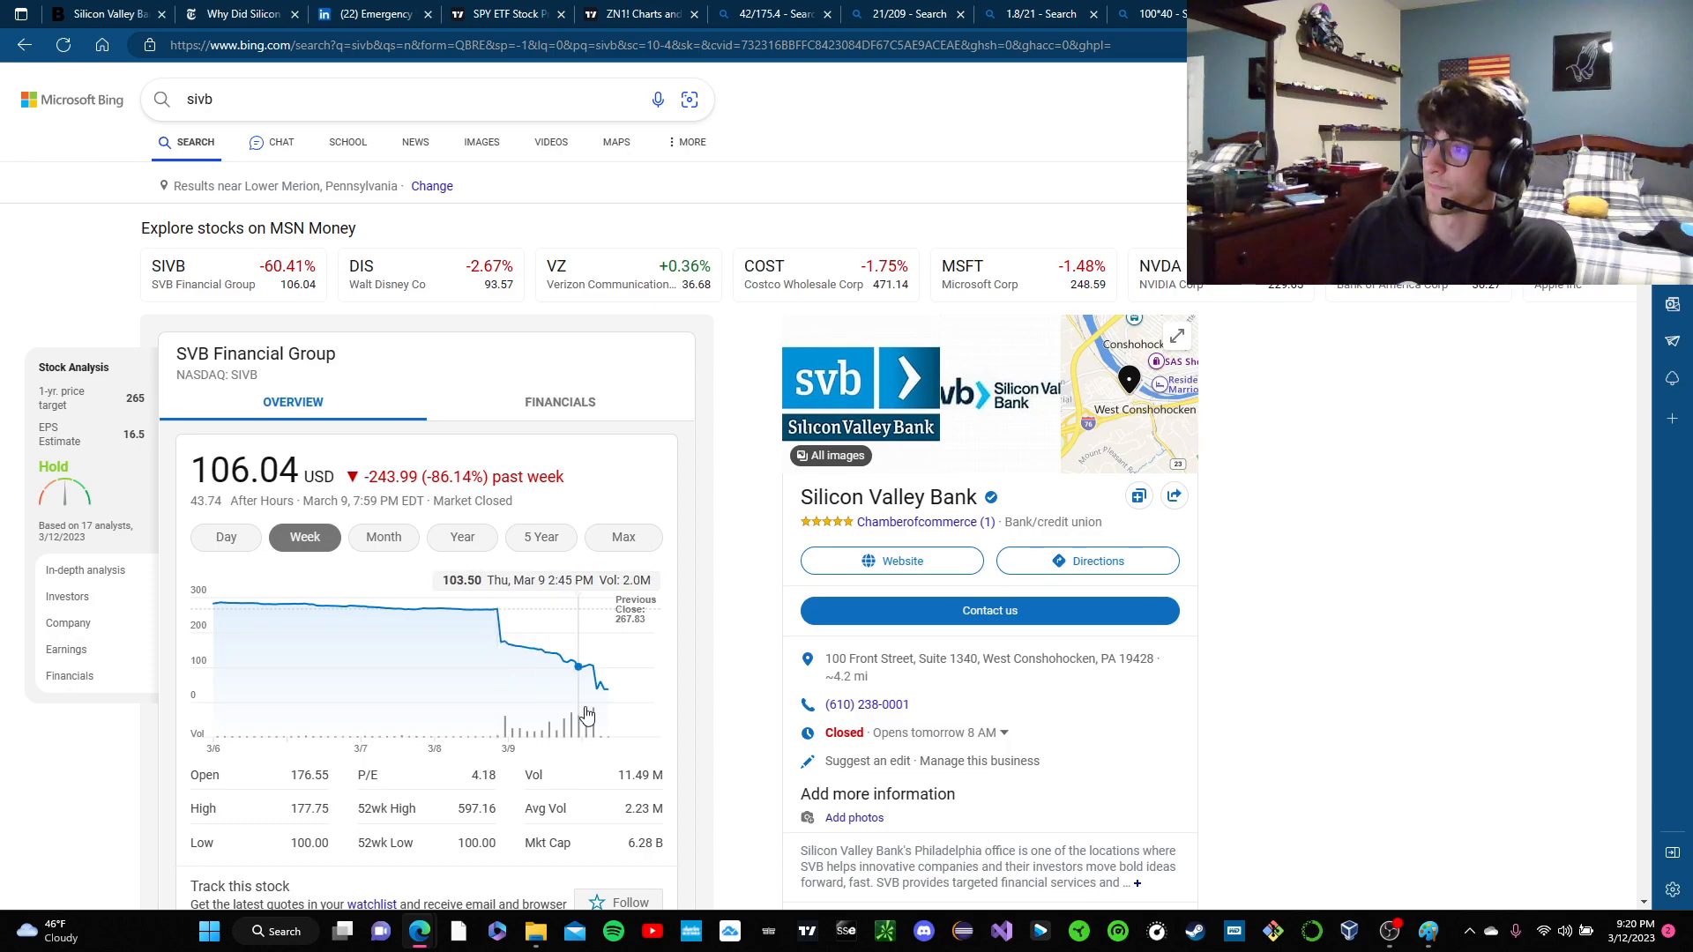
mouse_move(499, 701)
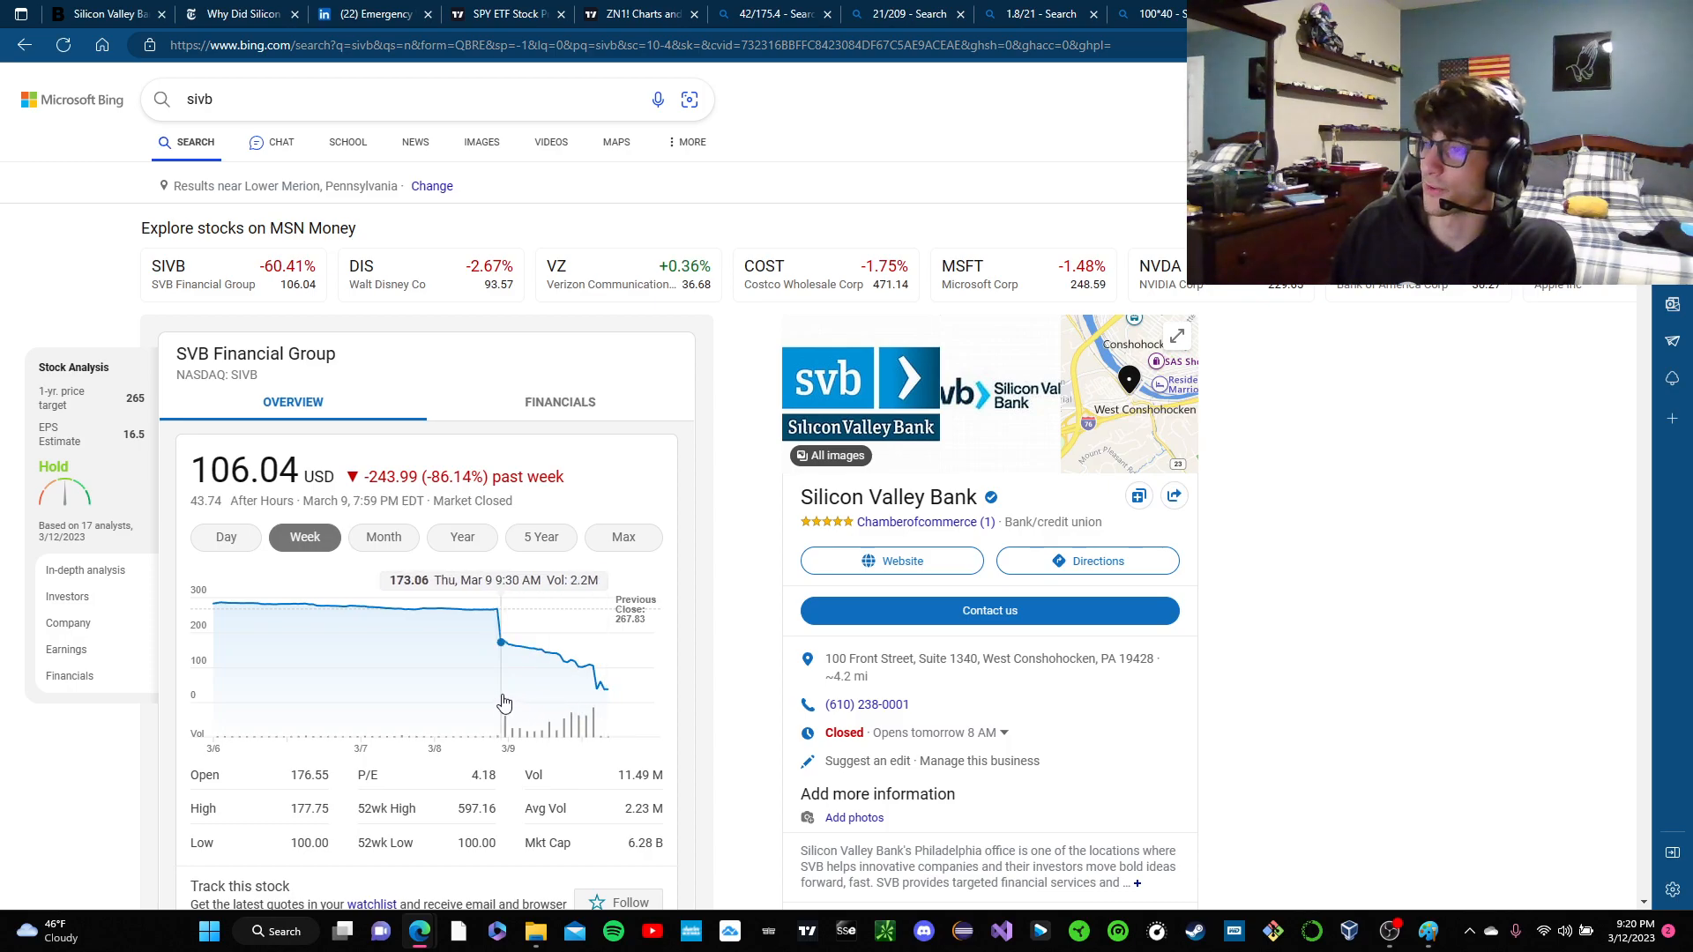
mouse_move(551, 675)
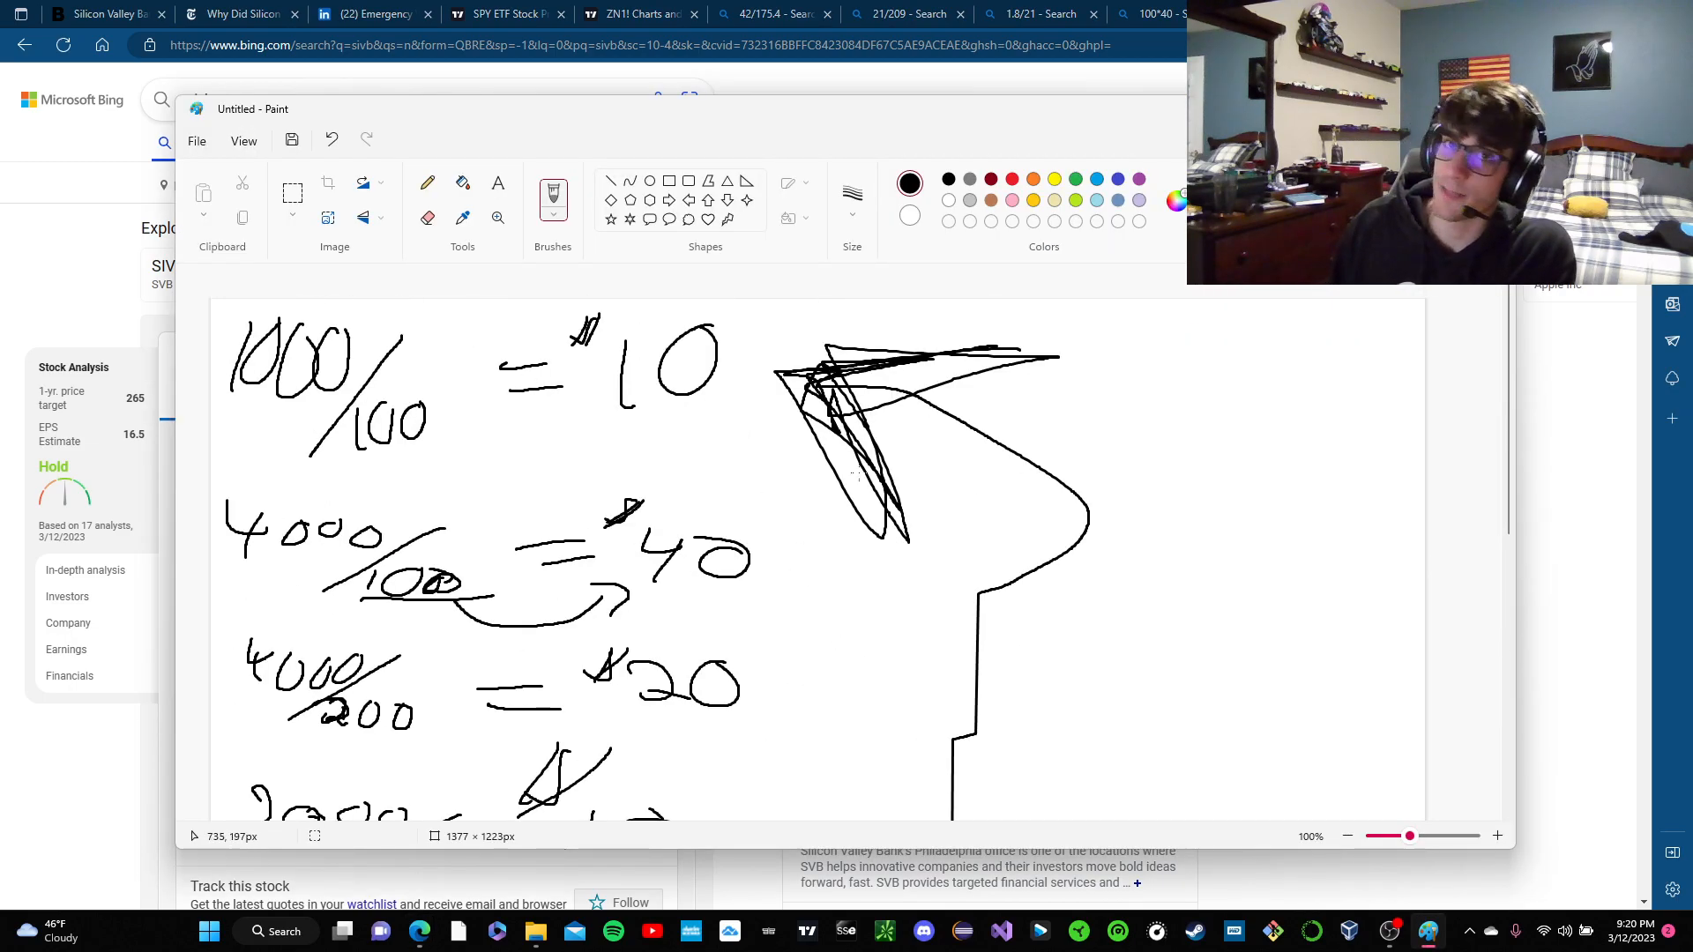
scroll("down", 3)
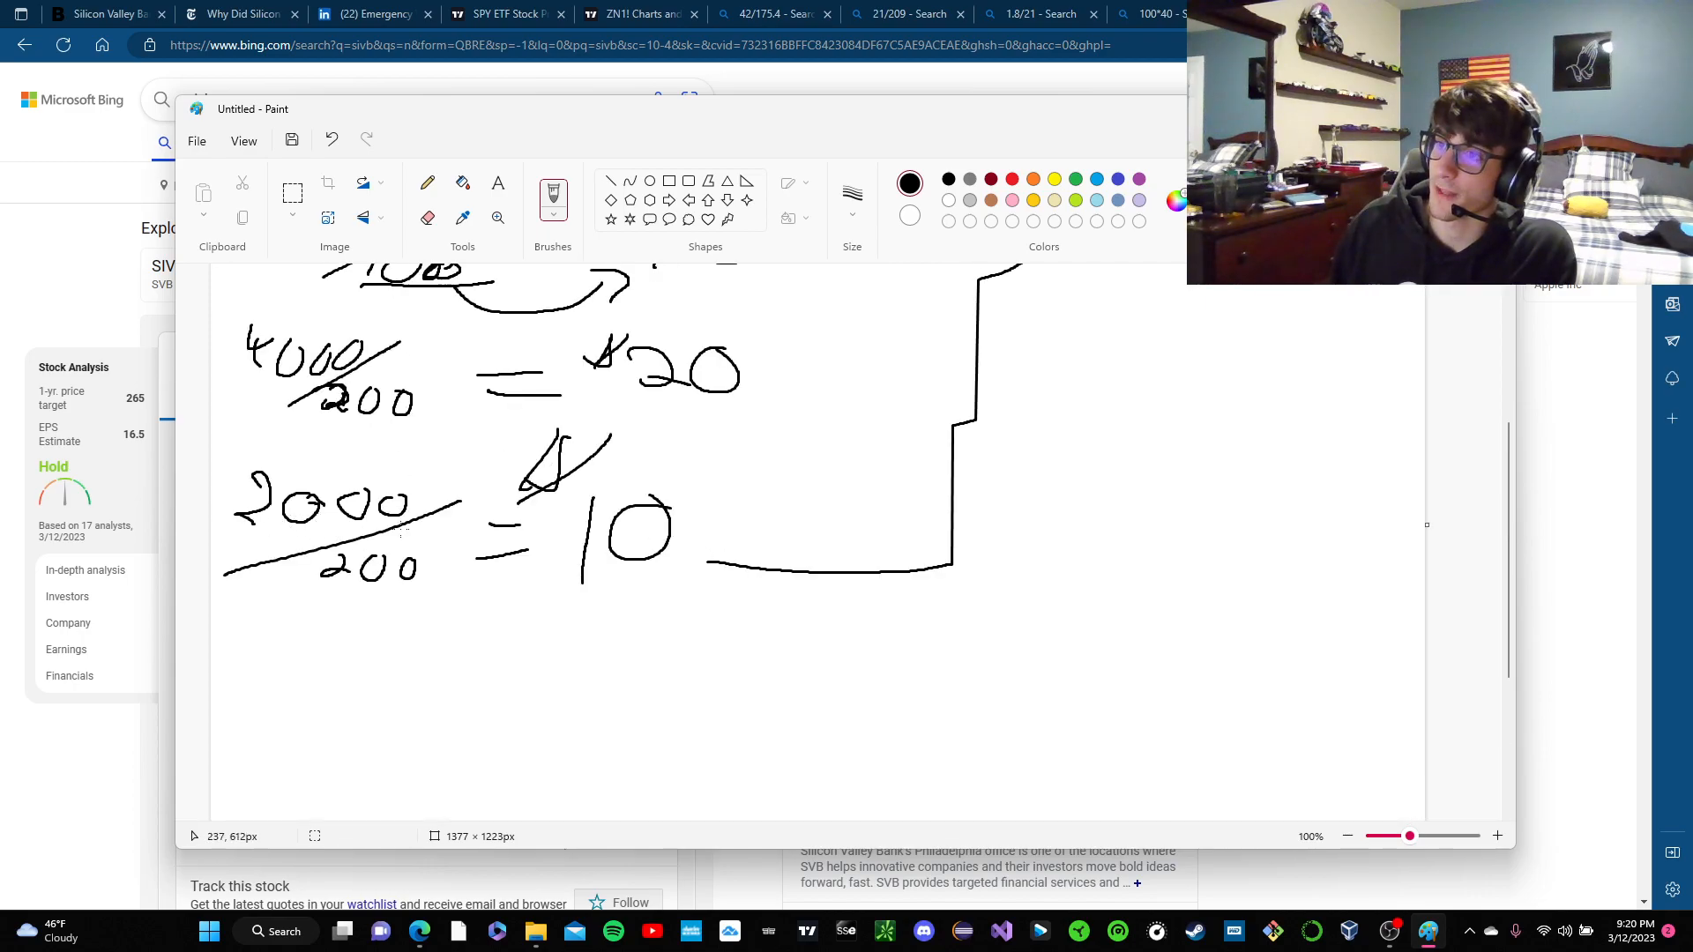
mouse_move(670, 646)
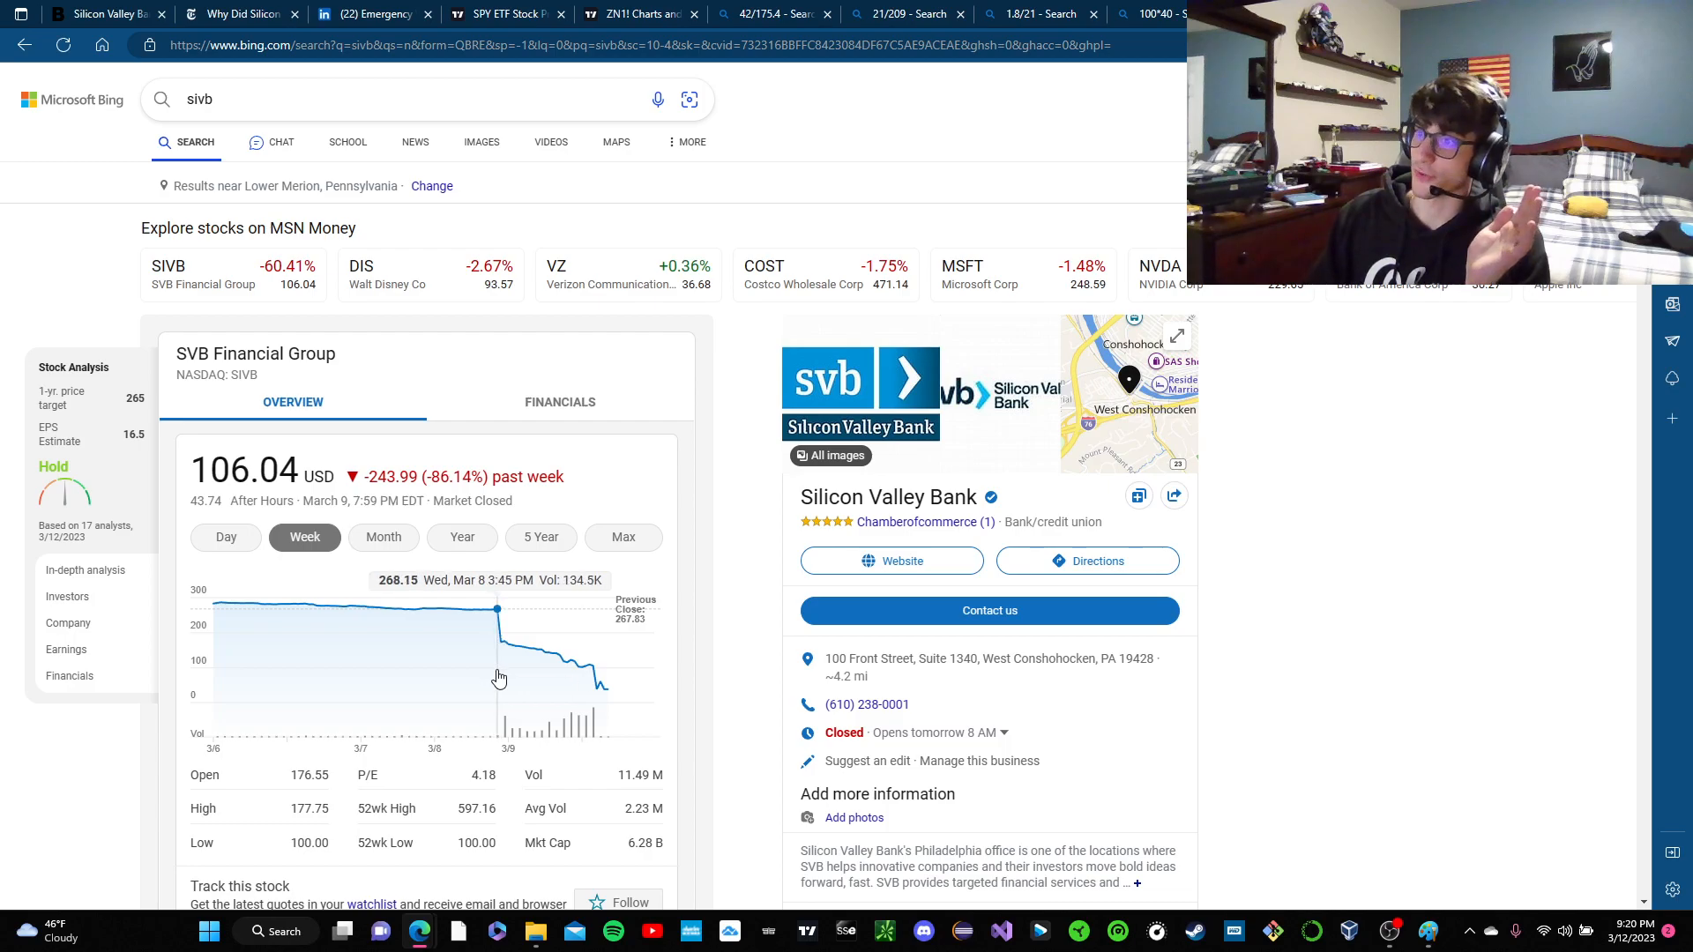
mouse_move(507, 684)
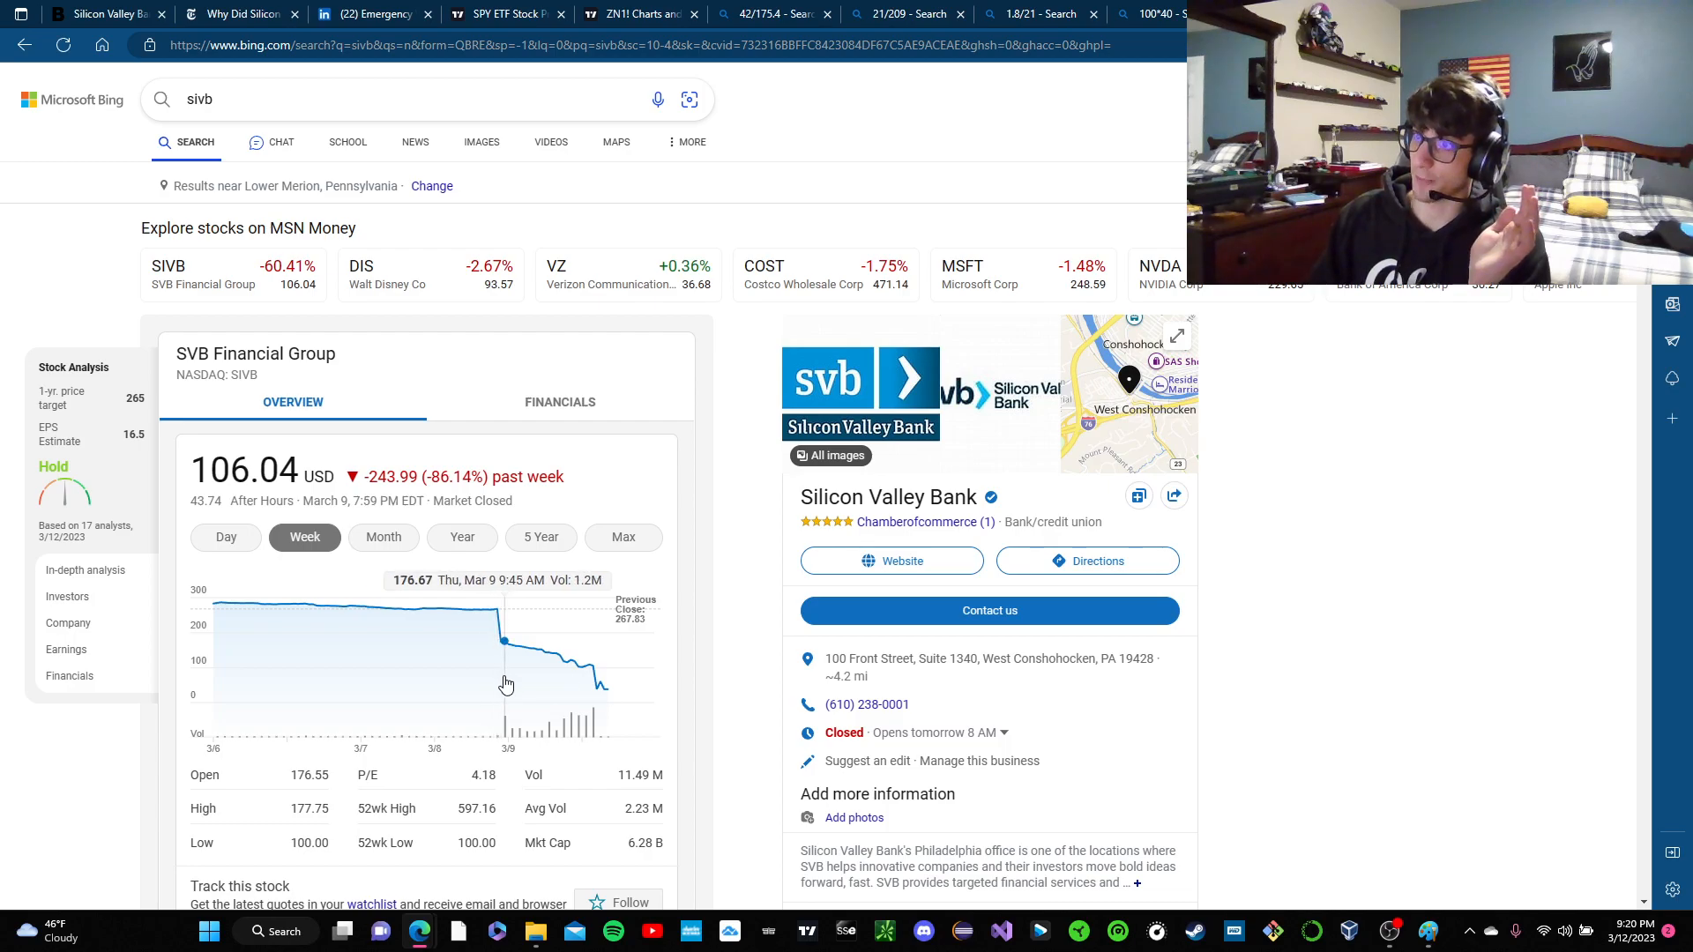
mouse_move(600, 690)
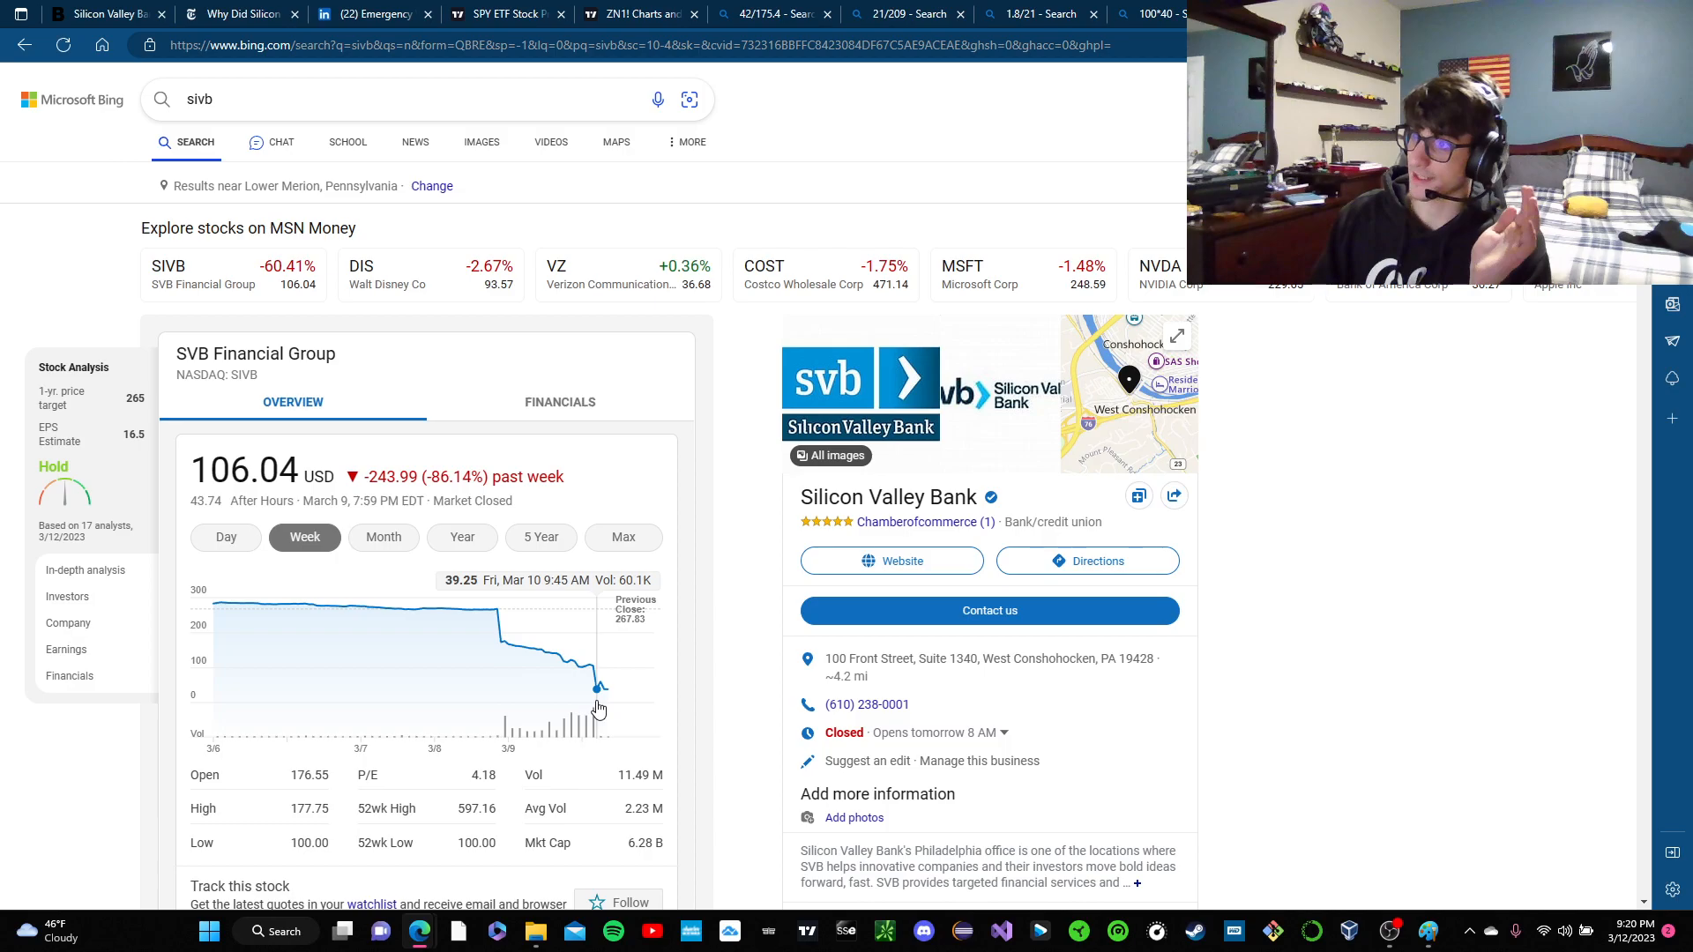
mouse_move(665, 694)
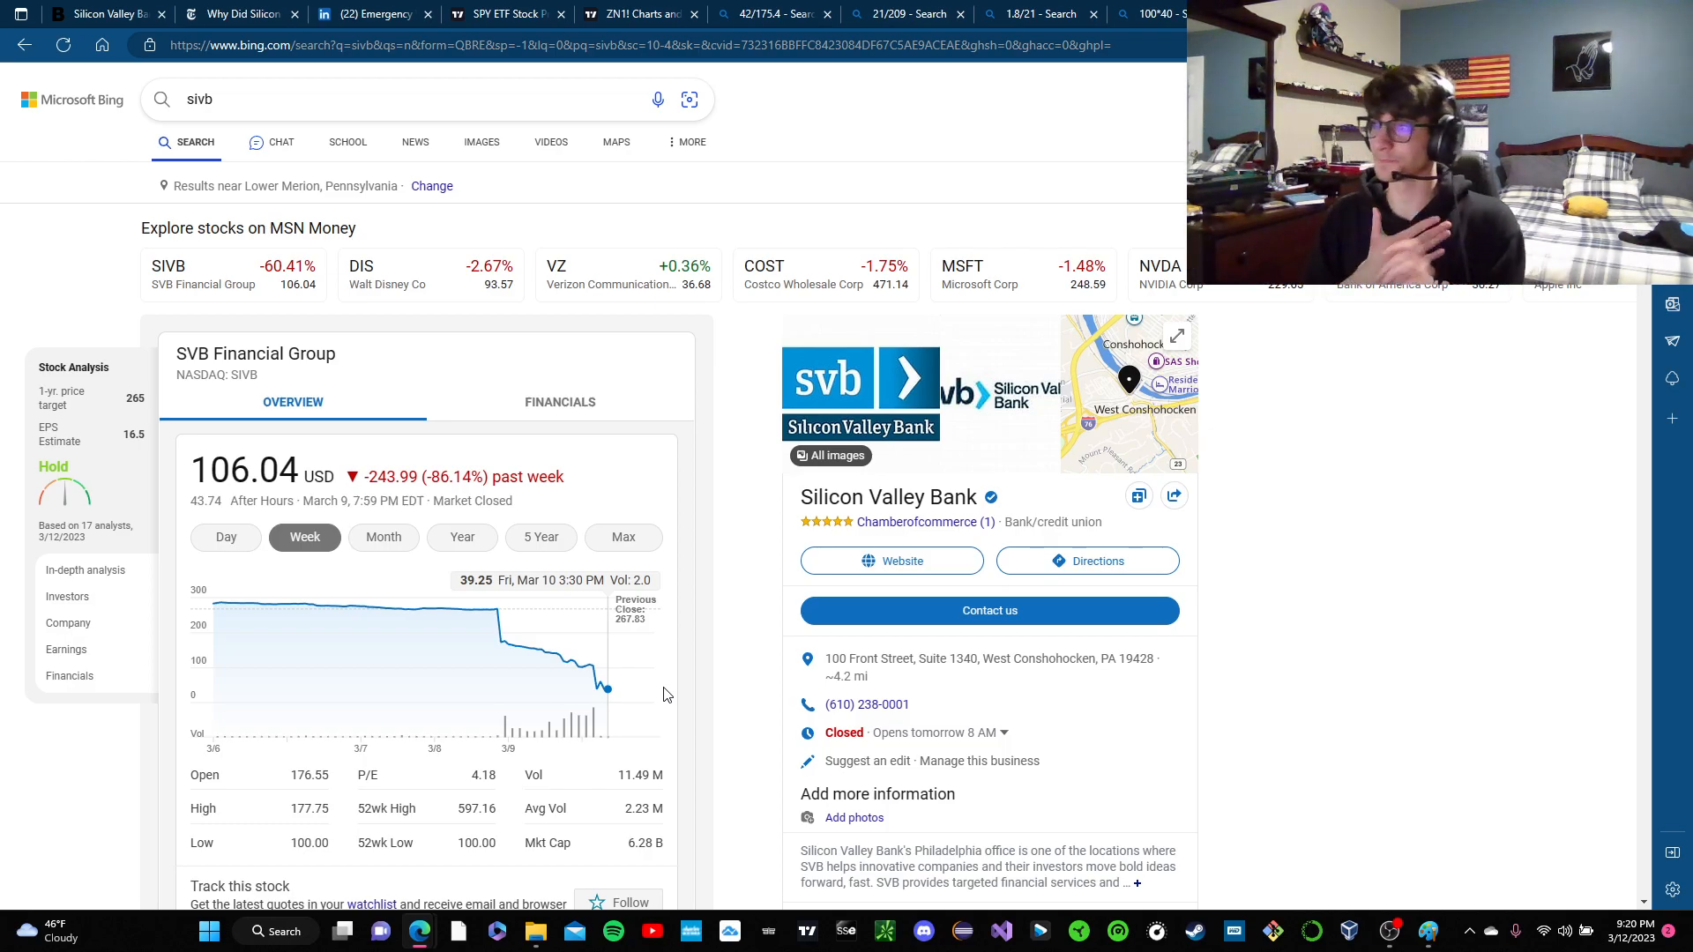
mouse_move(824, 743)
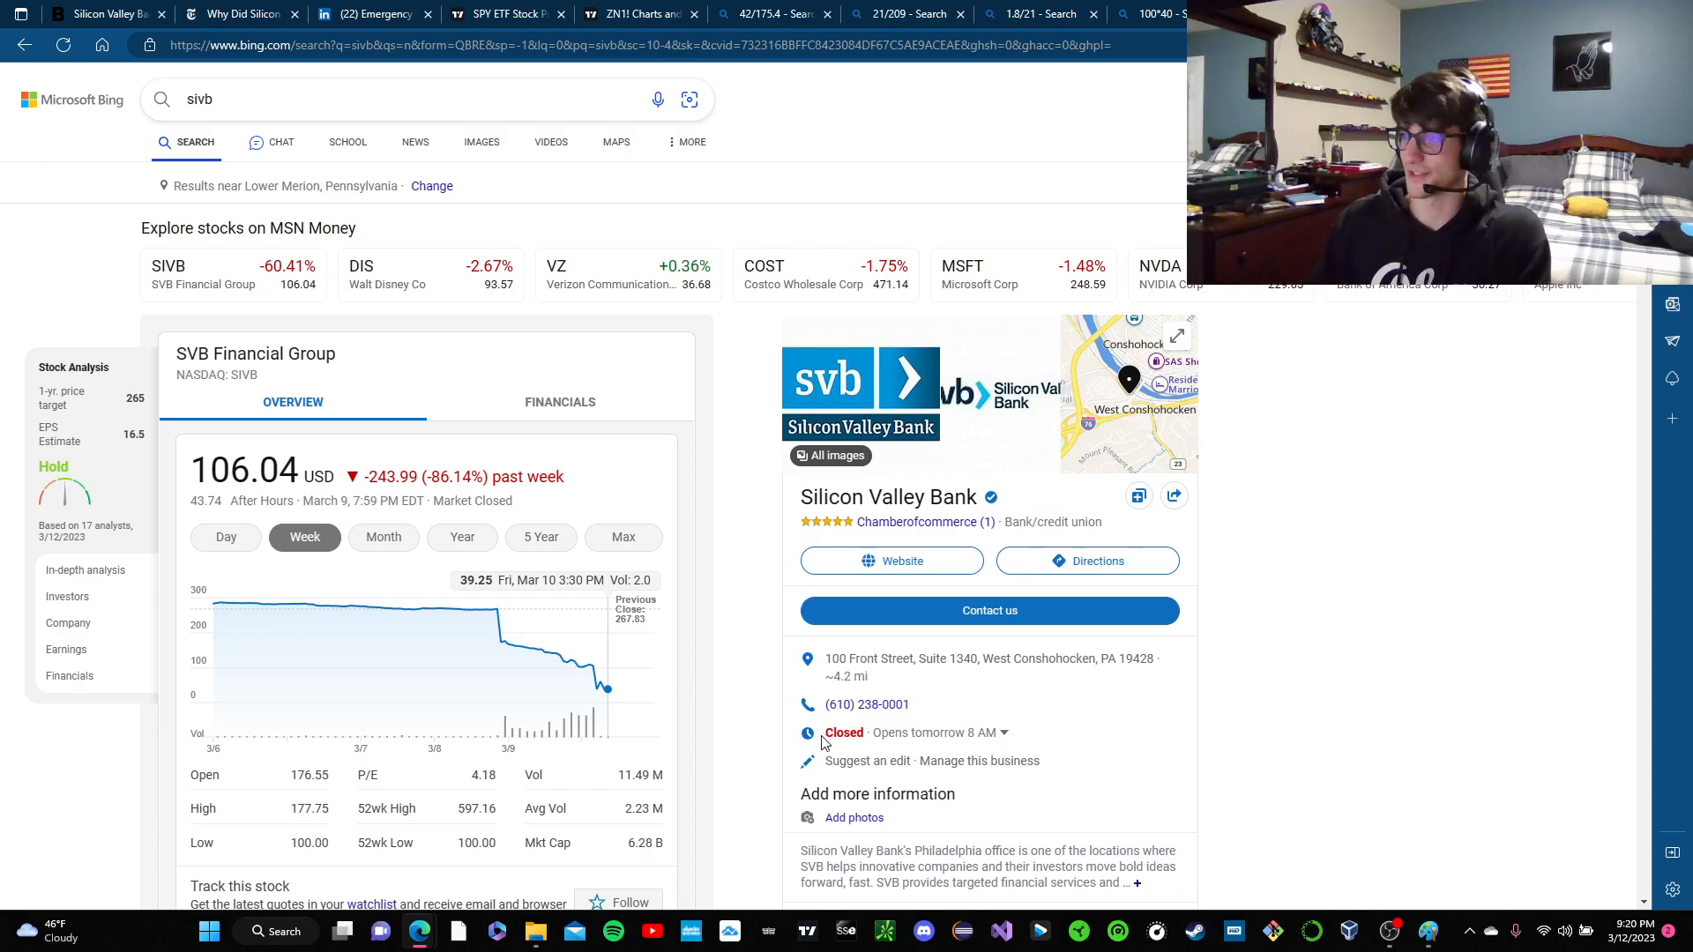
- Read SIVB's week chart down to 39.25 on March 10, then return to the Bloomberg SVB article
double_click(842, 732)
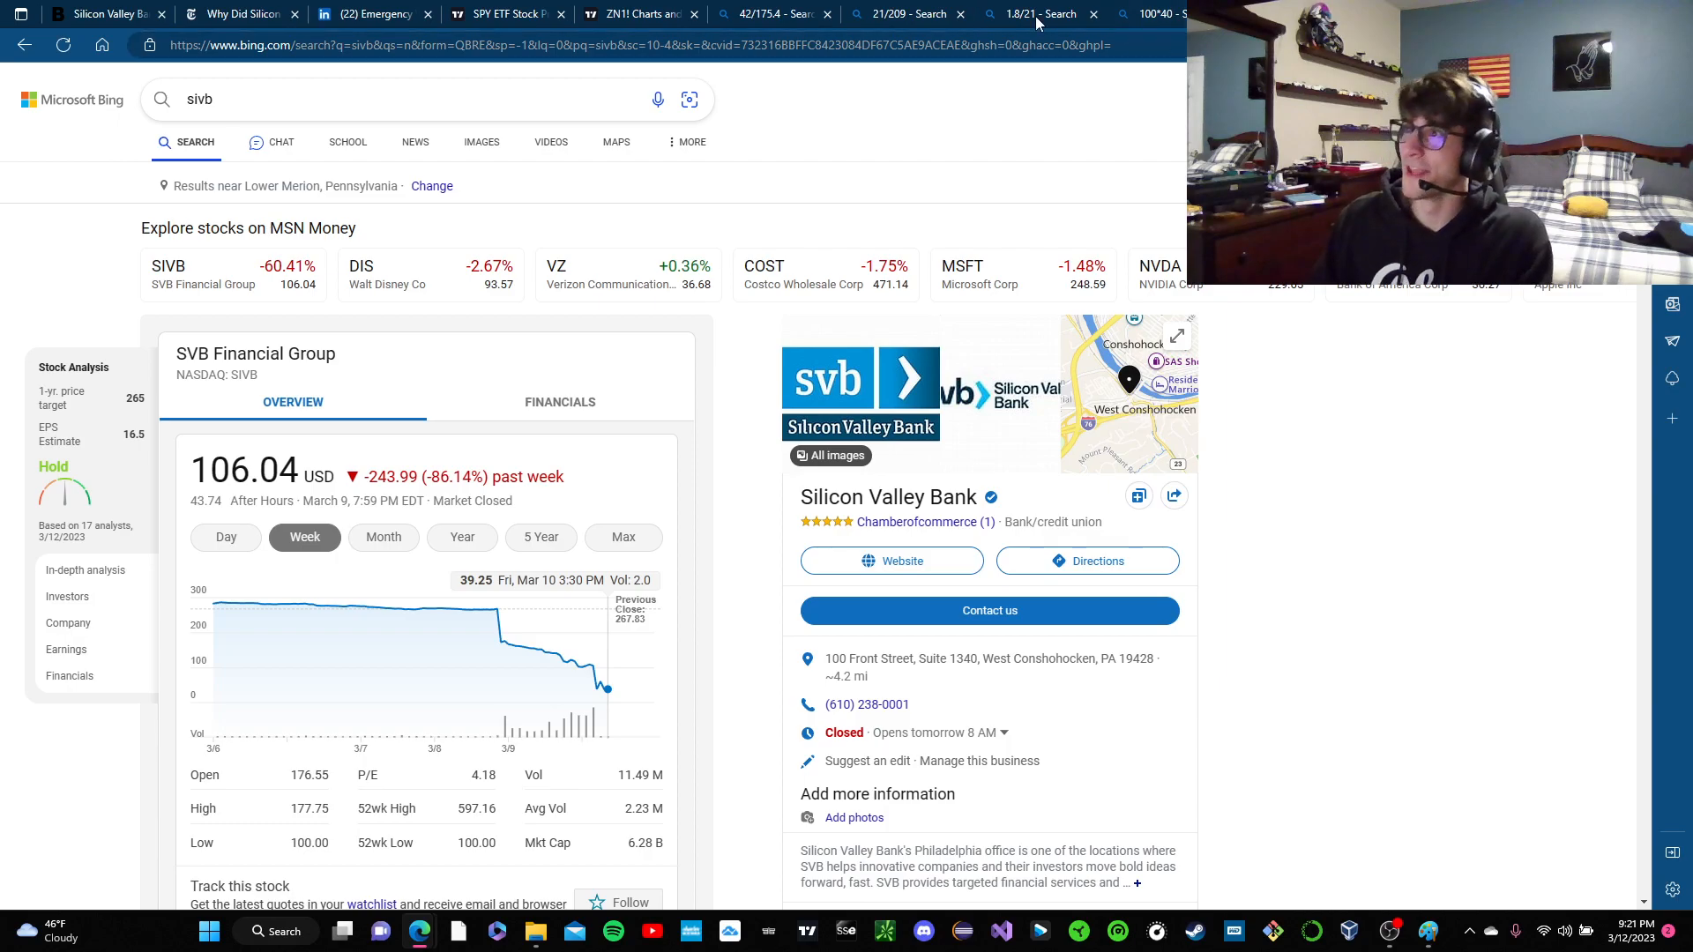
left_click(372, 14)
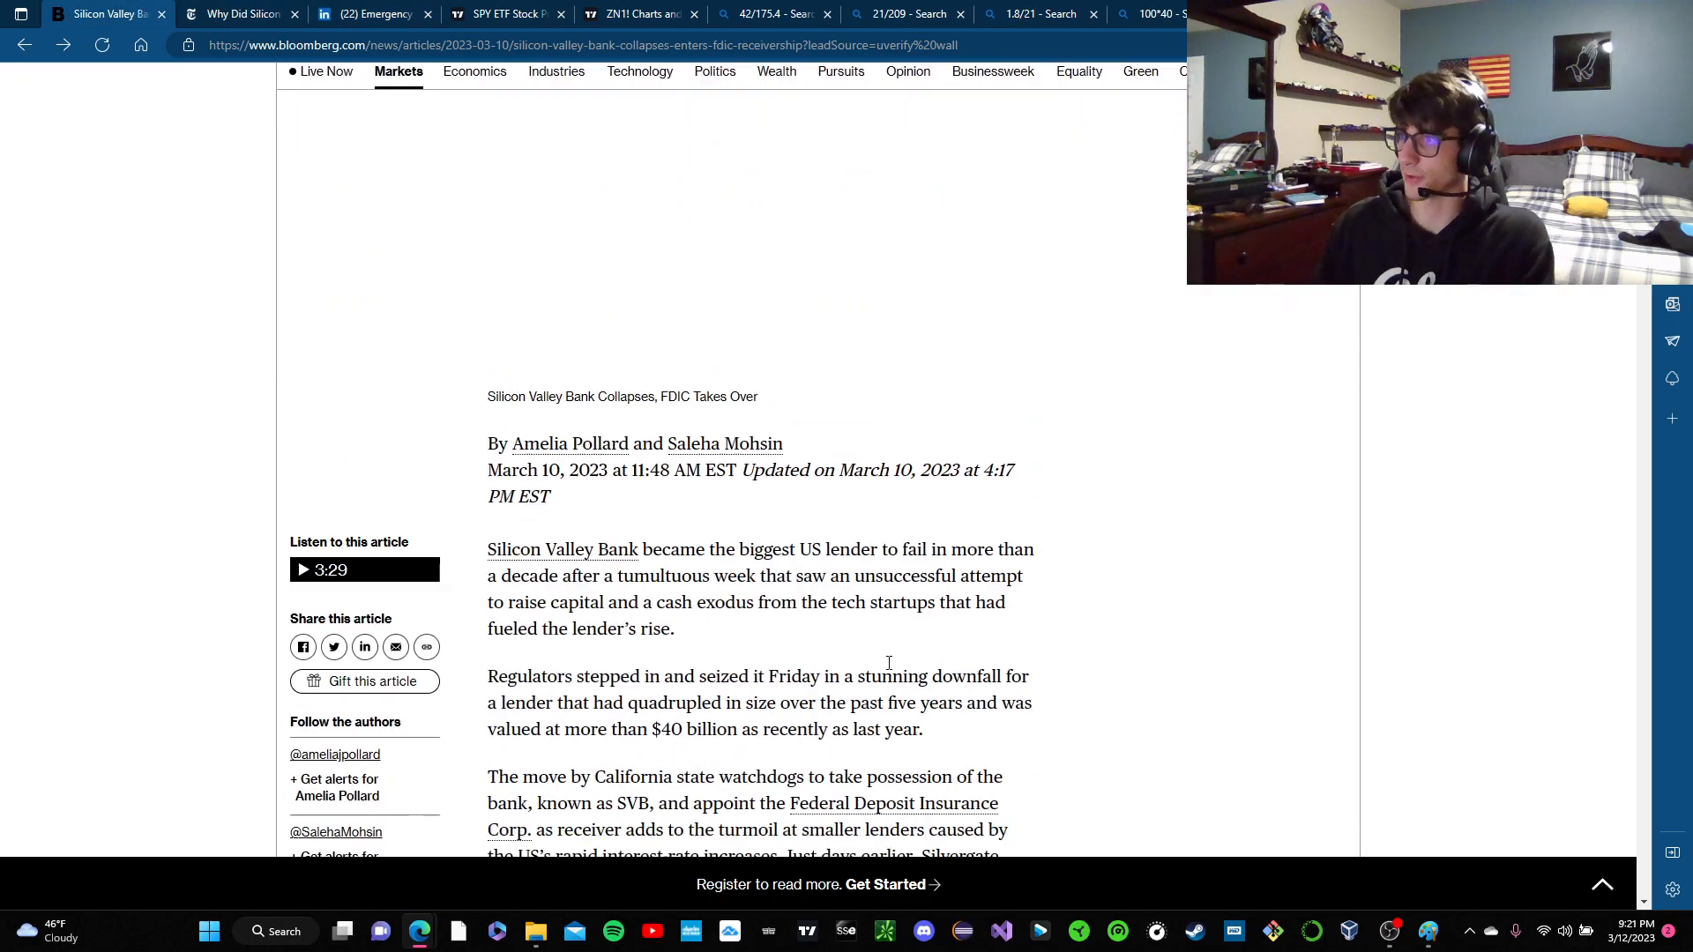
- Pick out Bloomberg's $175.4 billion total-deposits figure and switch to the LinkedIn SVB recap
scroll("down", 3)
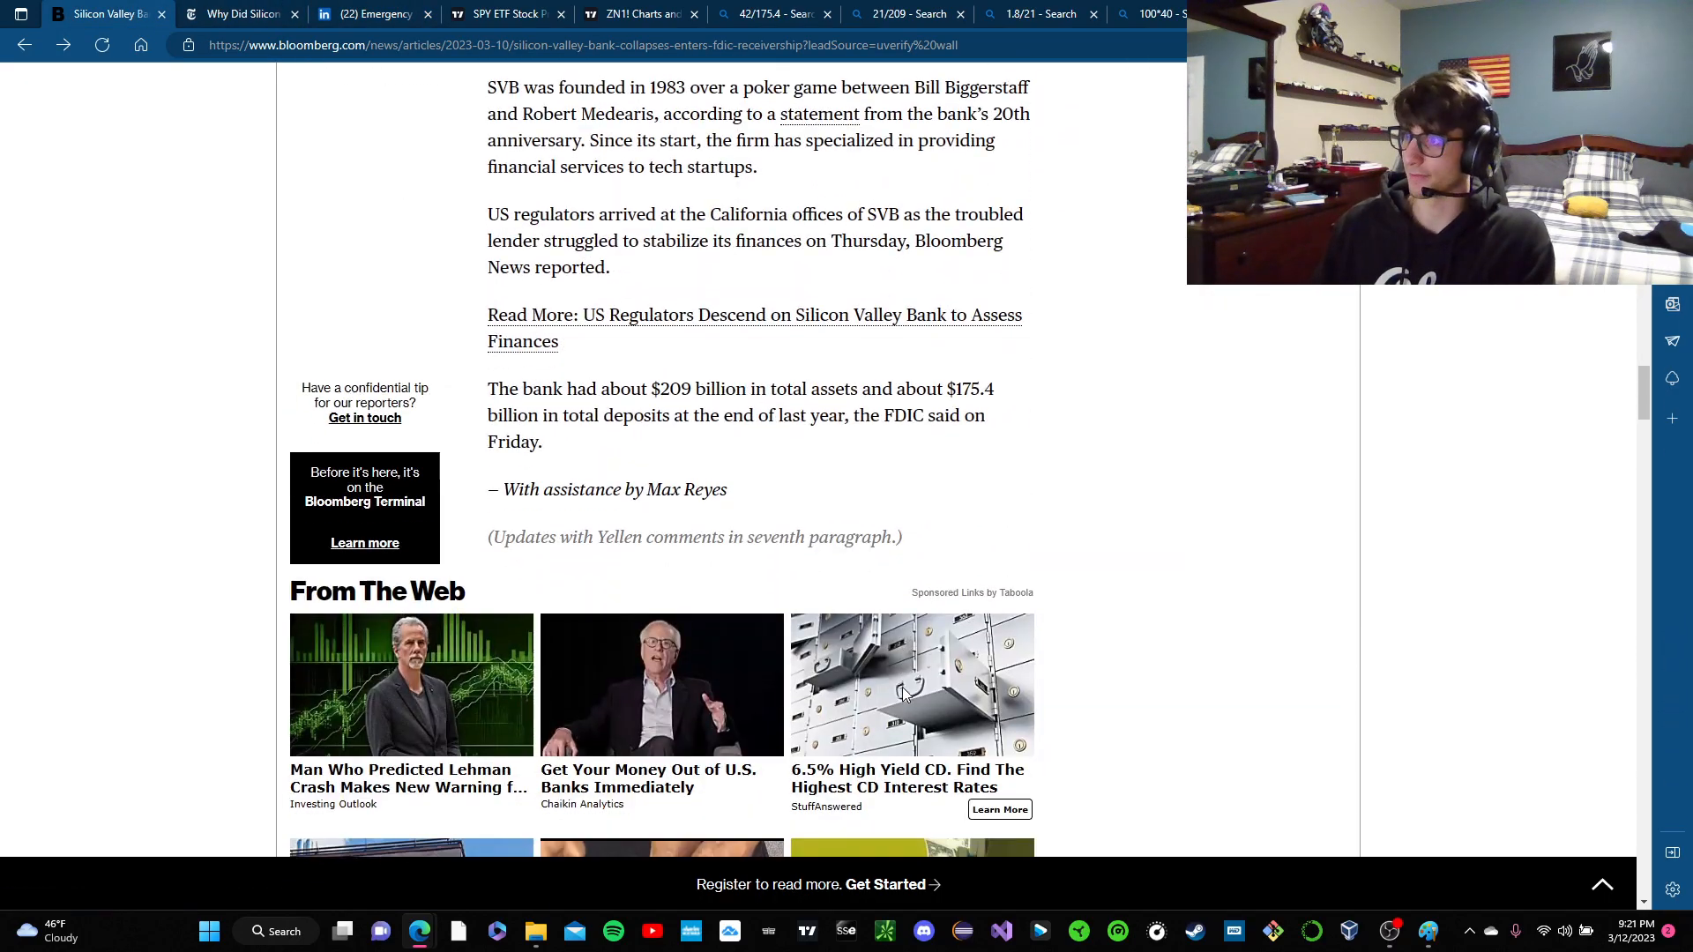
double_click(972, 381)
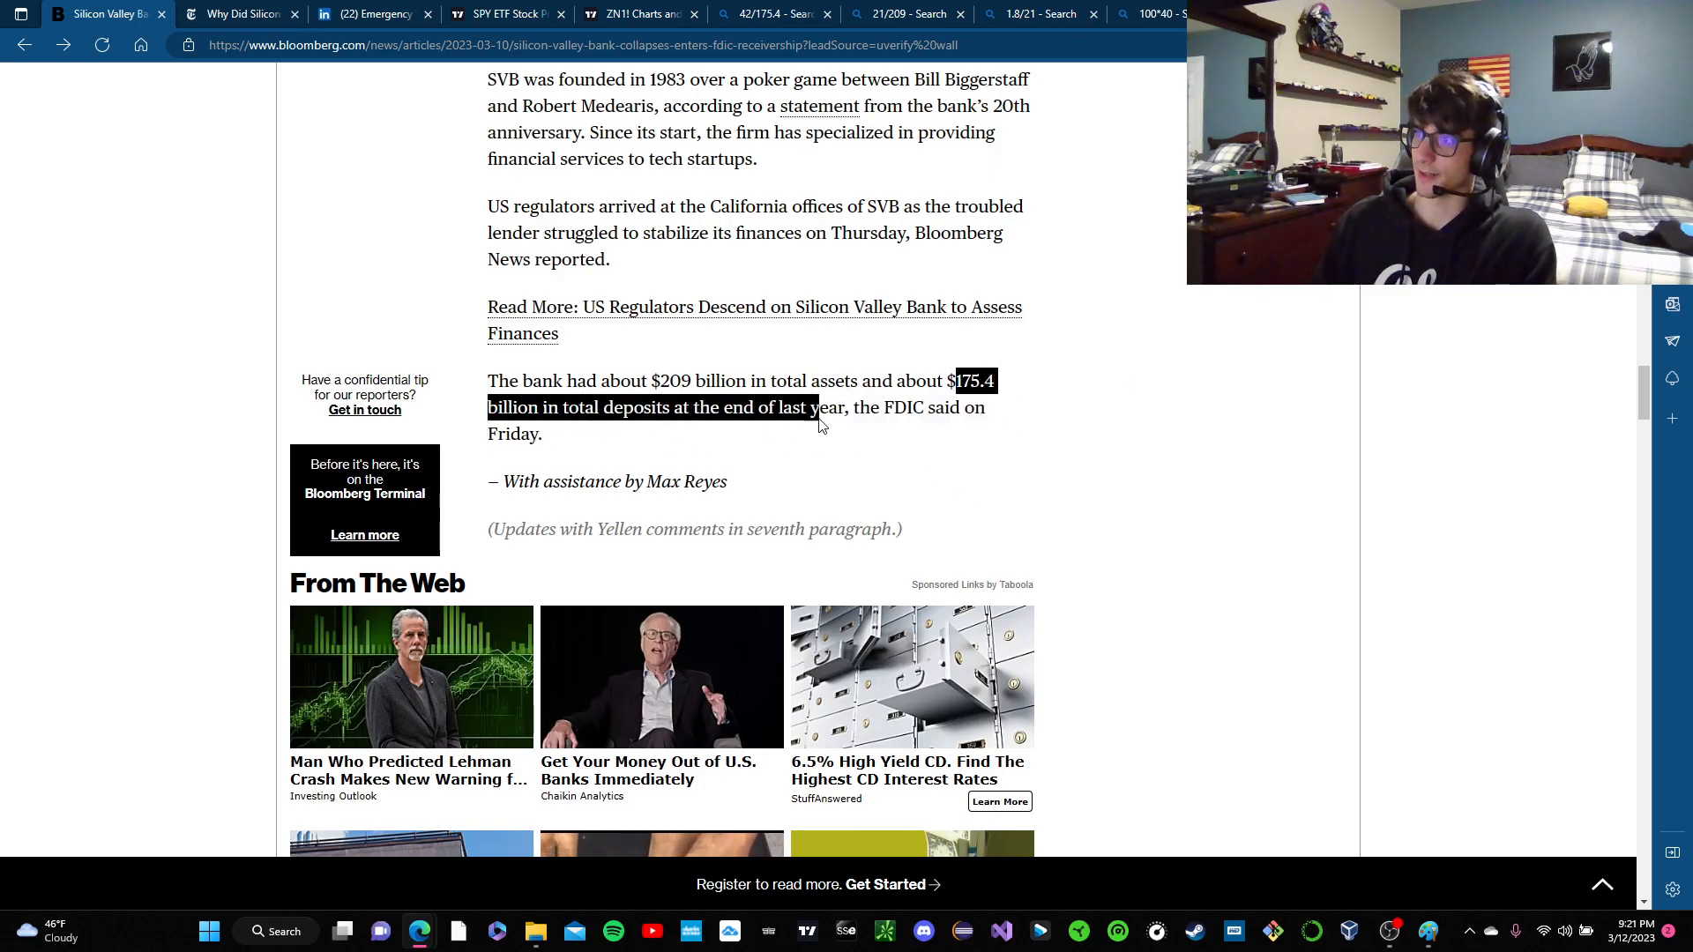
left_click(372, 13)
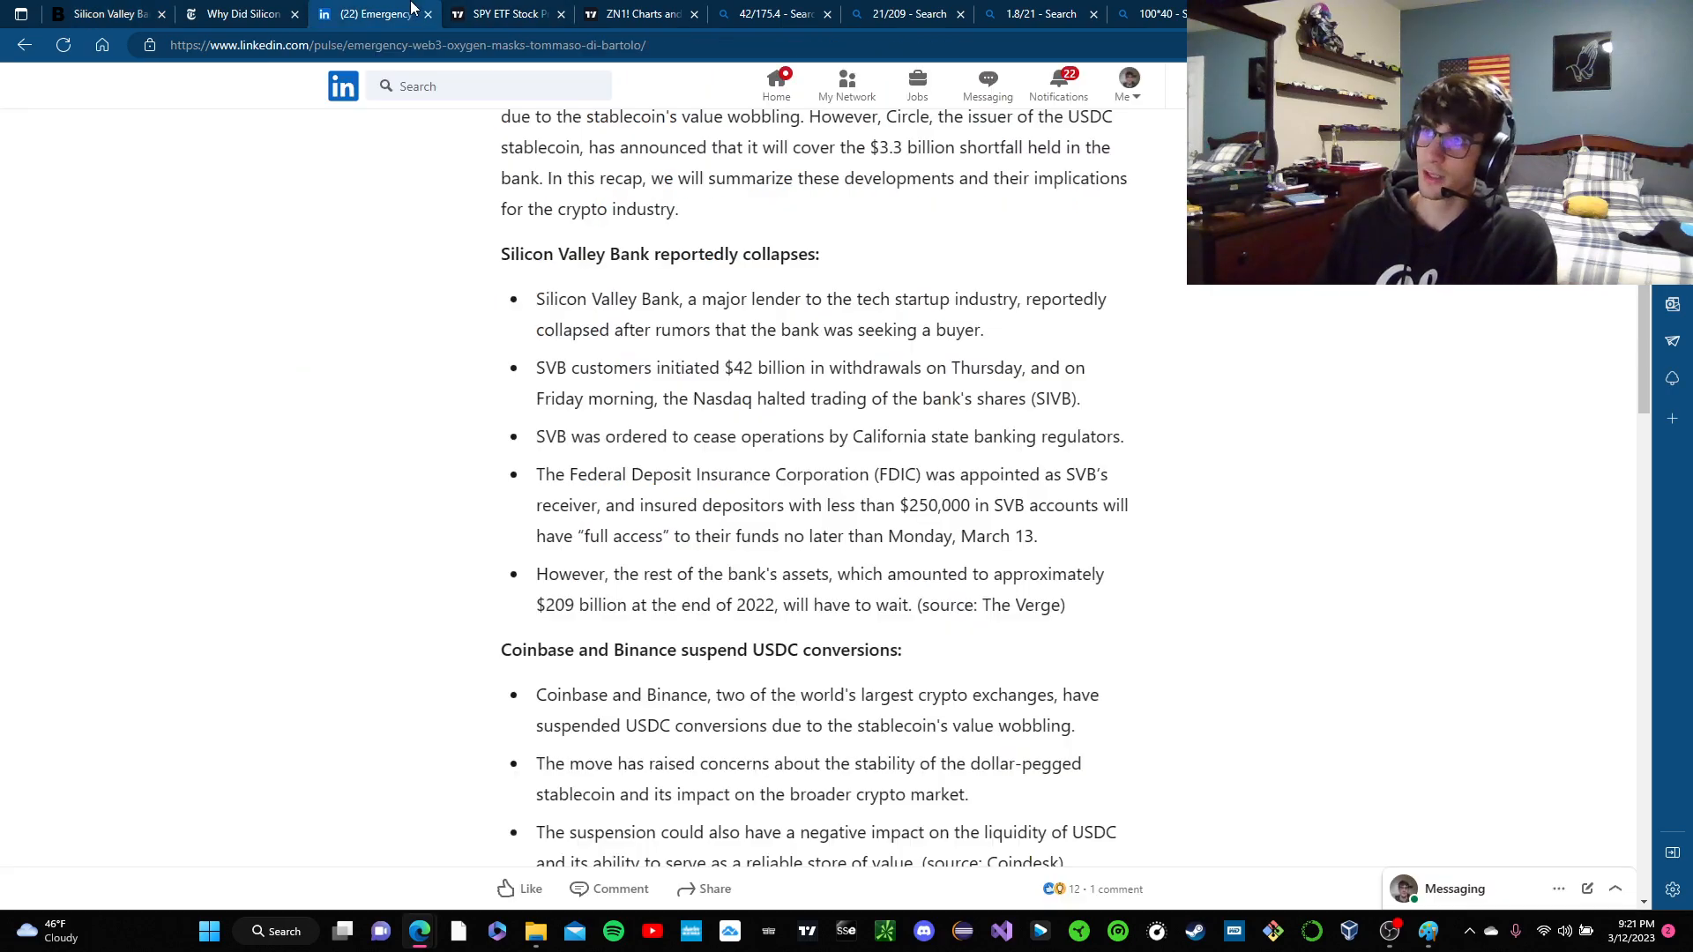
- Review the LinkedIn 'Emergency Web3 Oxygen Masks' bullet list, then return to Bing's SIVB results
scroll("up", 3)
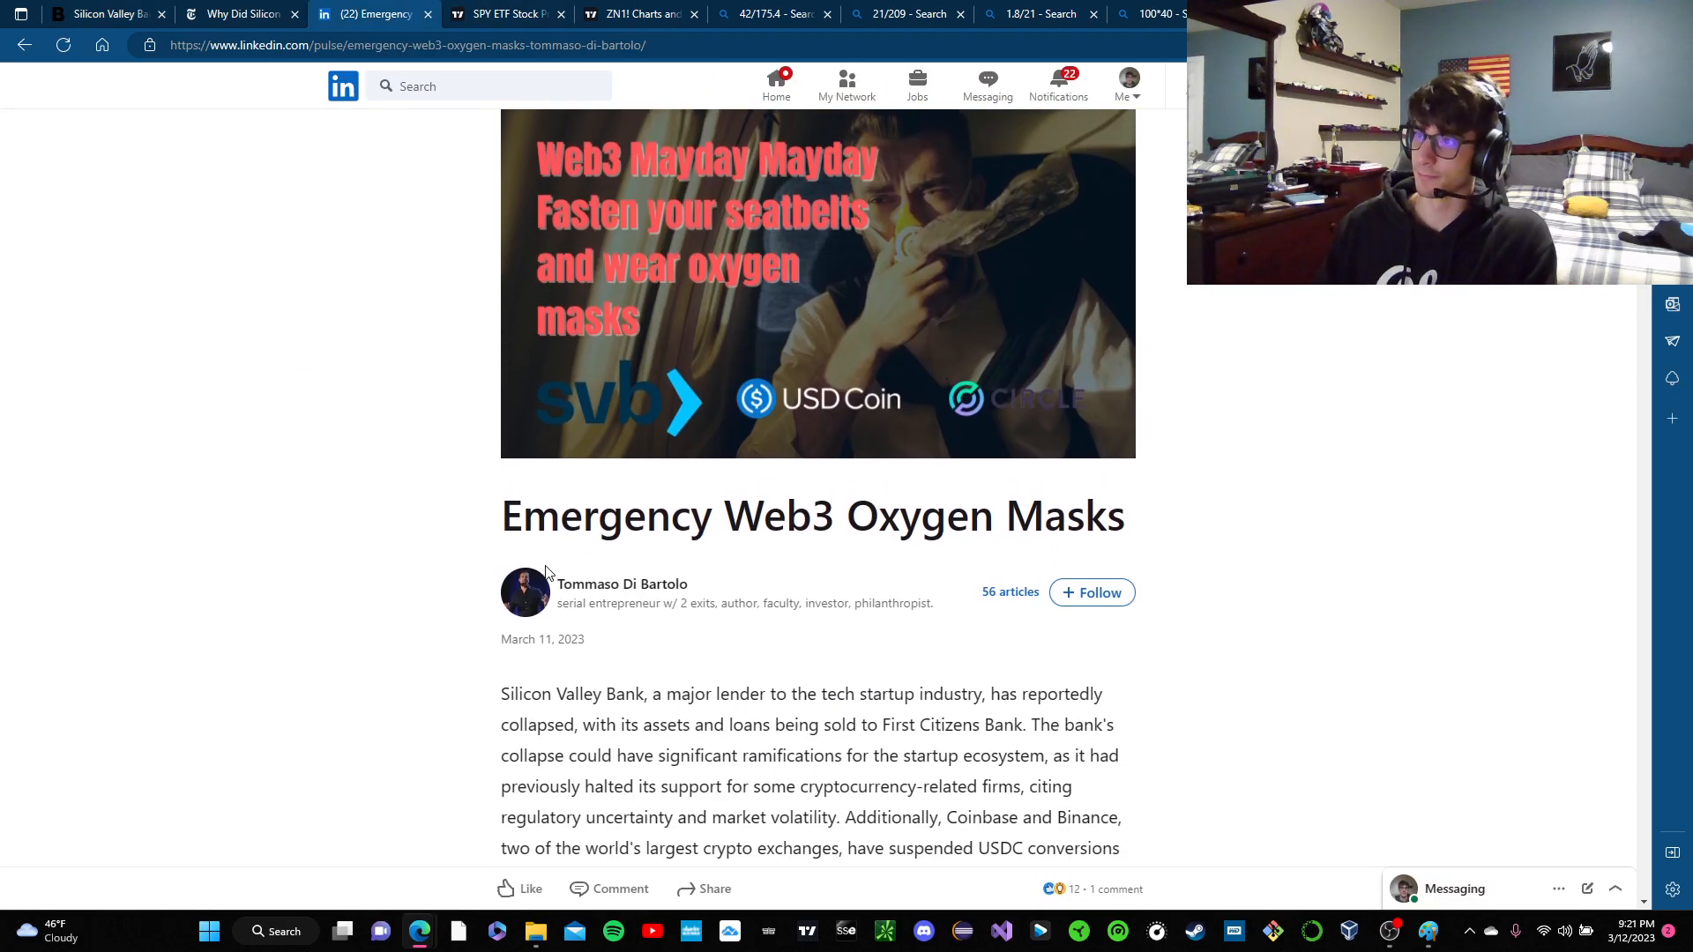
double_click(620, 584)
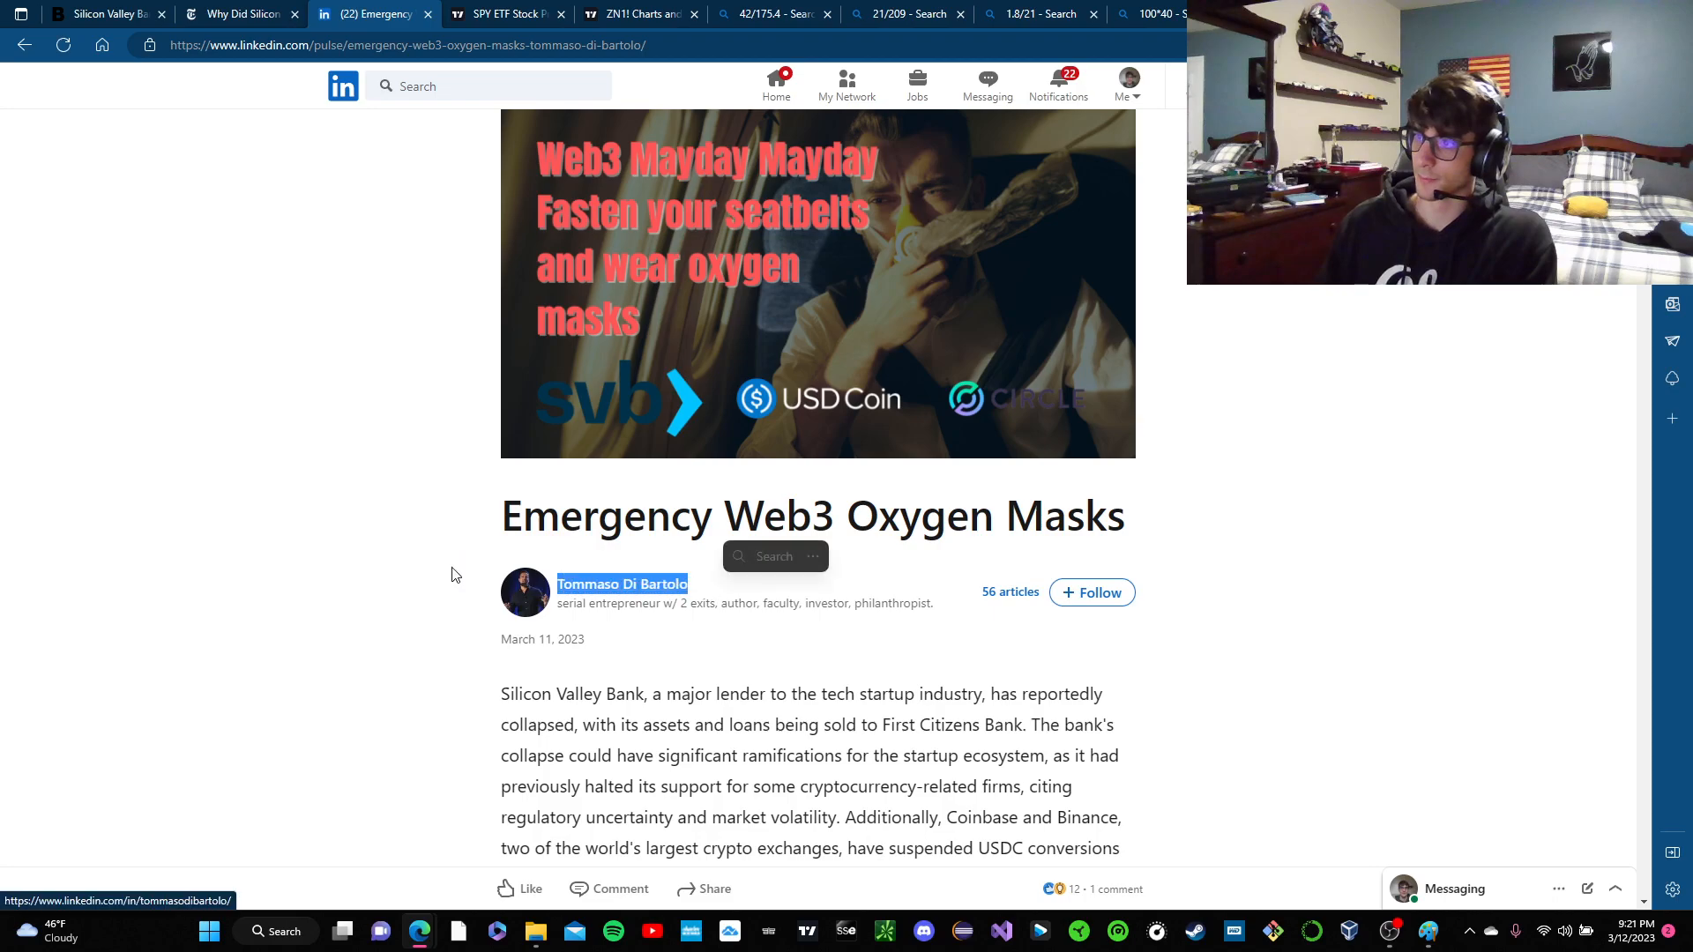
scroll("down", 3)
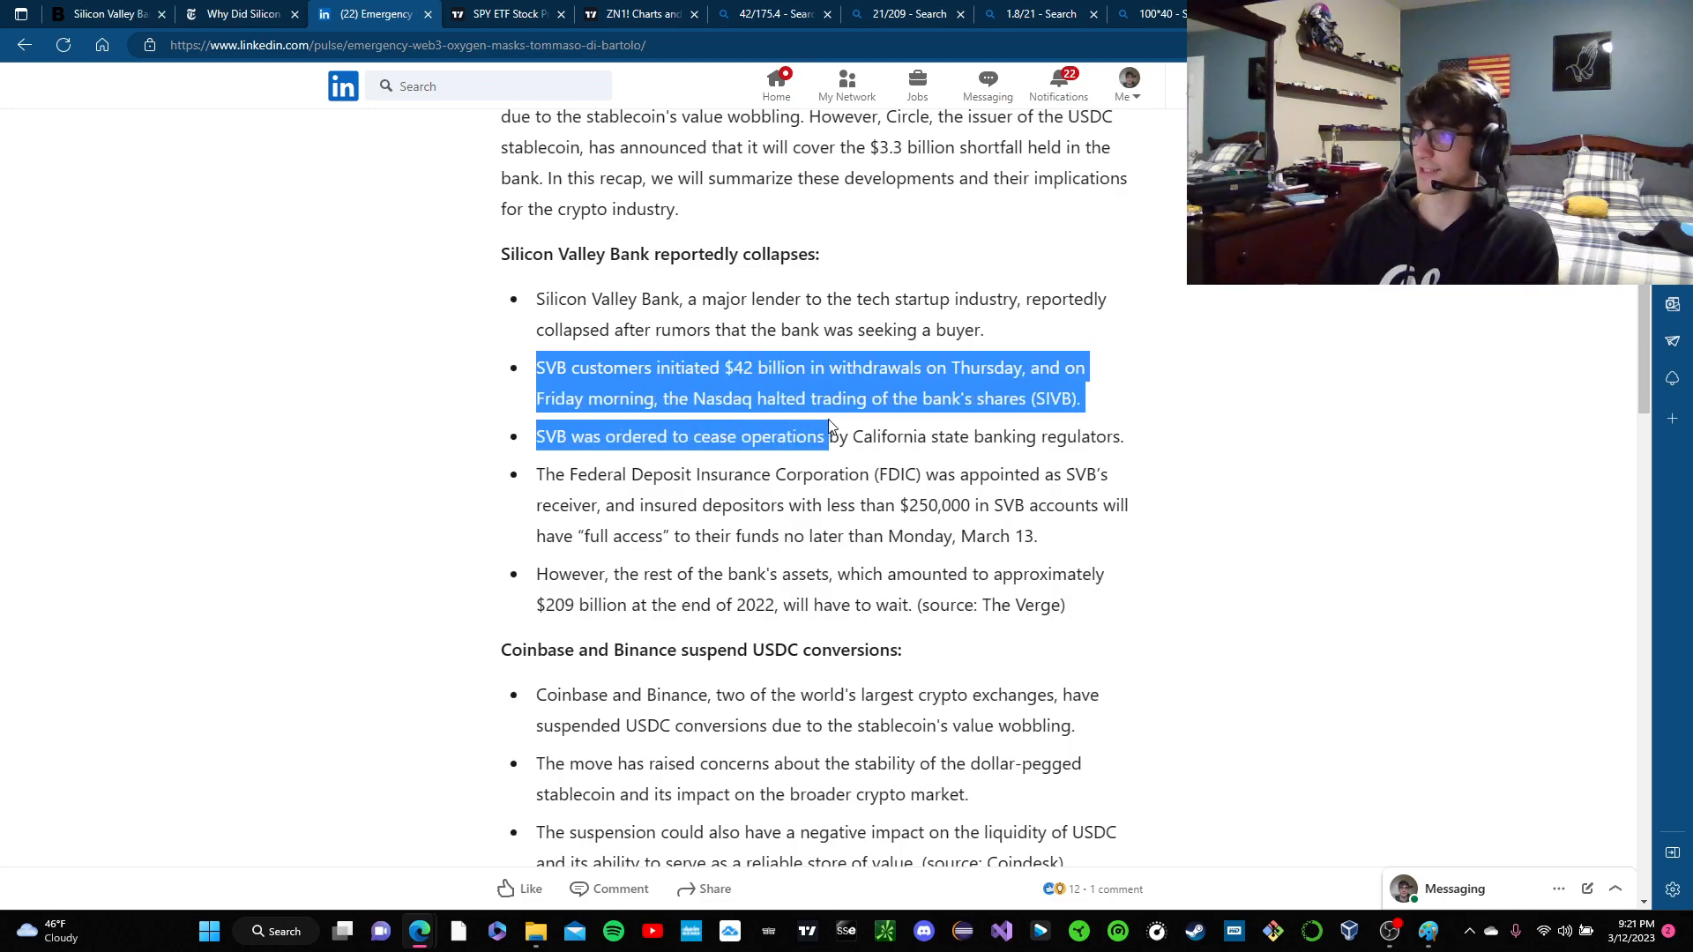
left_click(1210, 407)
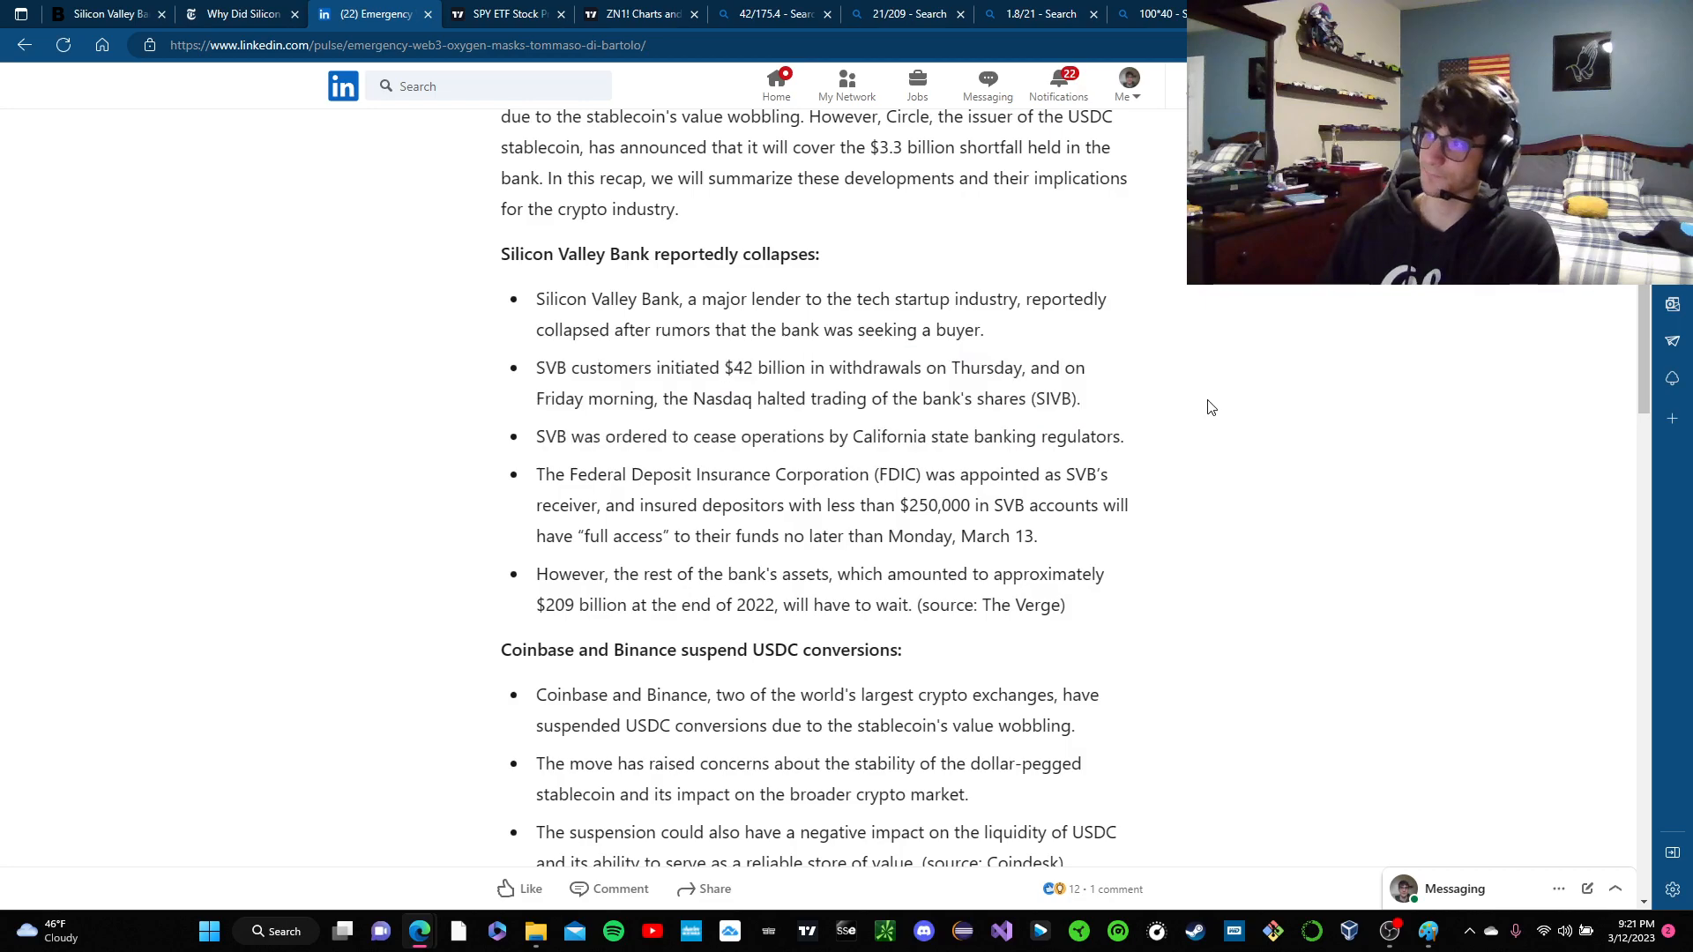
left_click(762, 13)
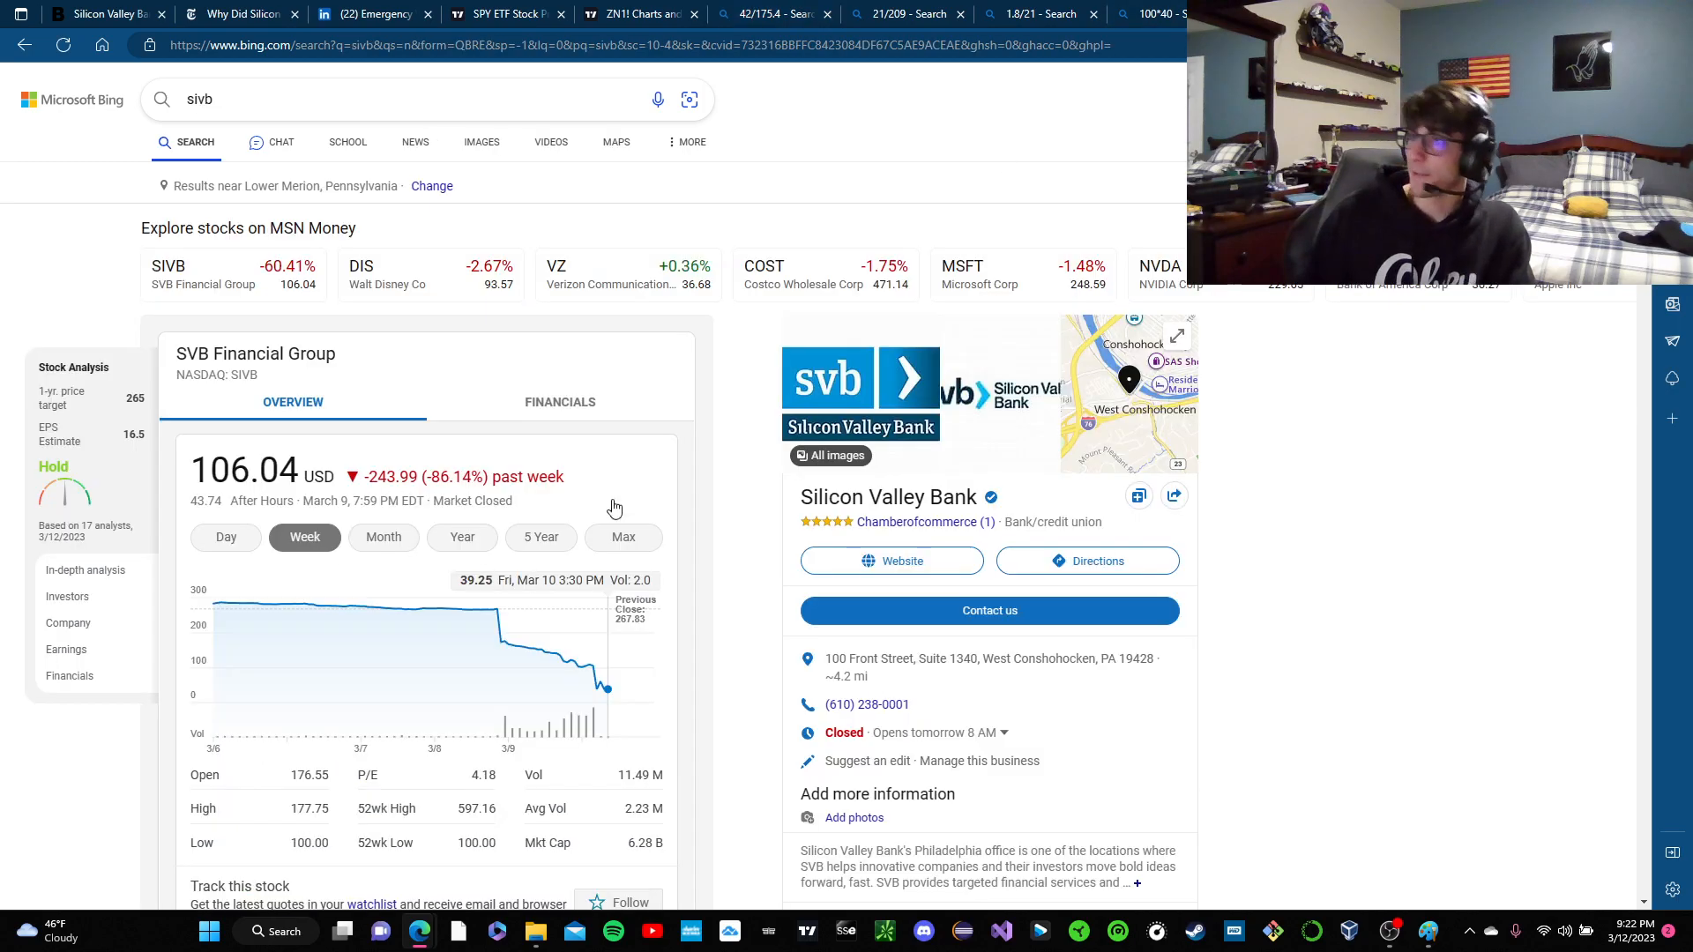
mouse_move(448, 723)
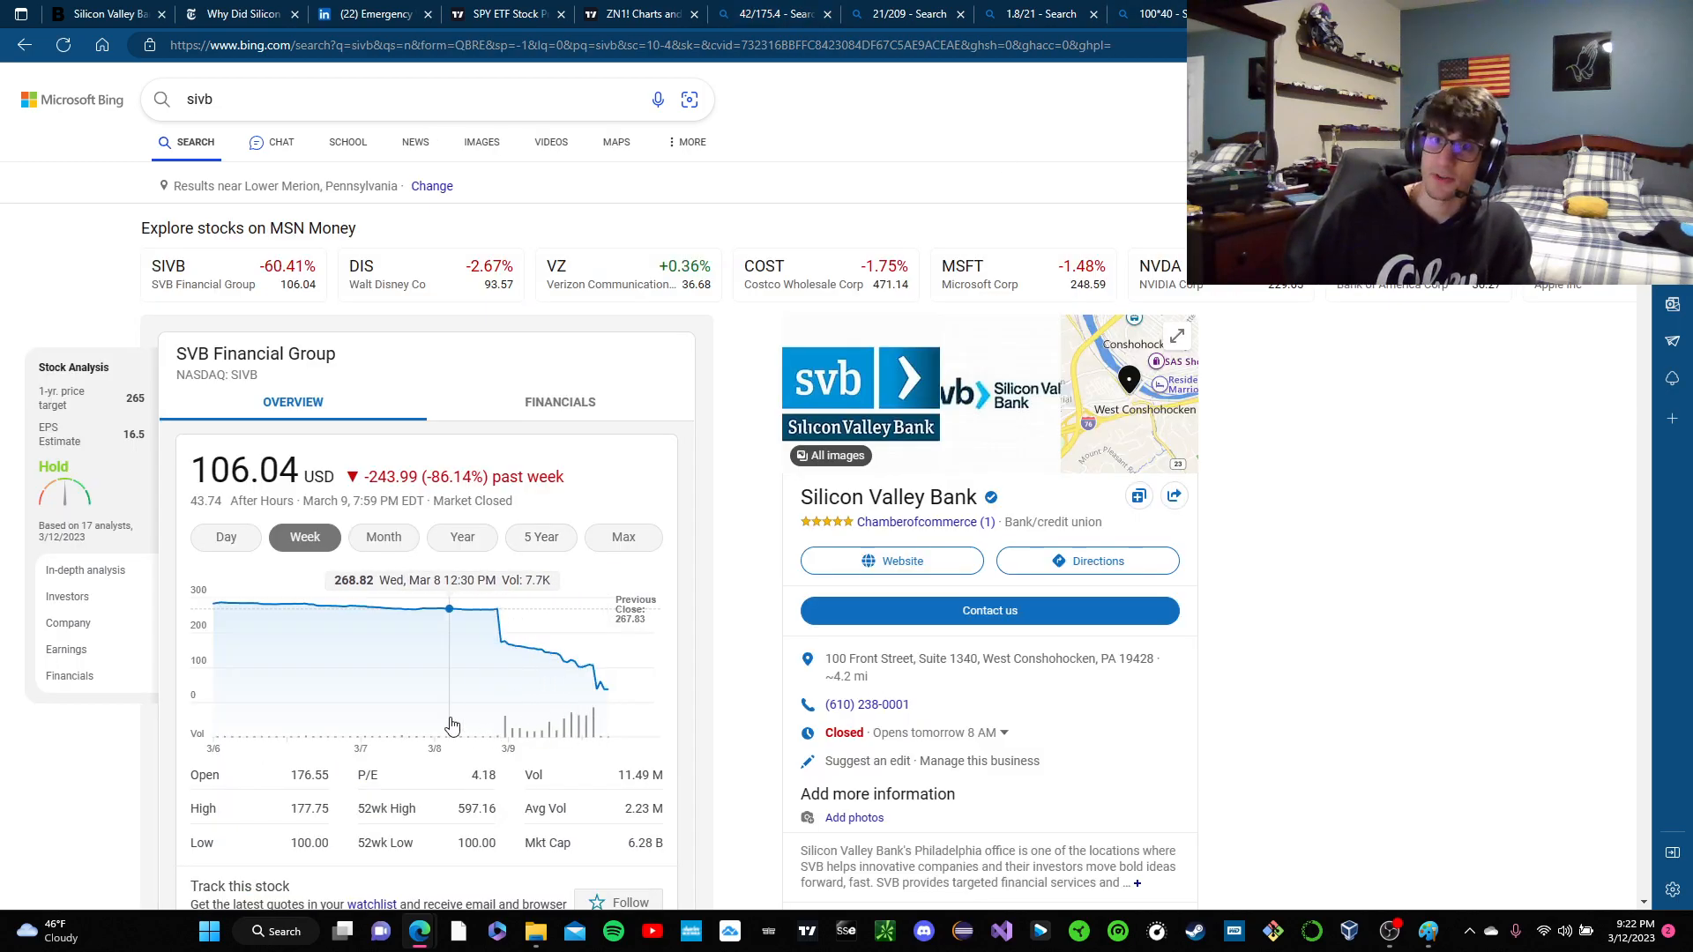
mouse_move(757, 704)
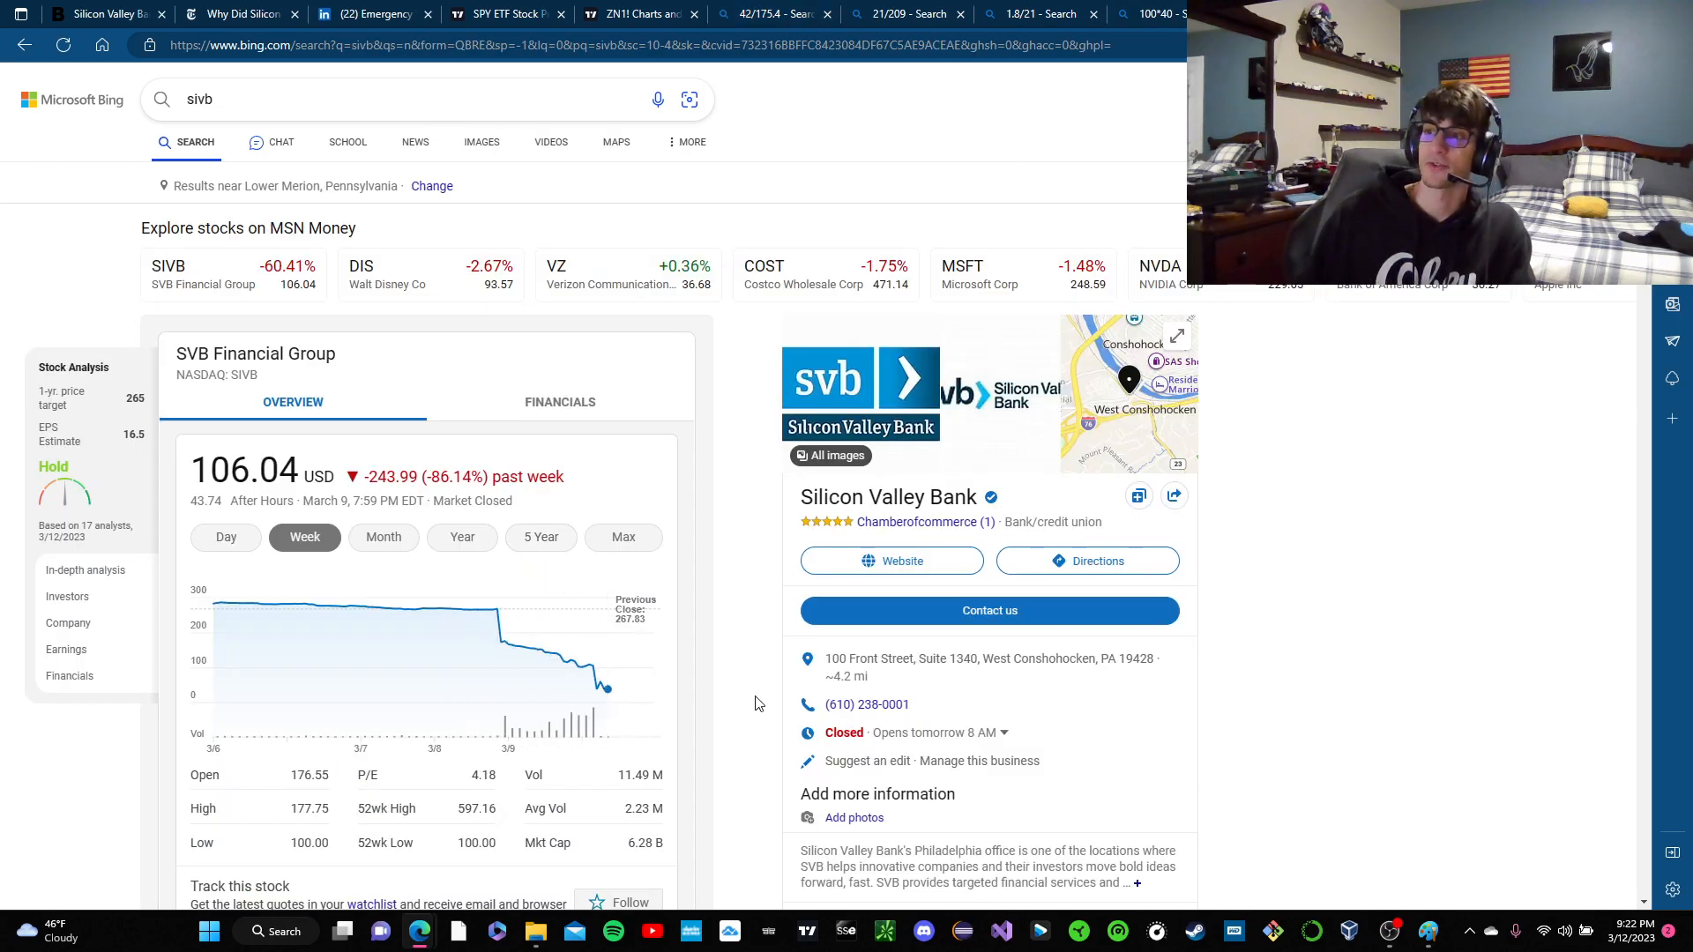
mouse_move(730, 571)
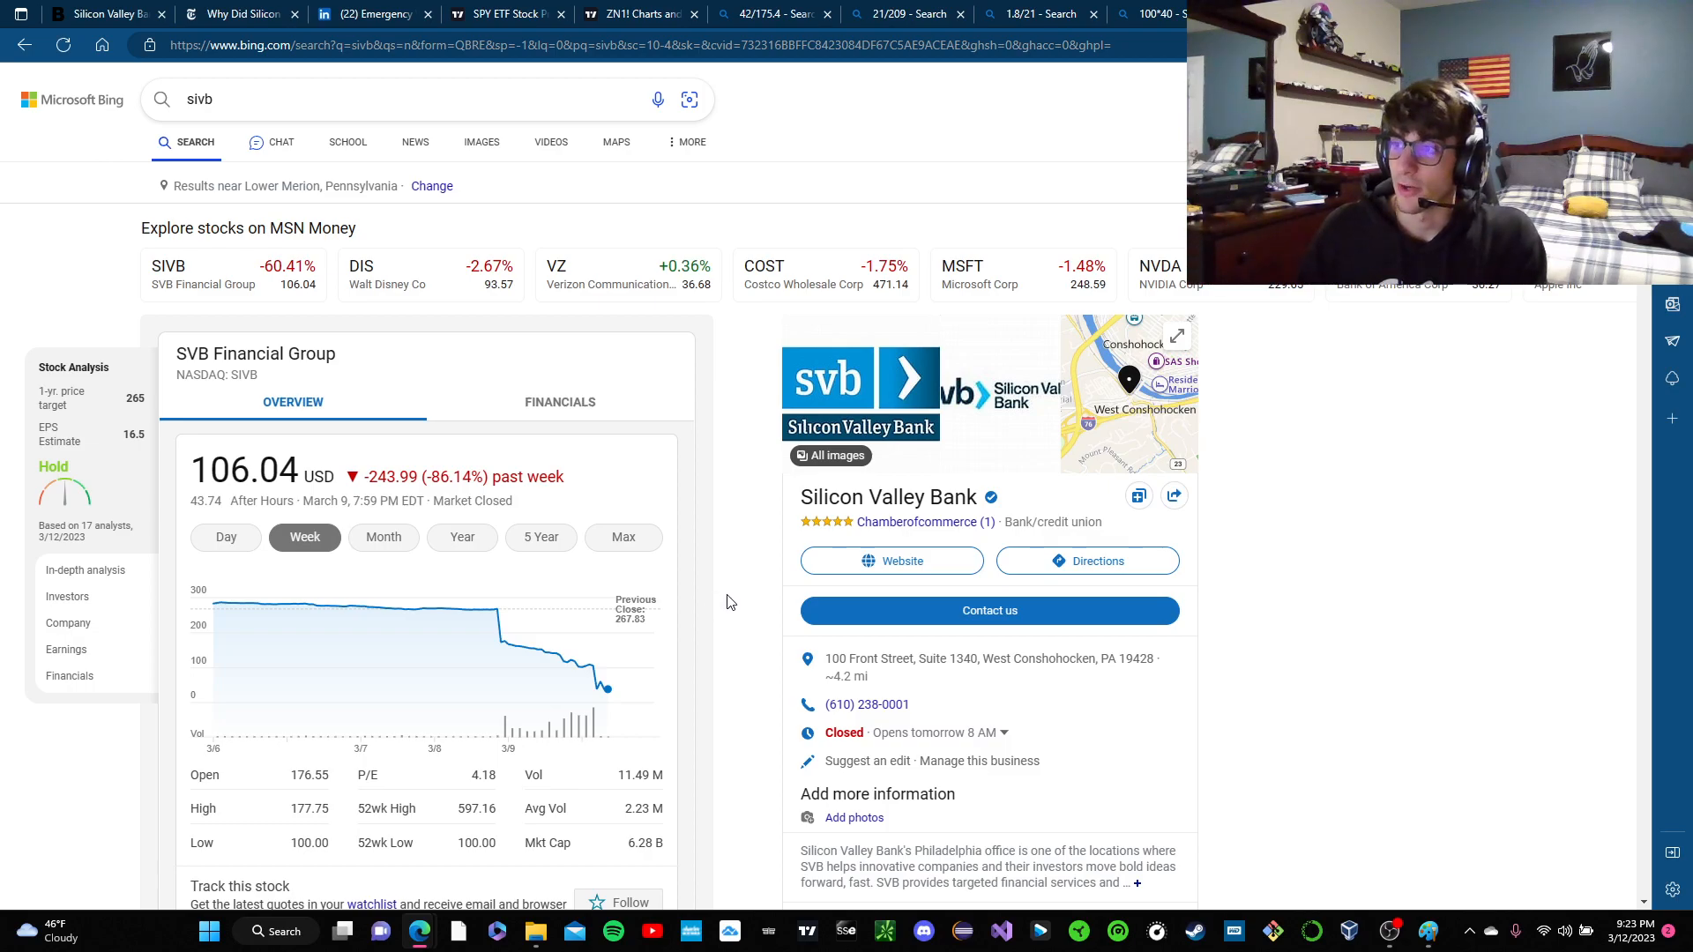
mouse_move(721, 354)
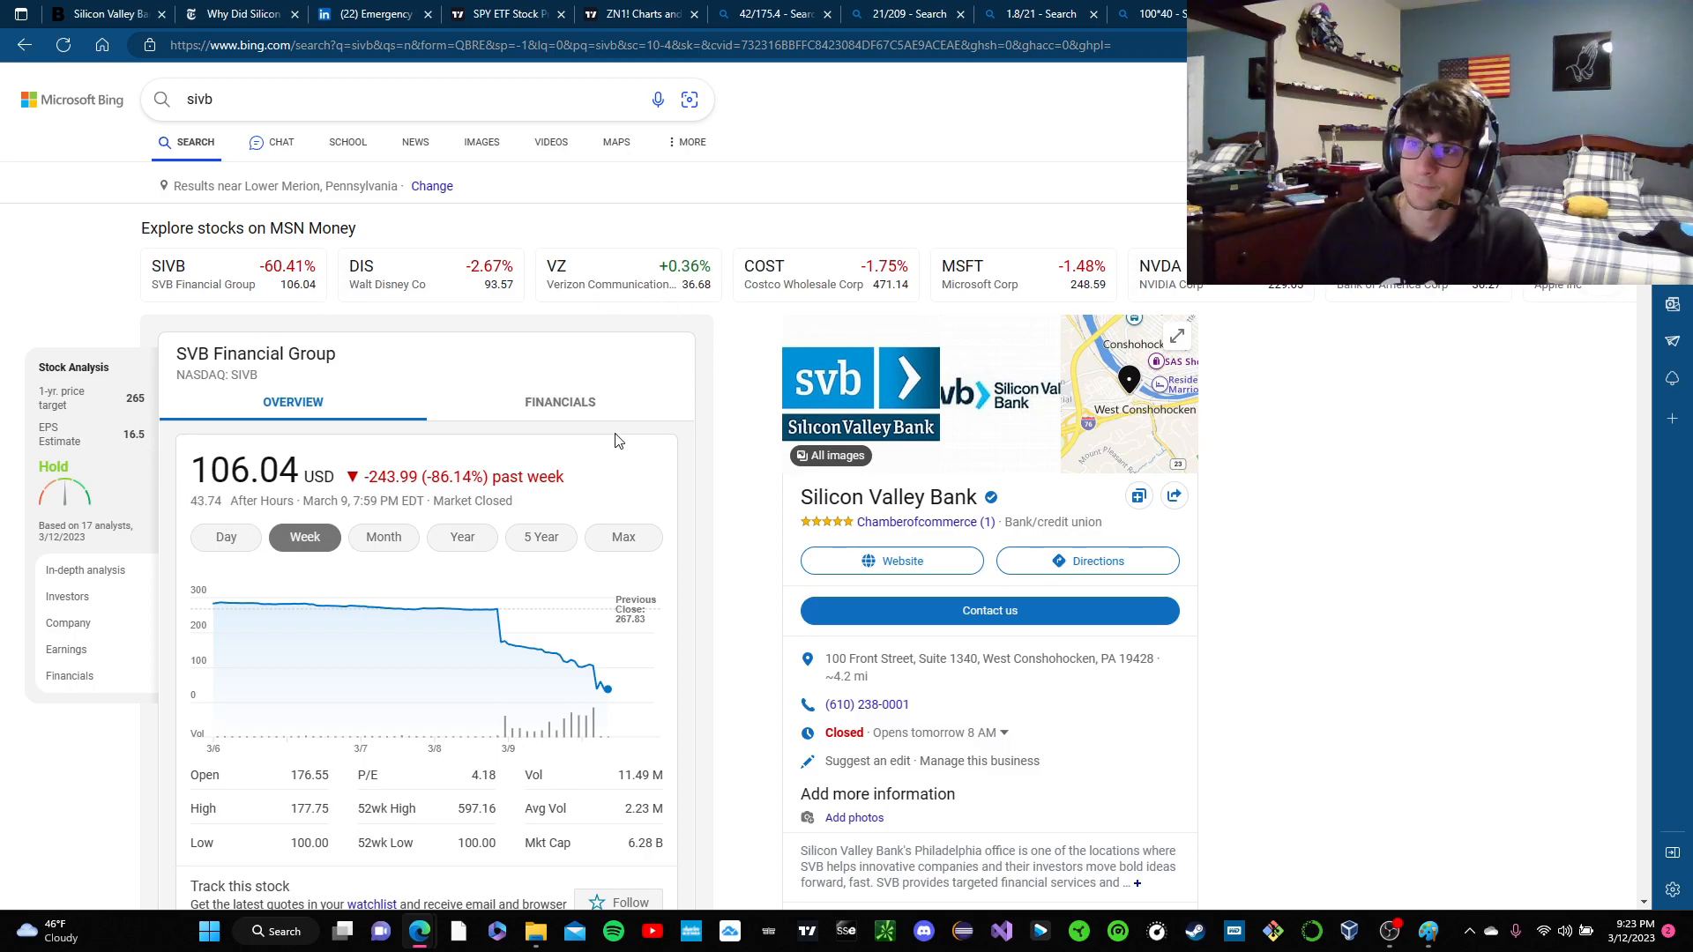
mouse_move(584, 454)
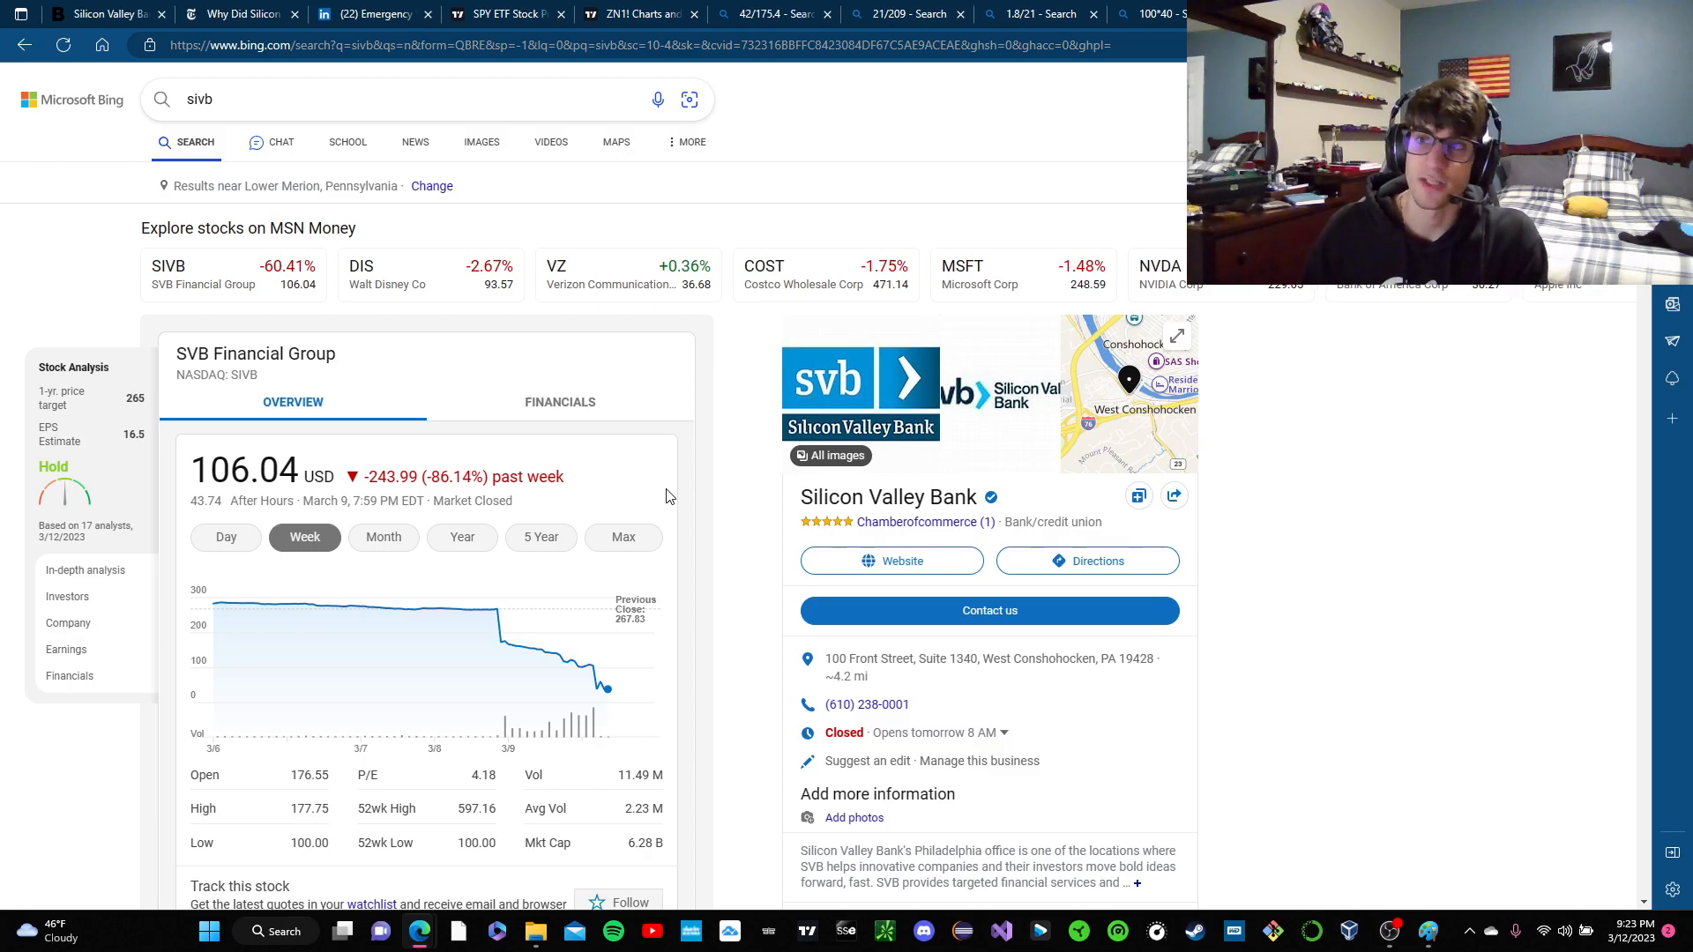
mouse_move(691, 483)
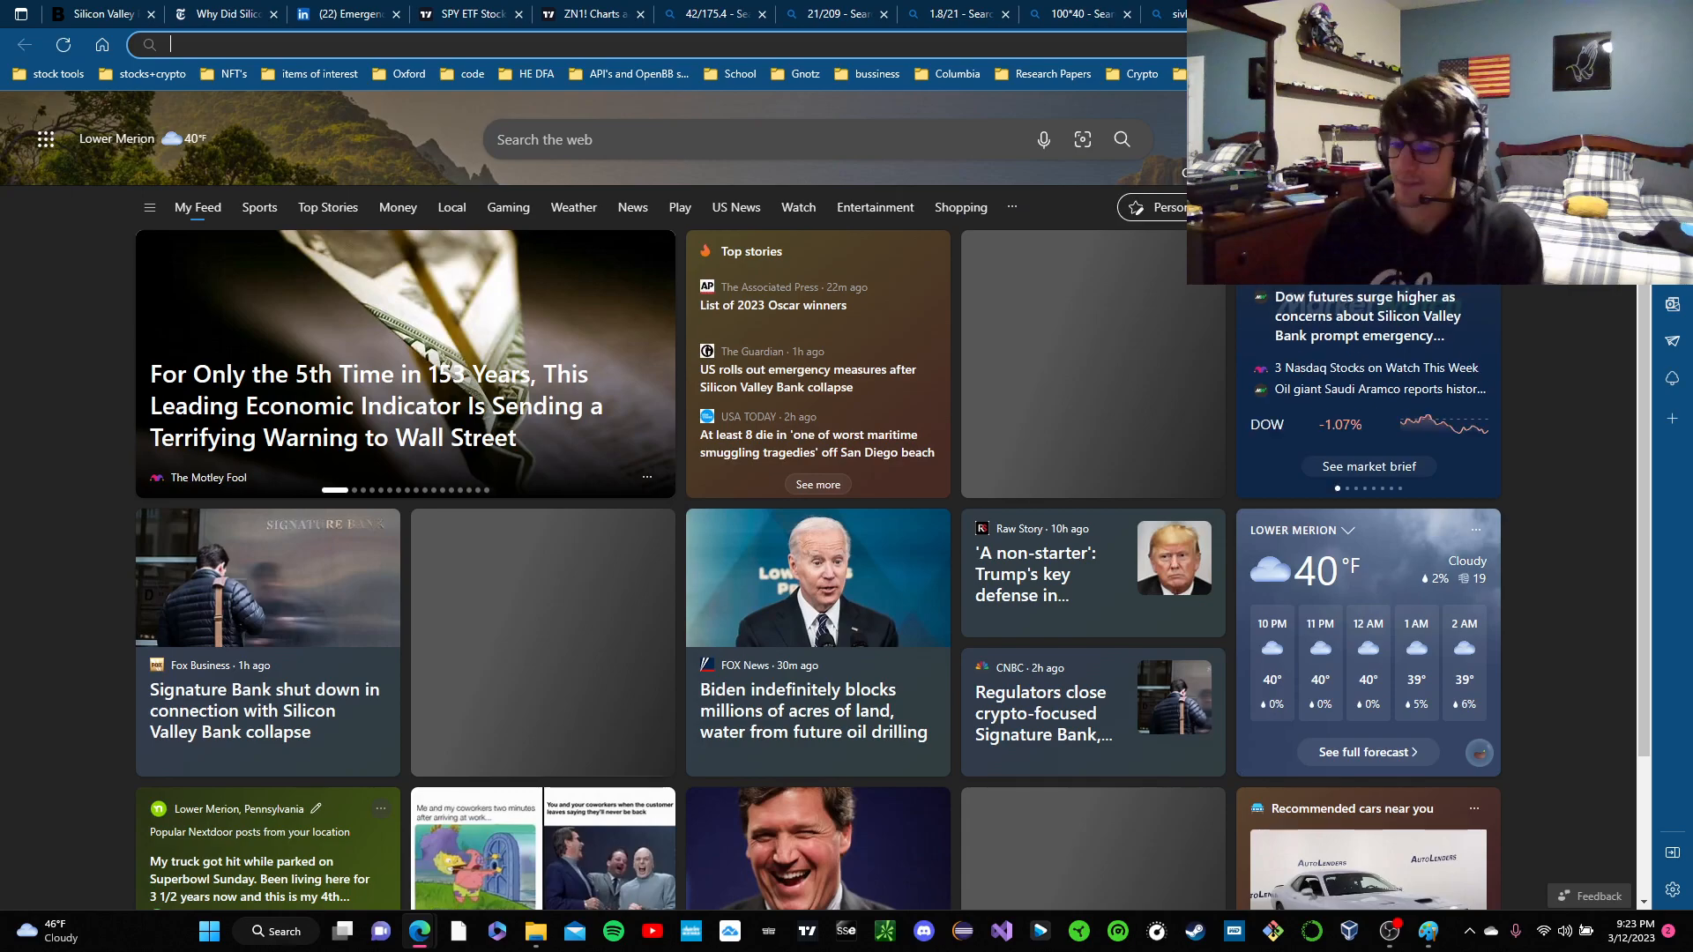
- Search 'sbny' in Bing and compare Signature Bank's month, year and five-year price charts
type("sbny")
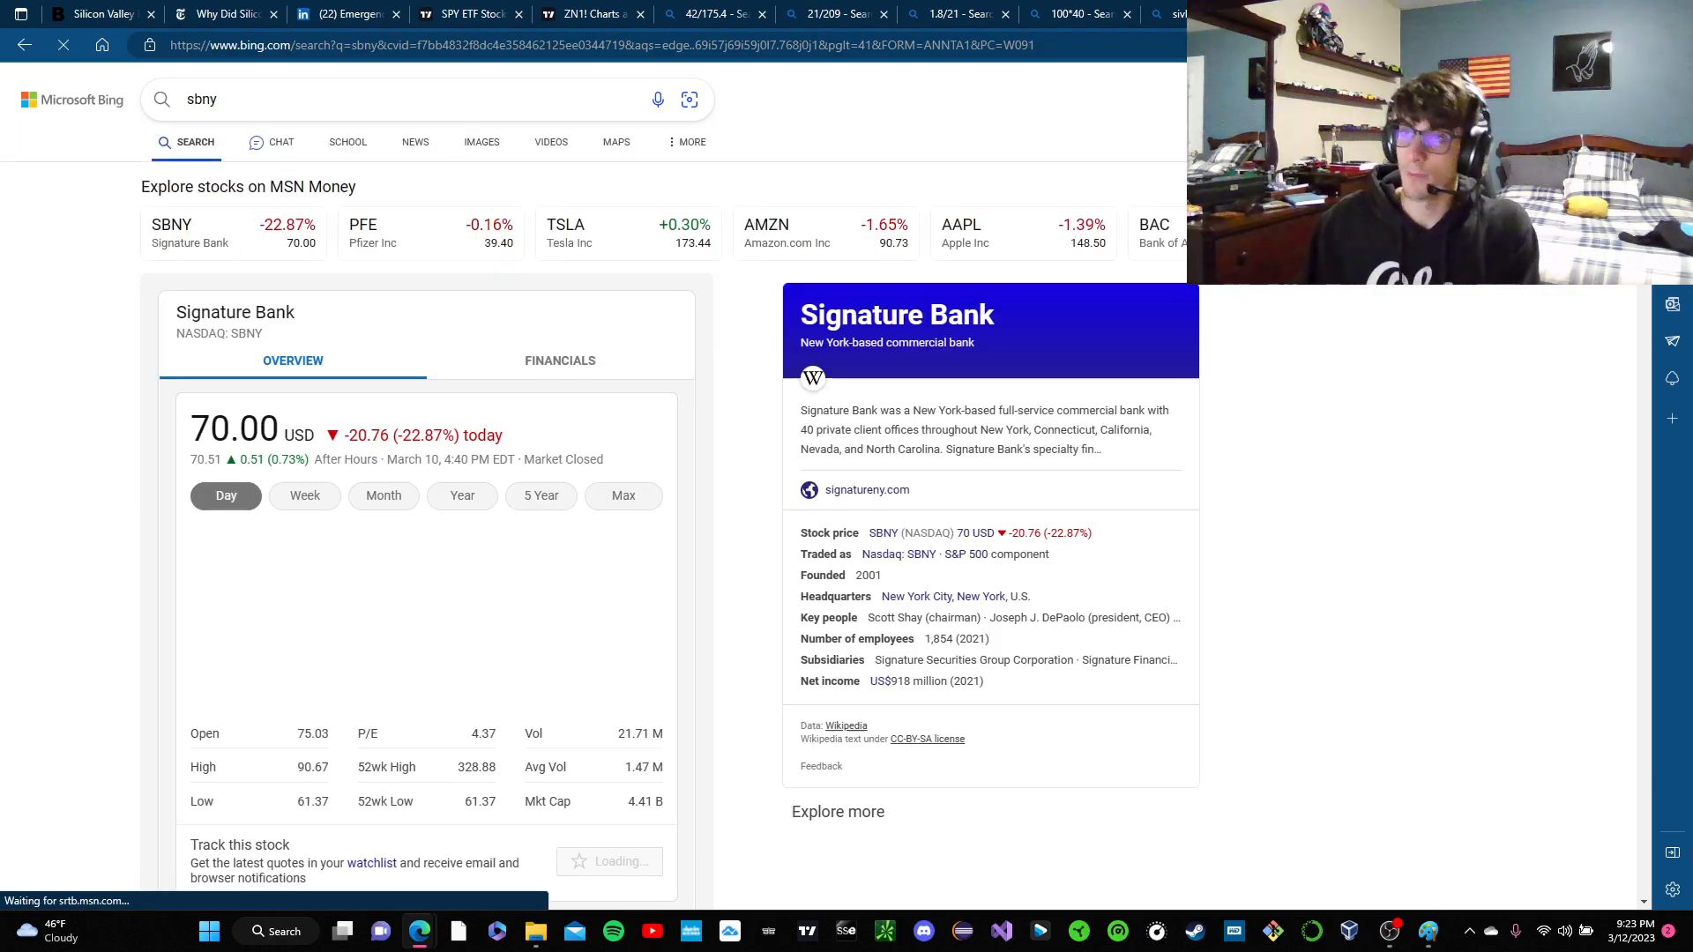
left_click(382, 495)
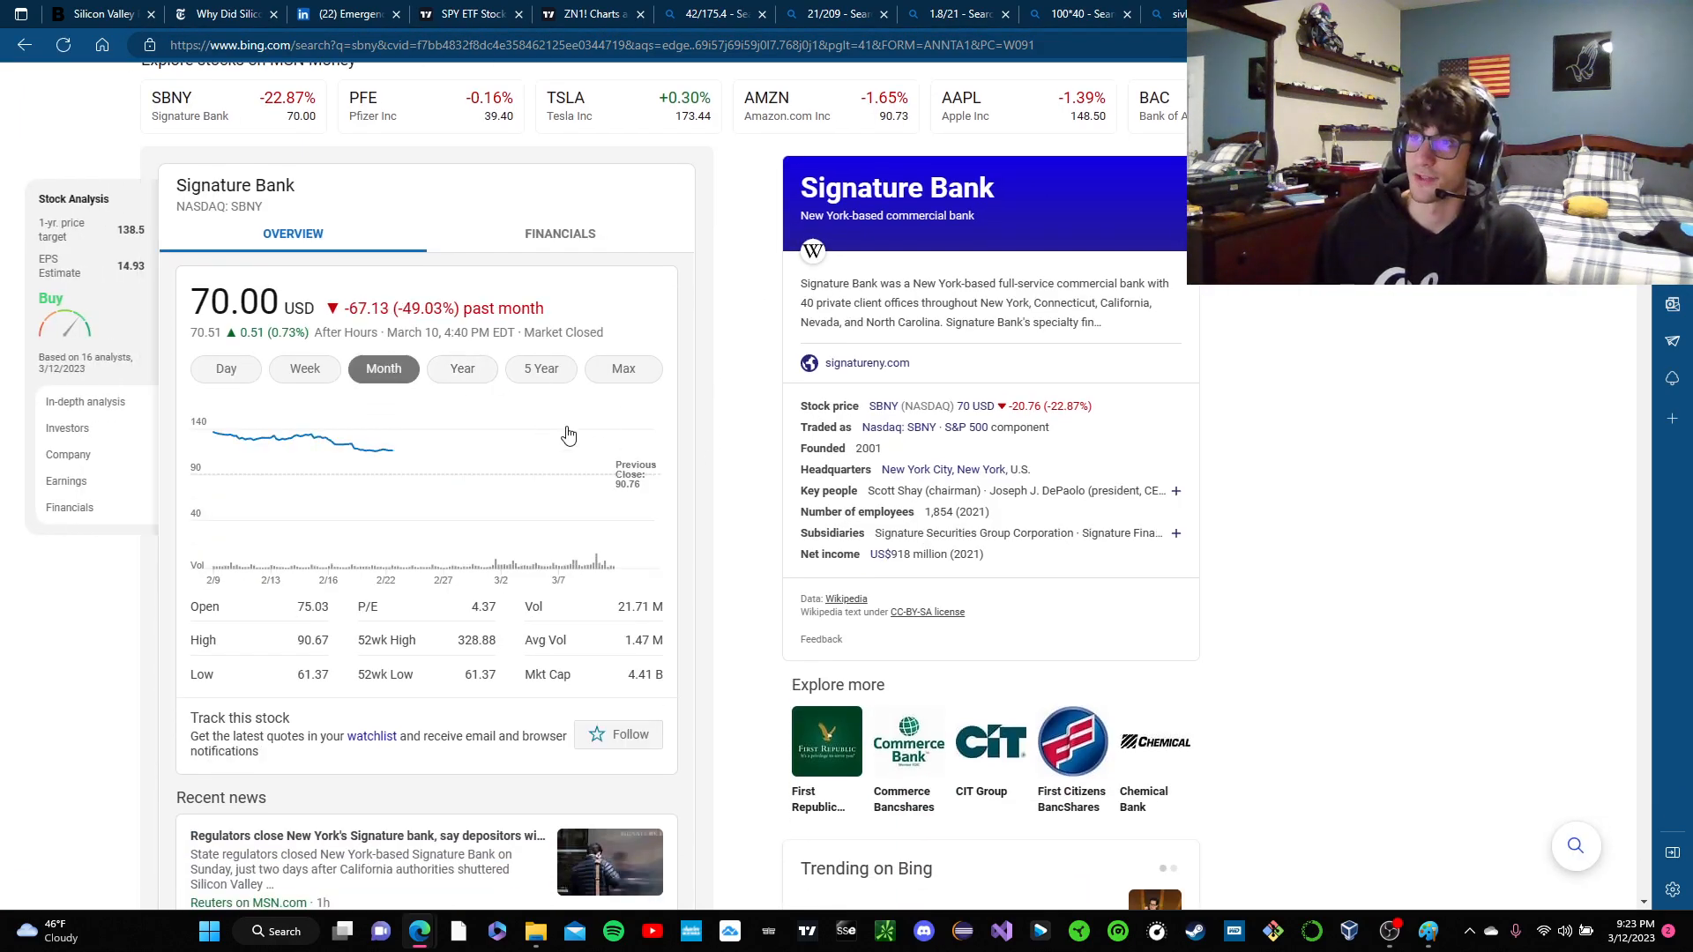
left_click(539, 368)
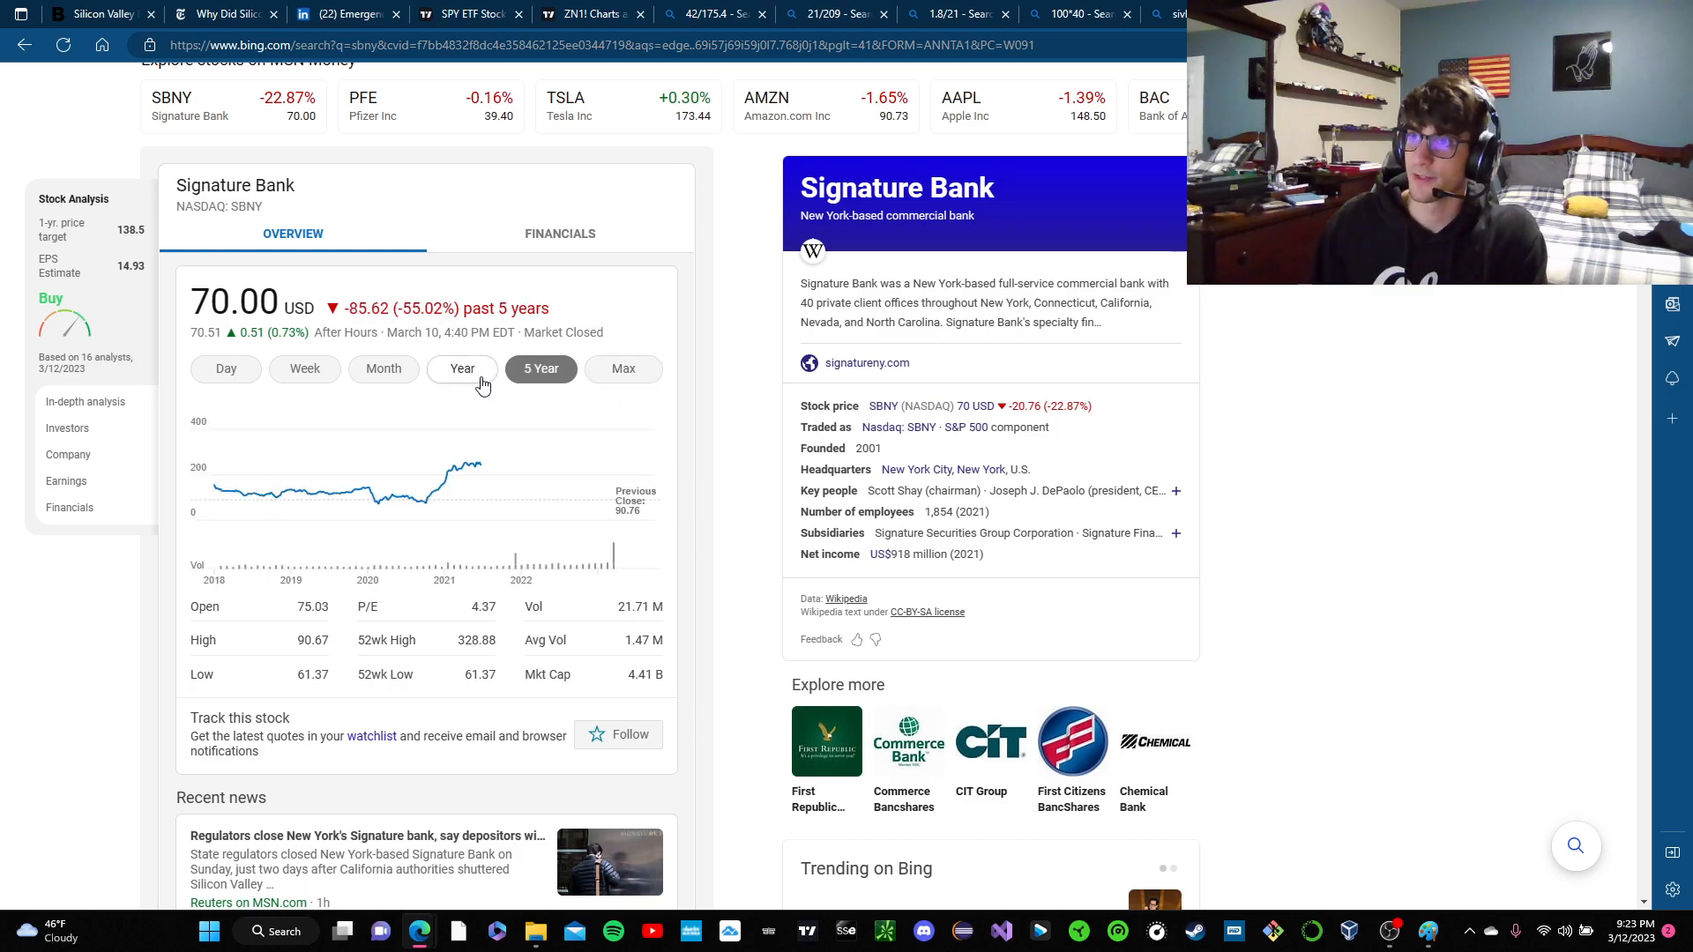
left_click(460, 368)
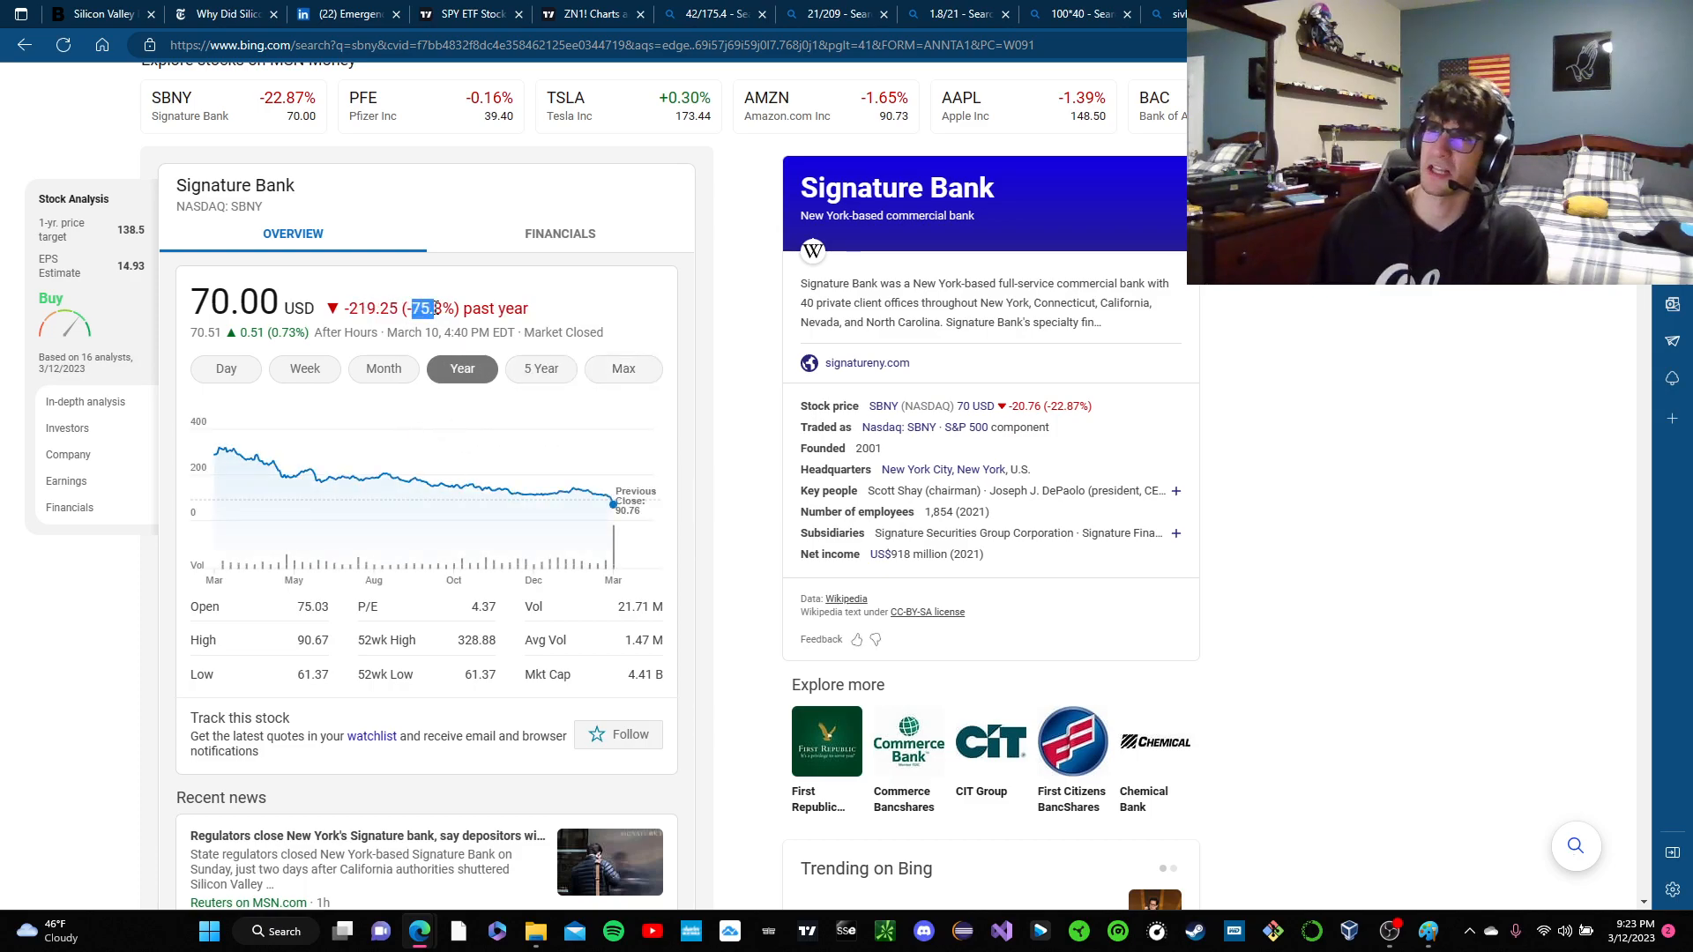
left_click(539, 369)
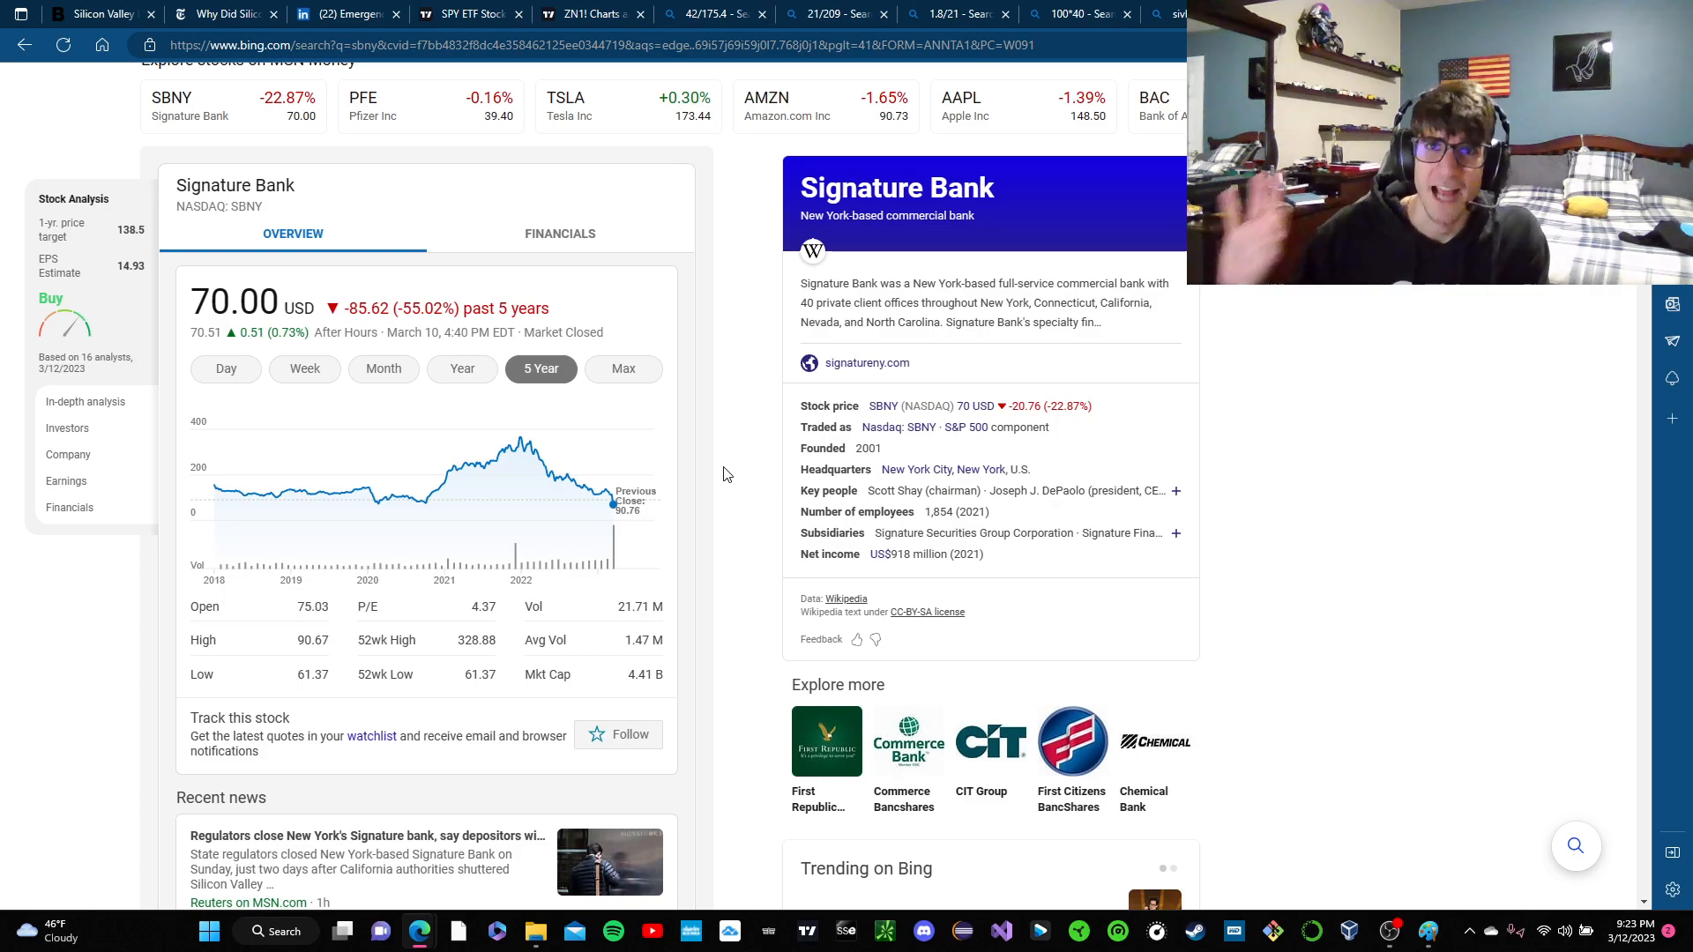
scroll("up", 3)
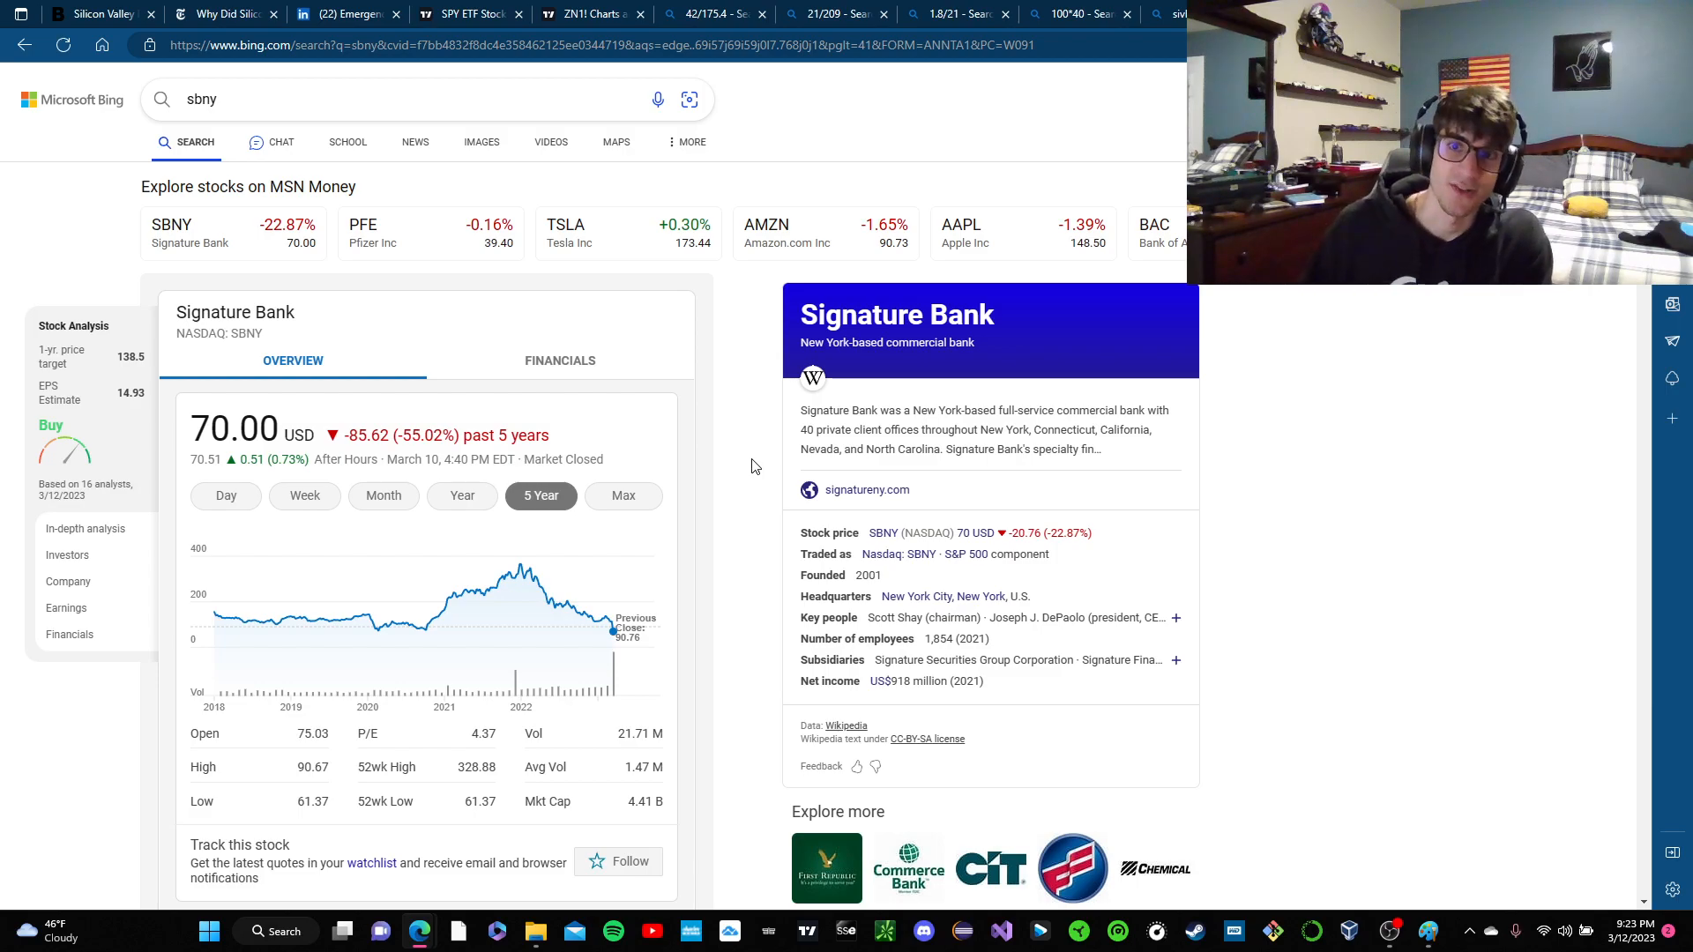
- Return to the Bloomberg SVB collapse article and skim it
left_click(102, 12)
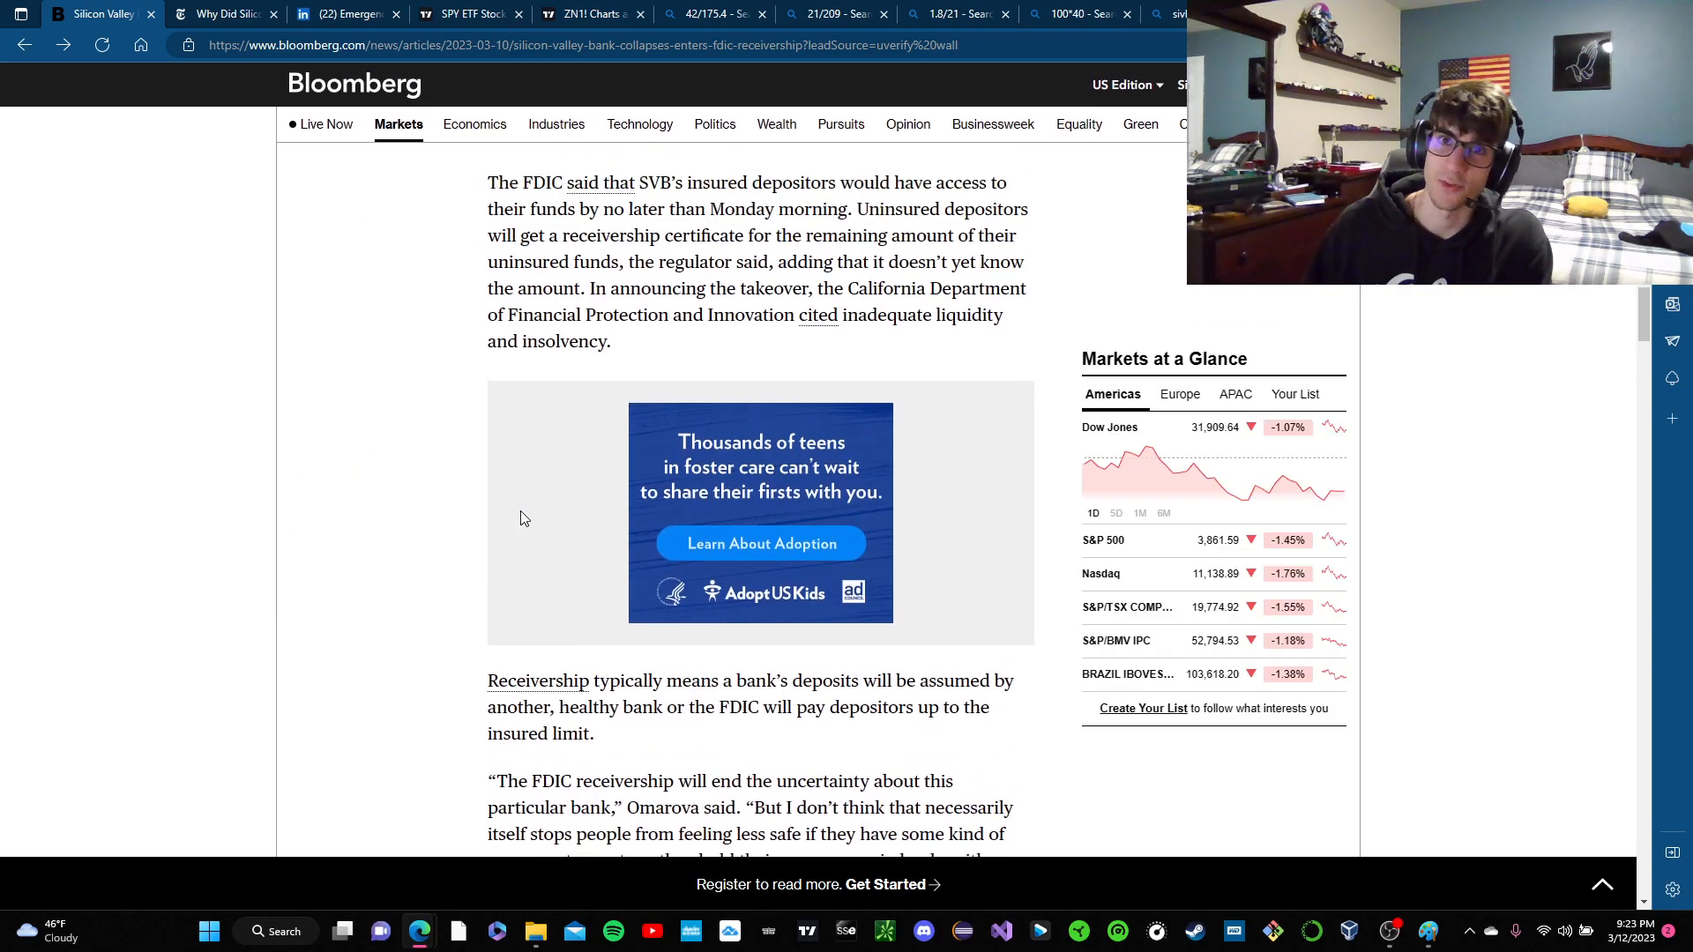
scroll("down", 3)
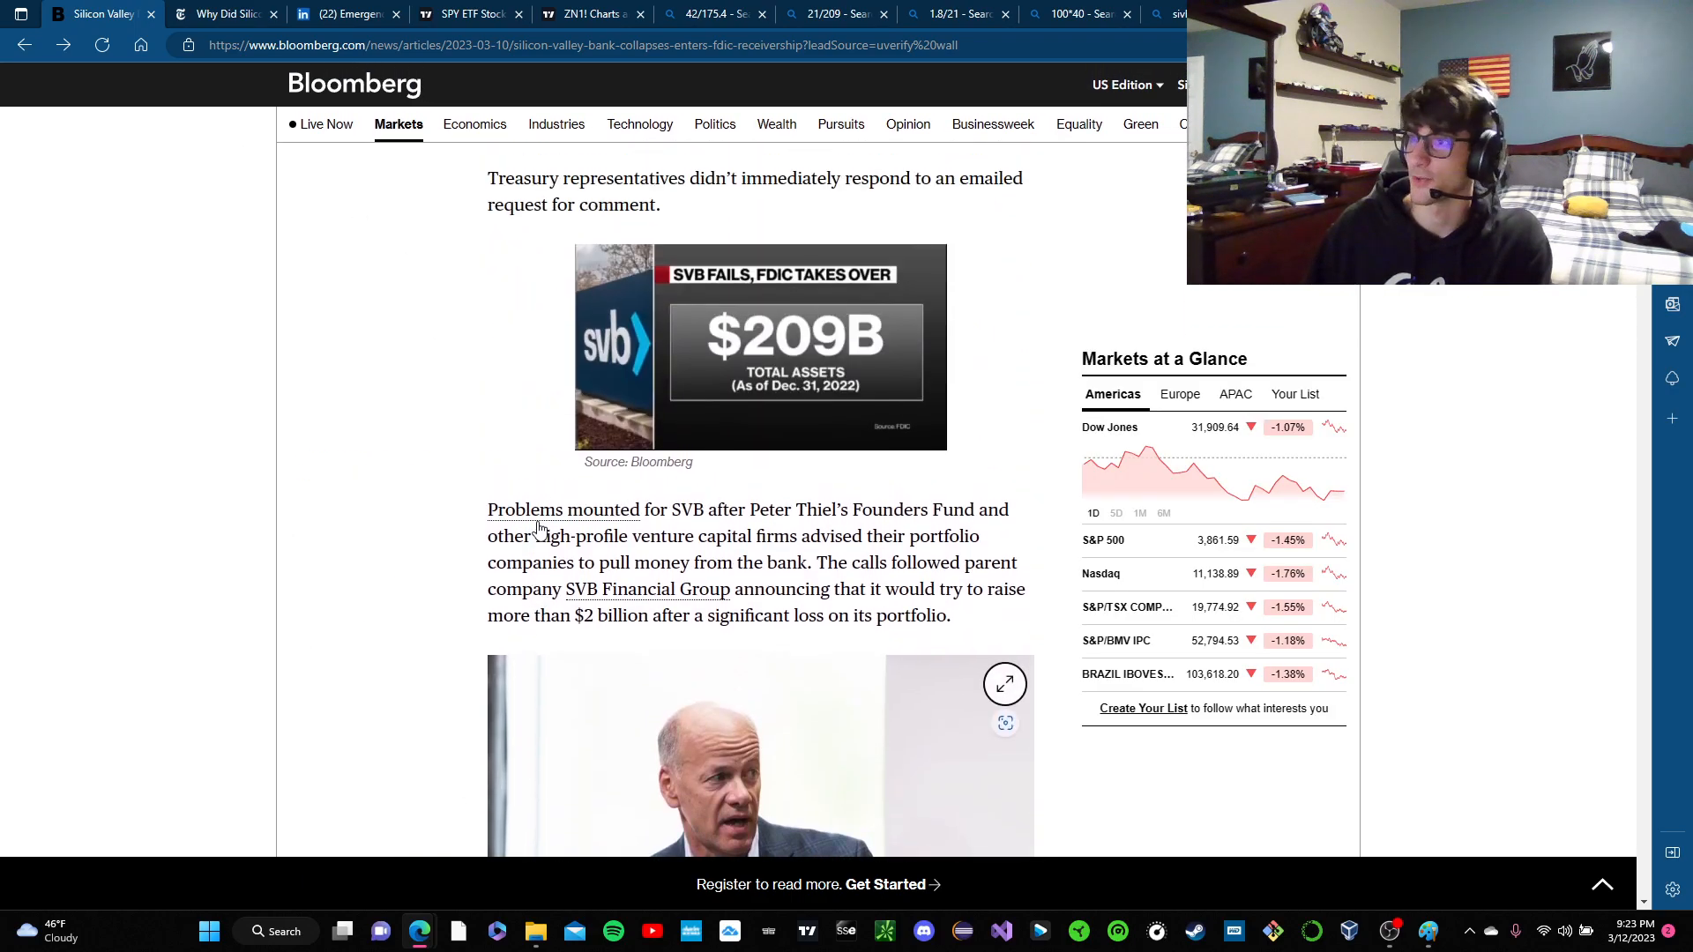
scroll("up", 3)
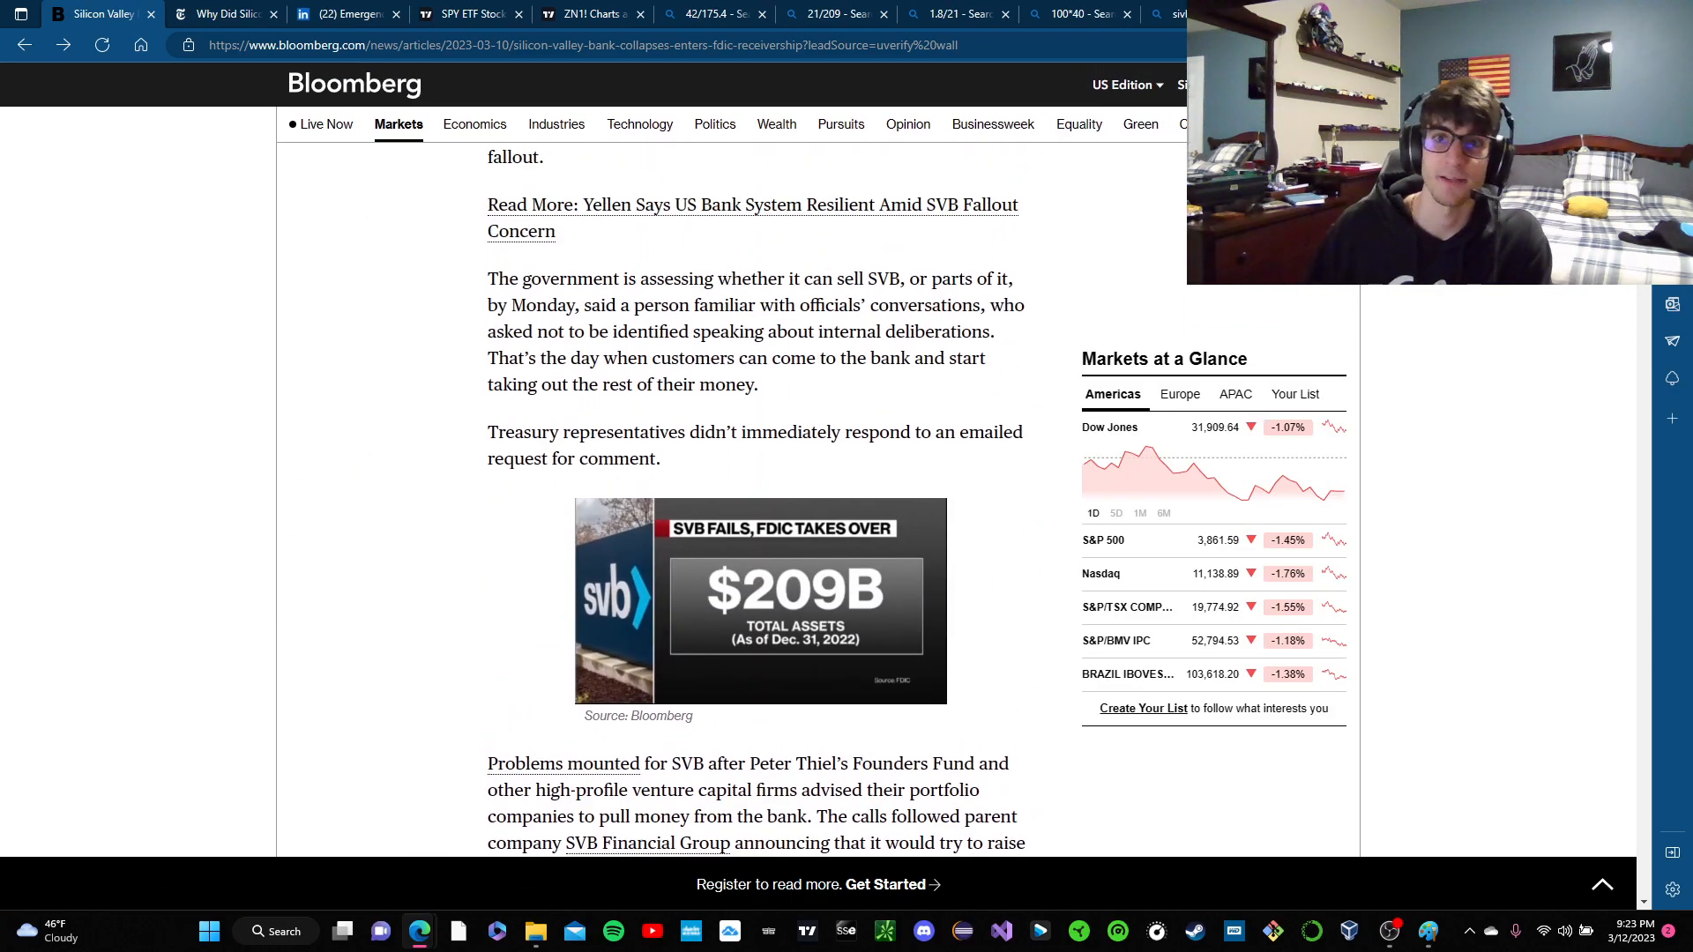